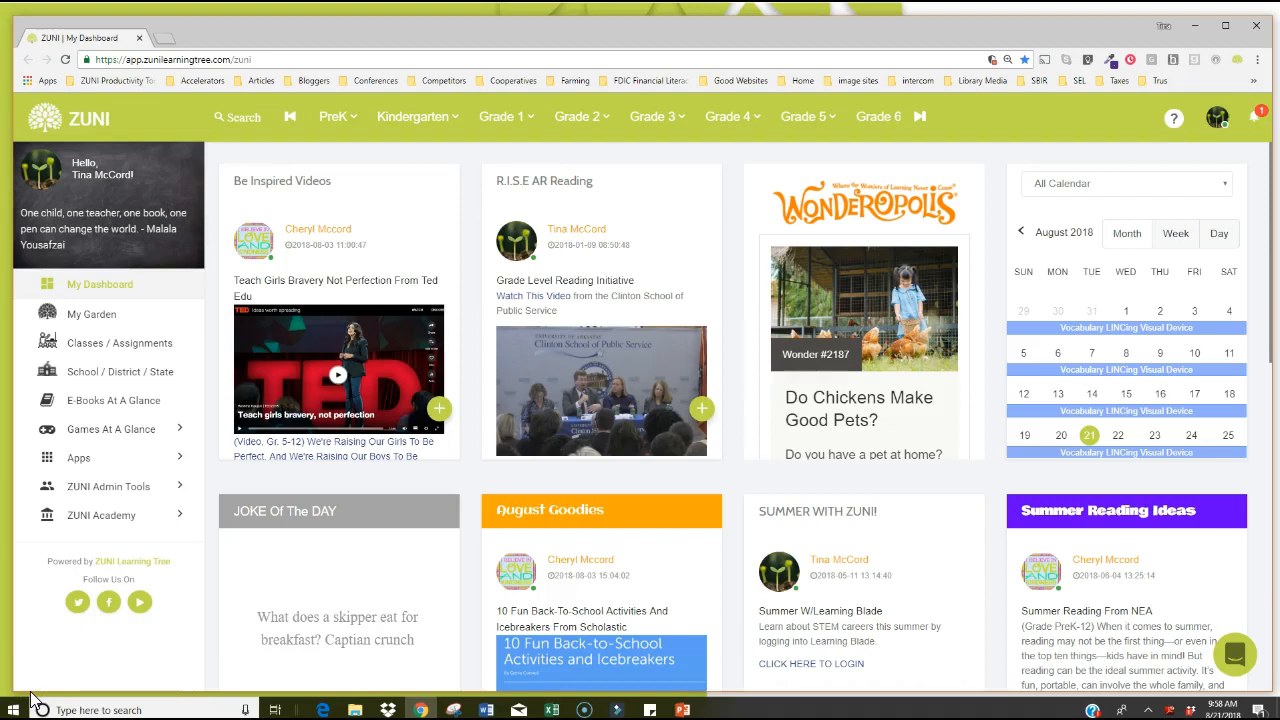
{"action": "mouse_move", "coordinate": [266, 196]}
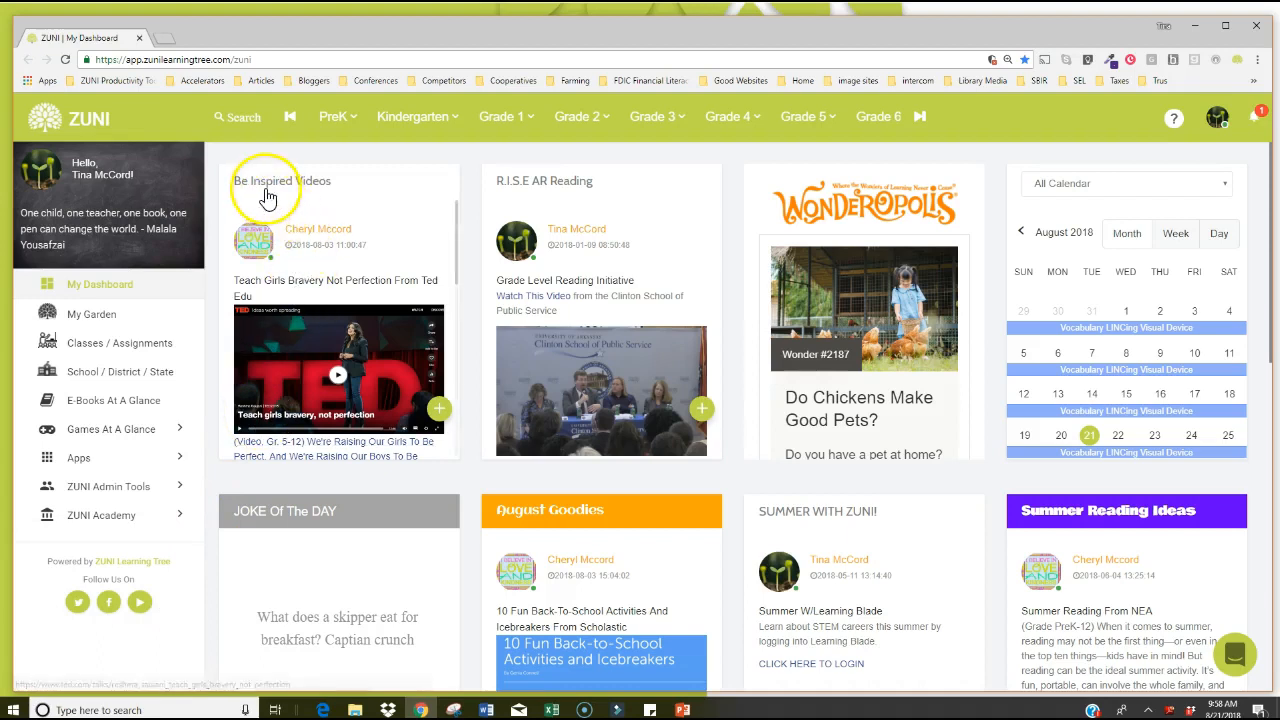
{"action": "mouse_move", "coordinate": [358, 421]}
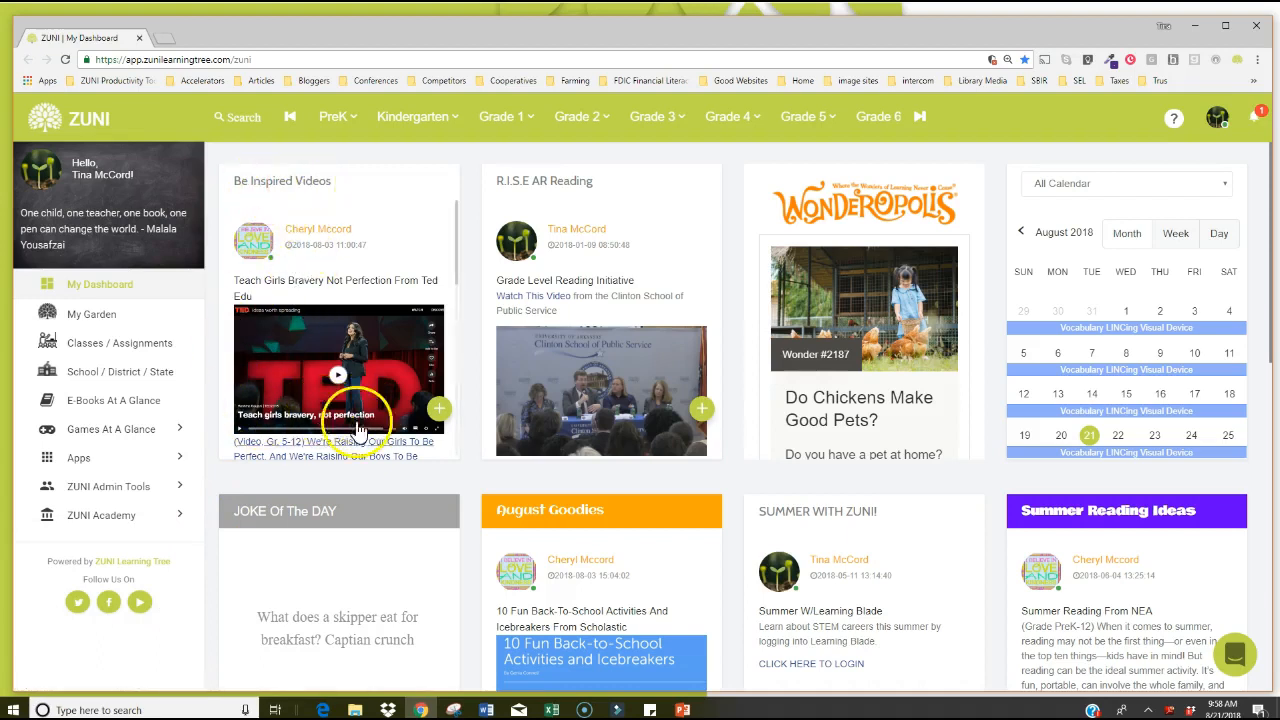
{"action": "mouse_move", "coordinate": [388, 425]}
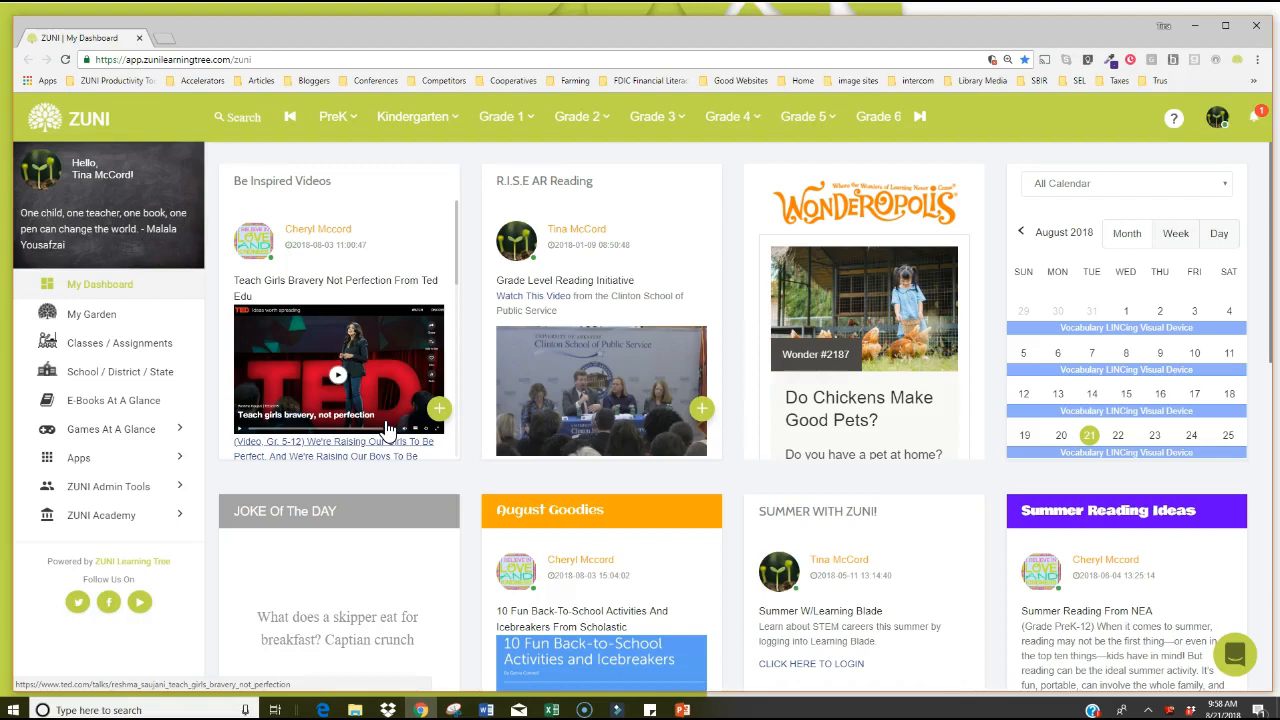
{"action": "mouse_move", "coordinate": [544, 193]}
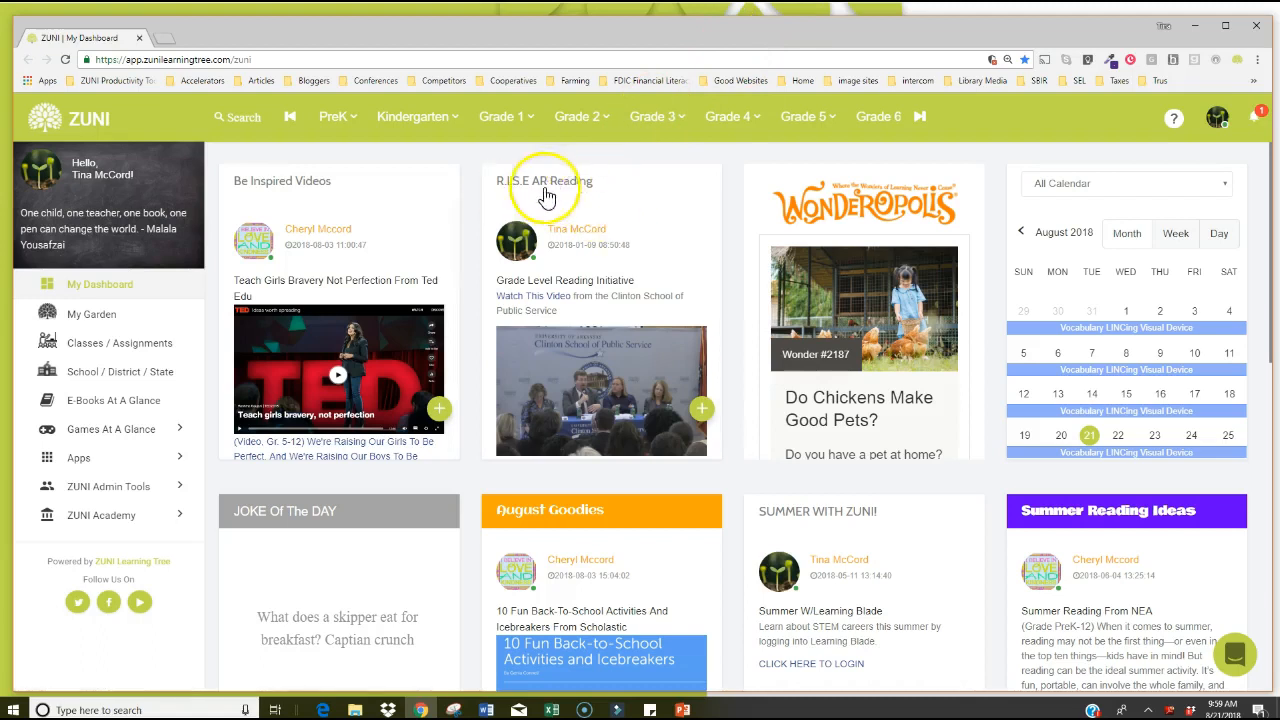
{"action": "mouse_move", "coordinate": [610, 190]}
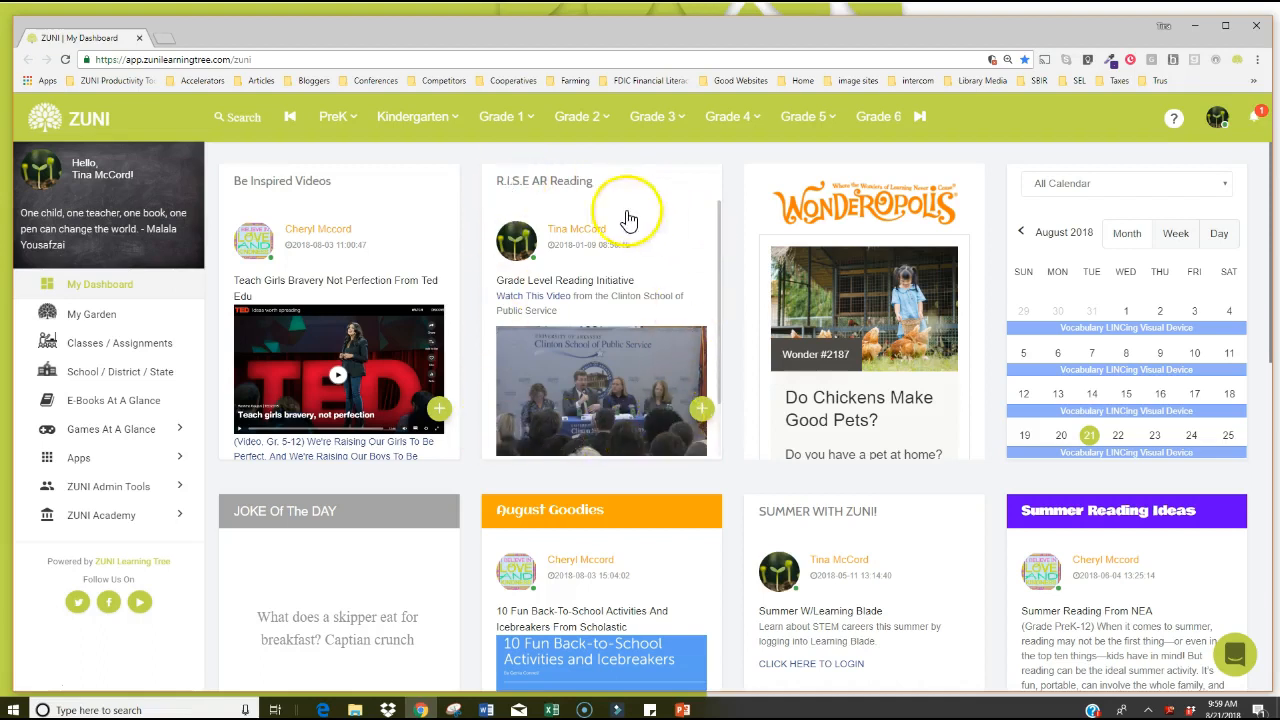
{"action": "mouse_move", "coordinate": [570, 212]}
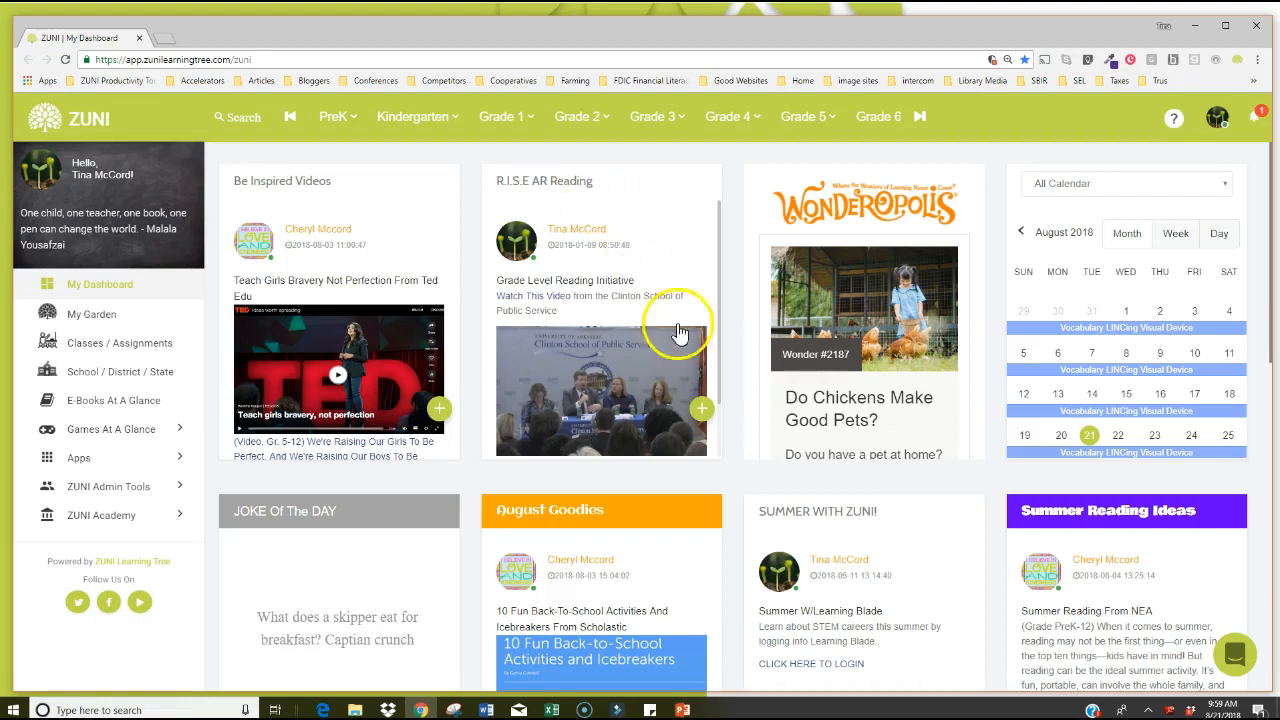
{"action": "mouse_move", "coordinate": [701, 412]}
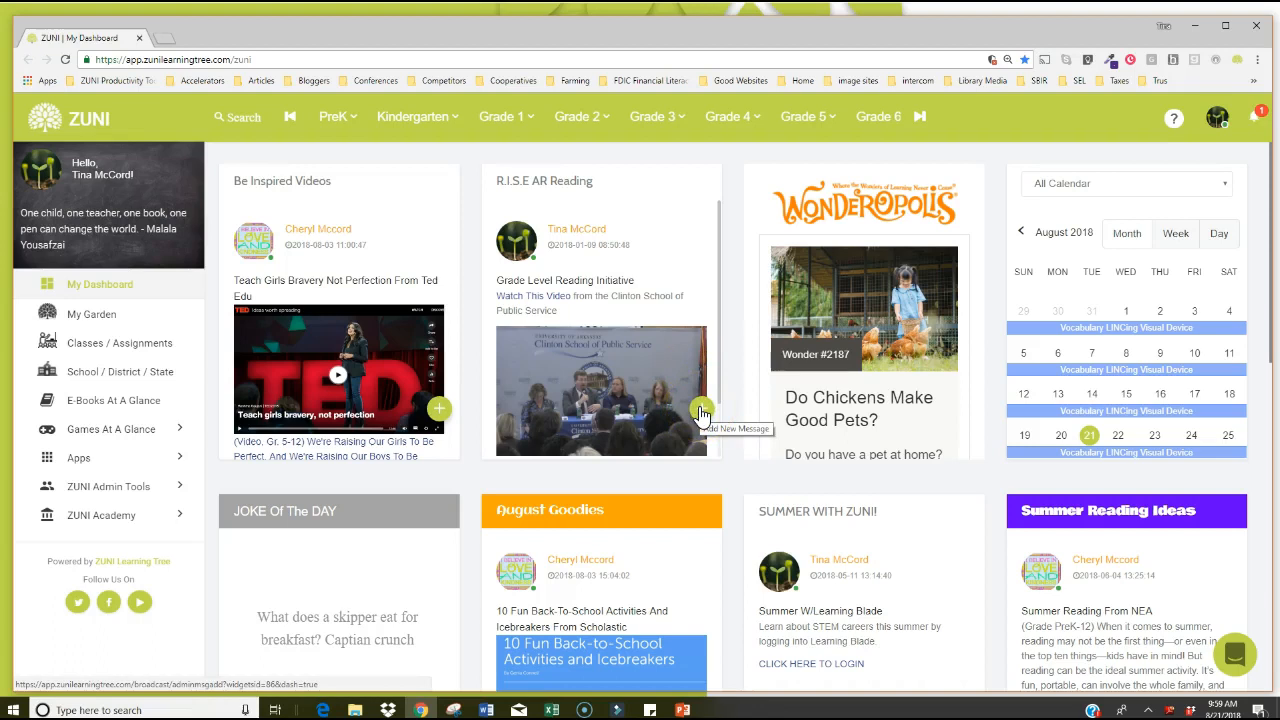
{"action": "mouse_move", "coordinate": [715, 357]}
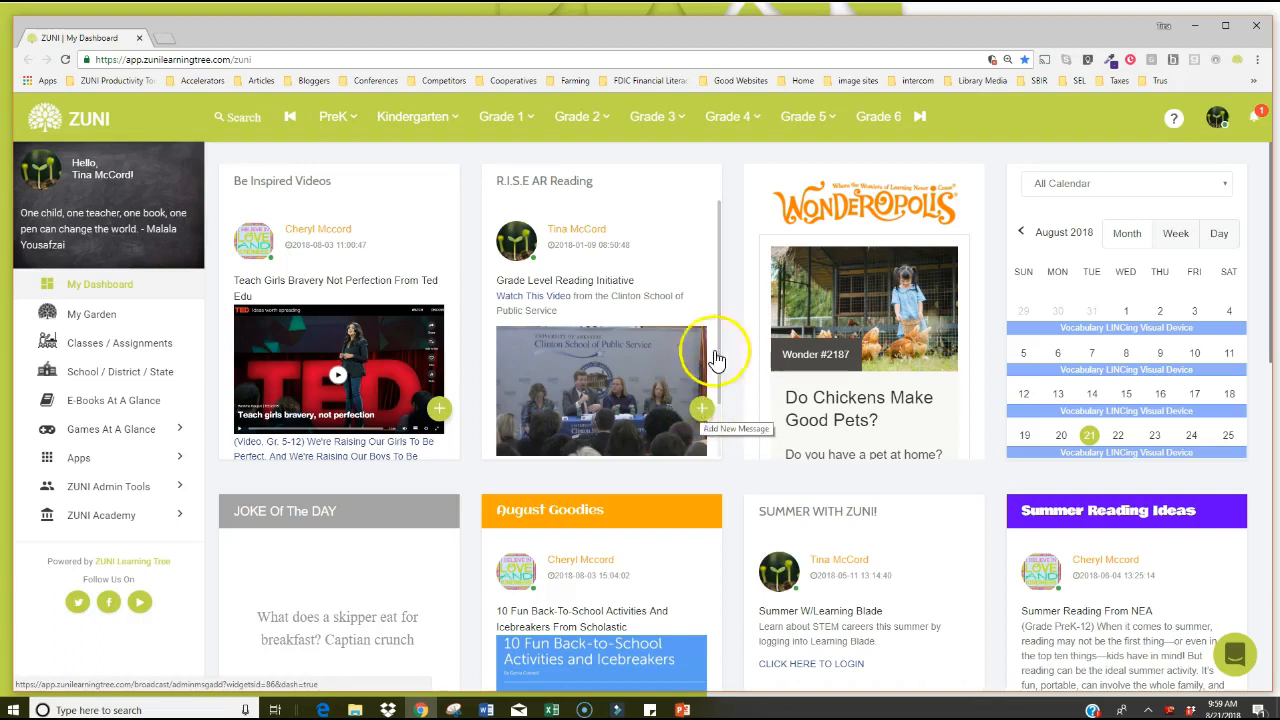
{"action": "mouse_move", "coordinate": [800, 237]}
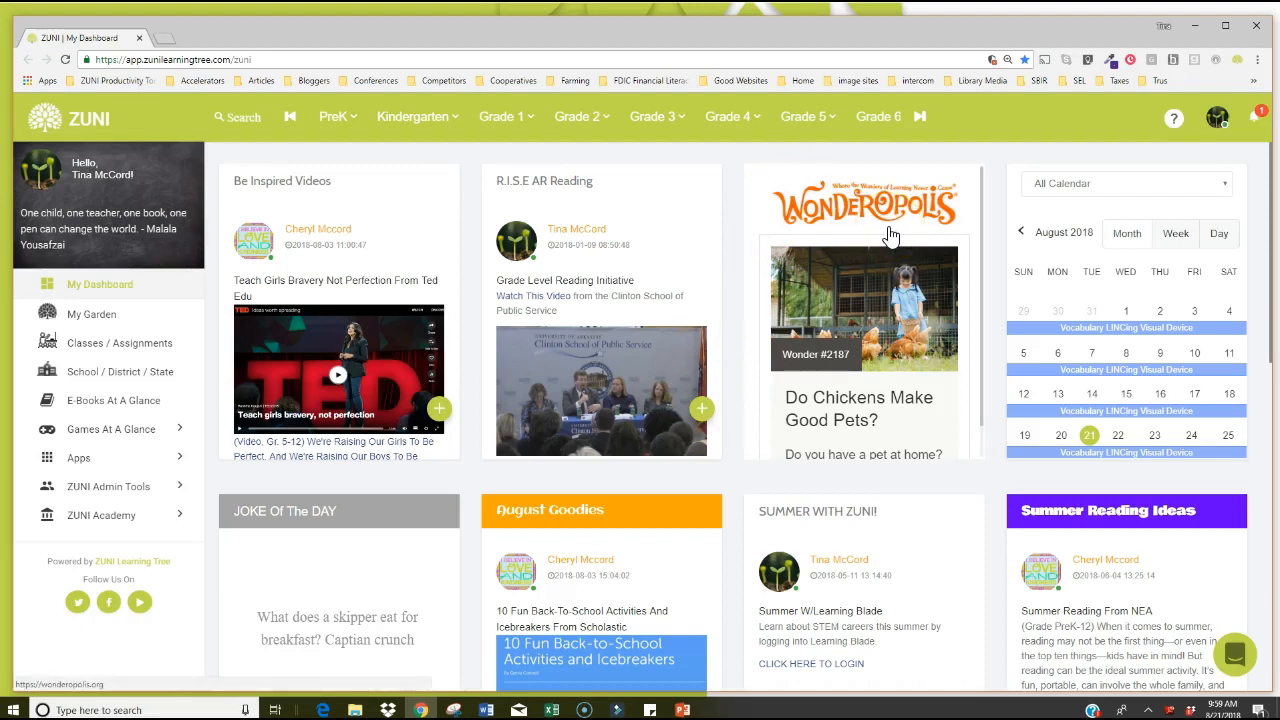
{"action": "mouse_move", "coordinate": [858, 409]}
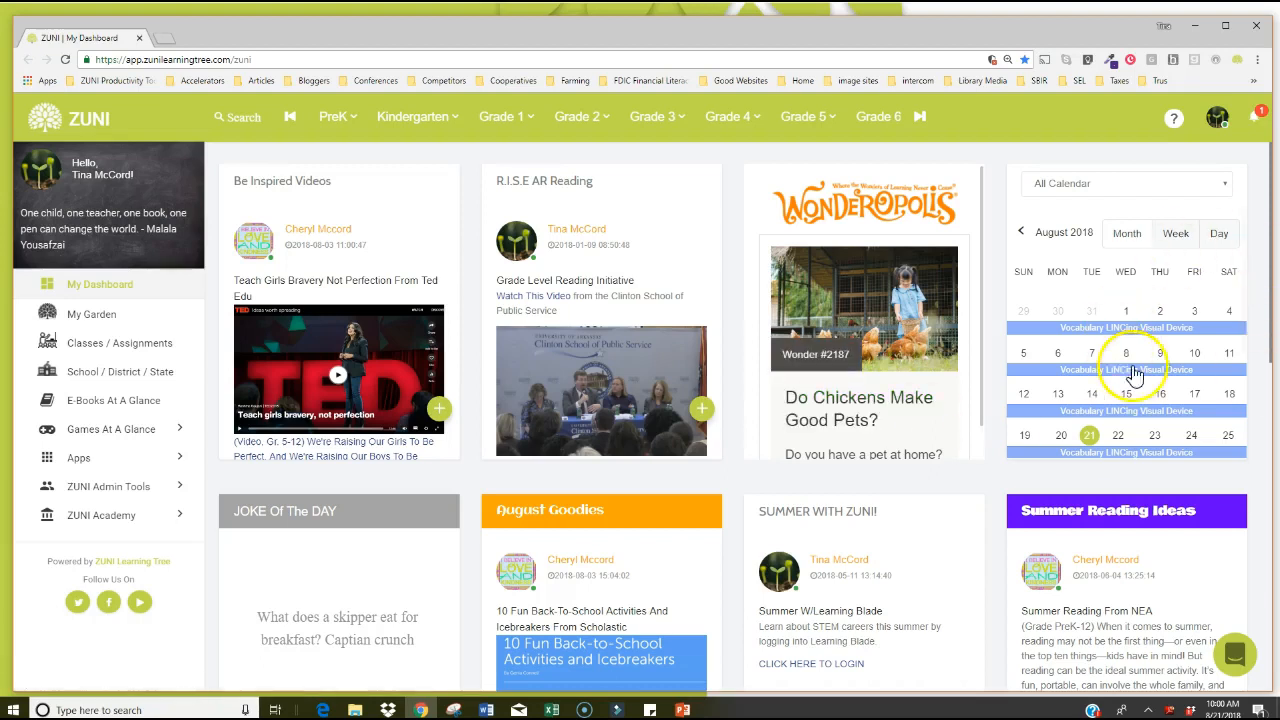
{"action": "mouse_move", "coordinate": [1147, 408]}
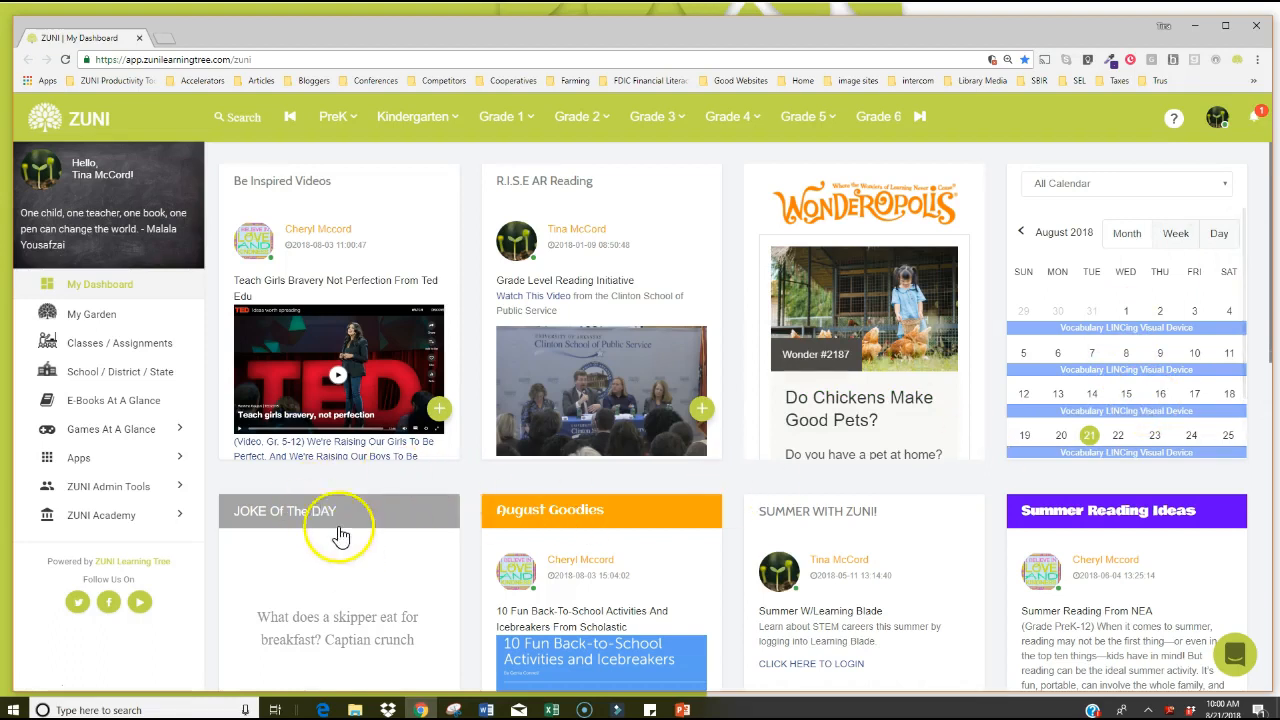
{"action": "mouse_move", "coordinate": [620, 596]}
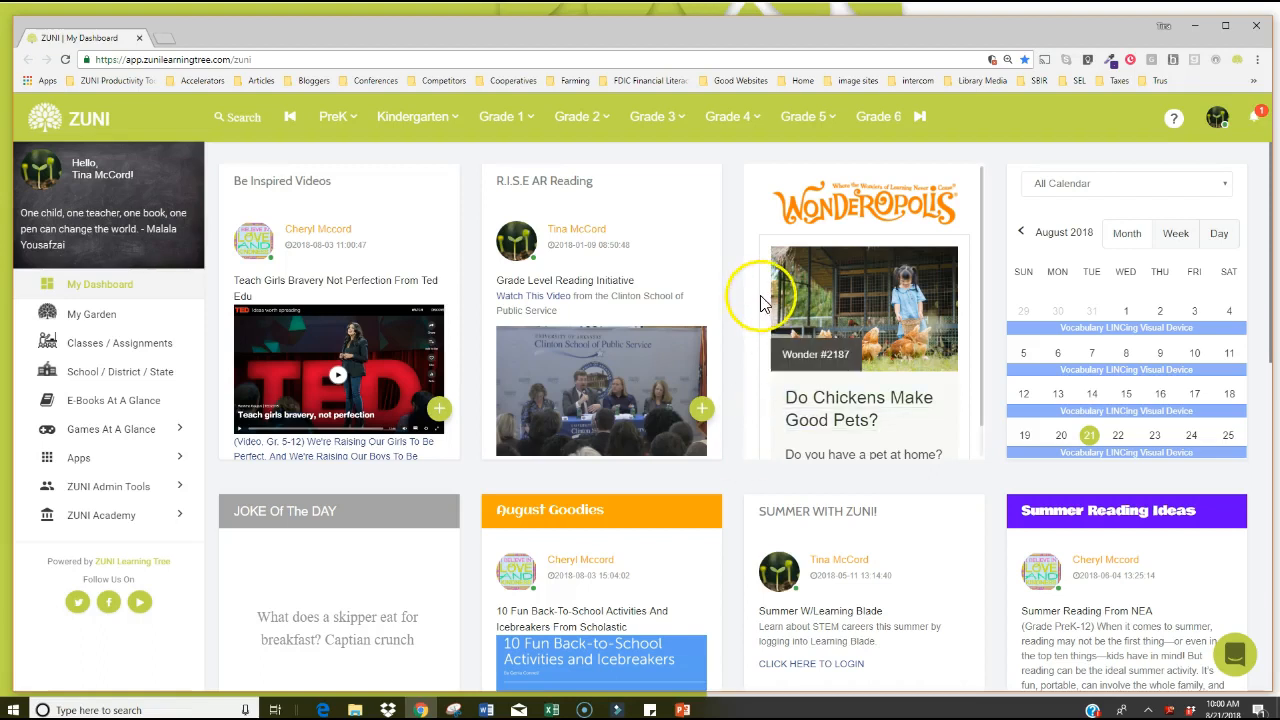
{"action": "mouse_move", "coordinate": [343, 117]}
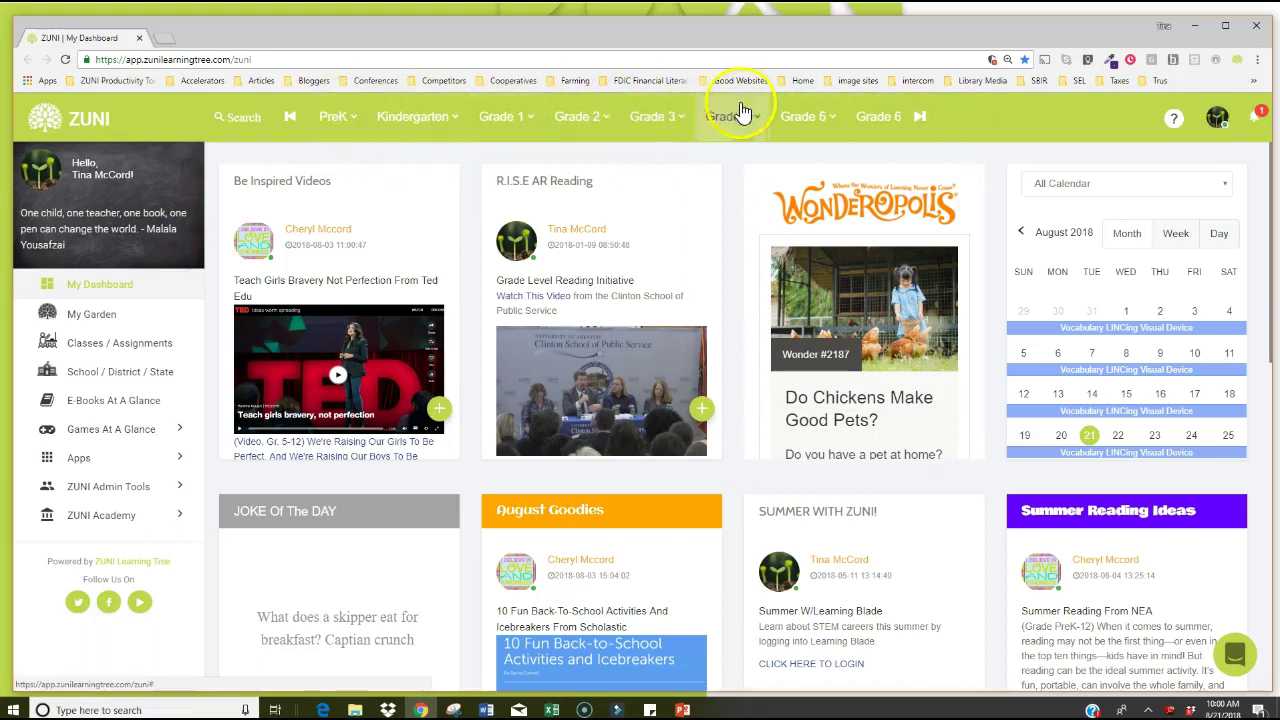
{"action": "mouse_move", "coordinate": [672, 117]}
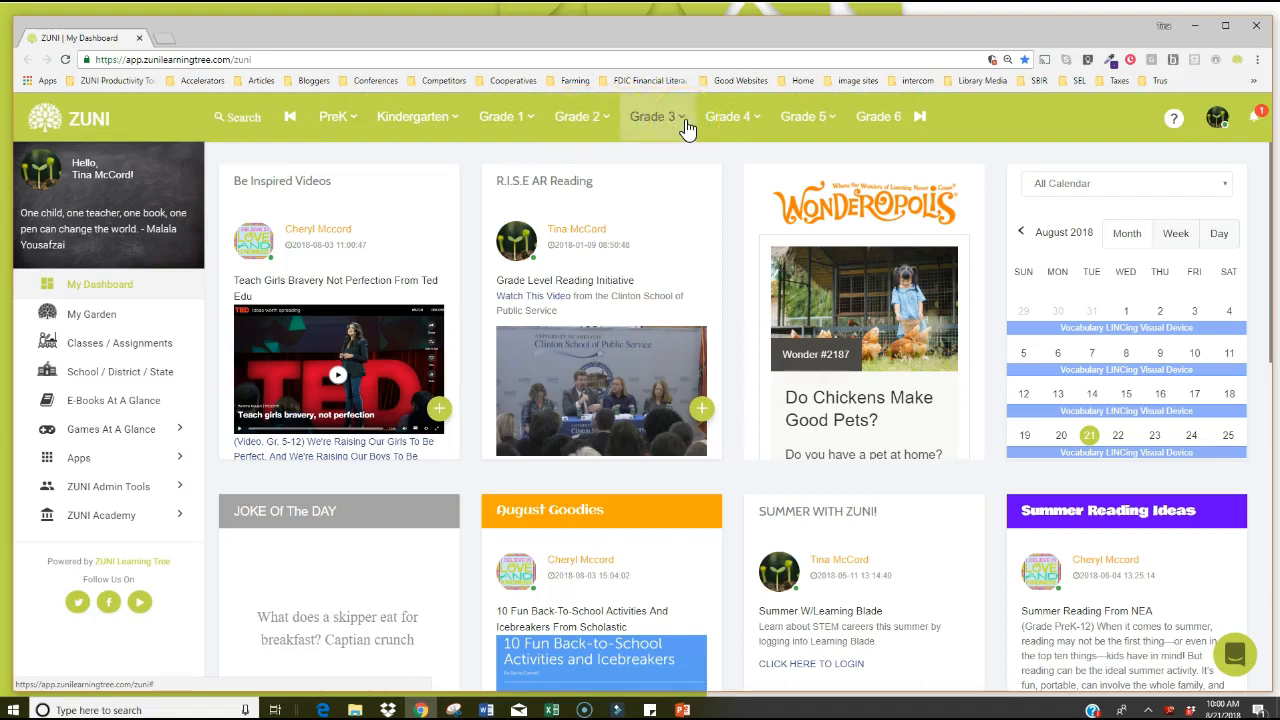
{"action": "mouse_move", "coordinate": [730, 116]}
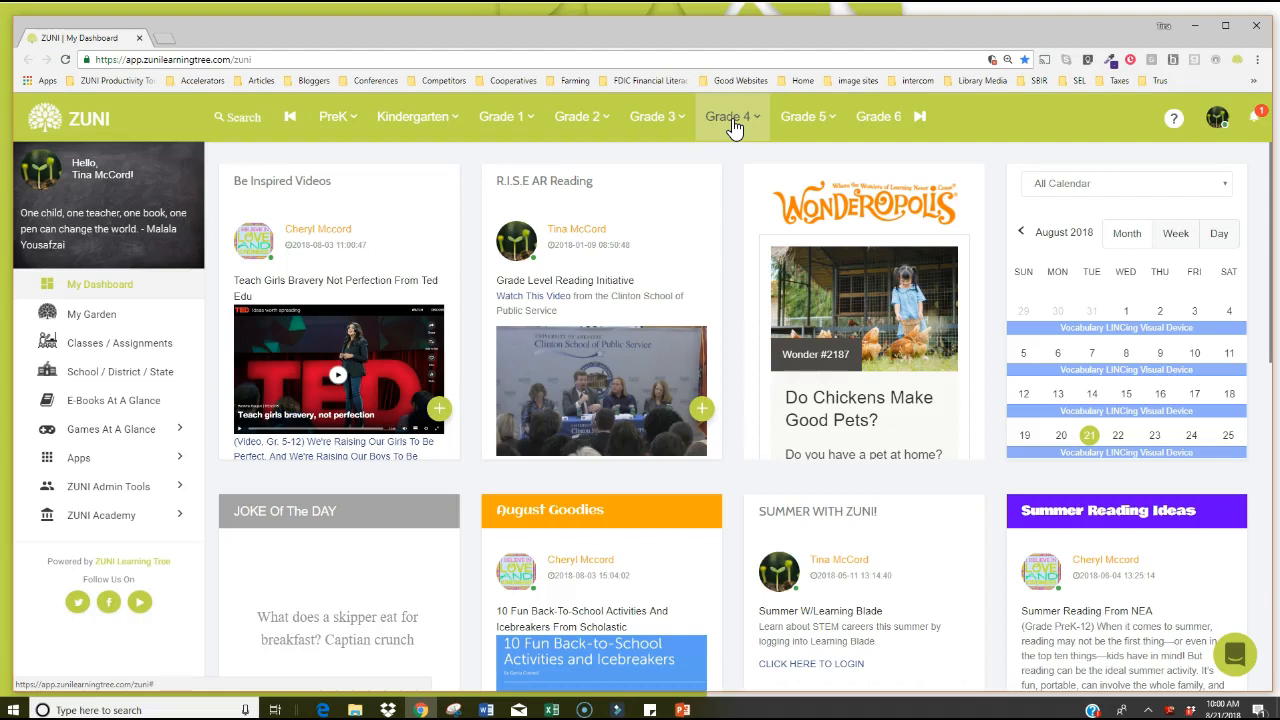
{"action": "mouse_move", "coordinate": [660, 117]}
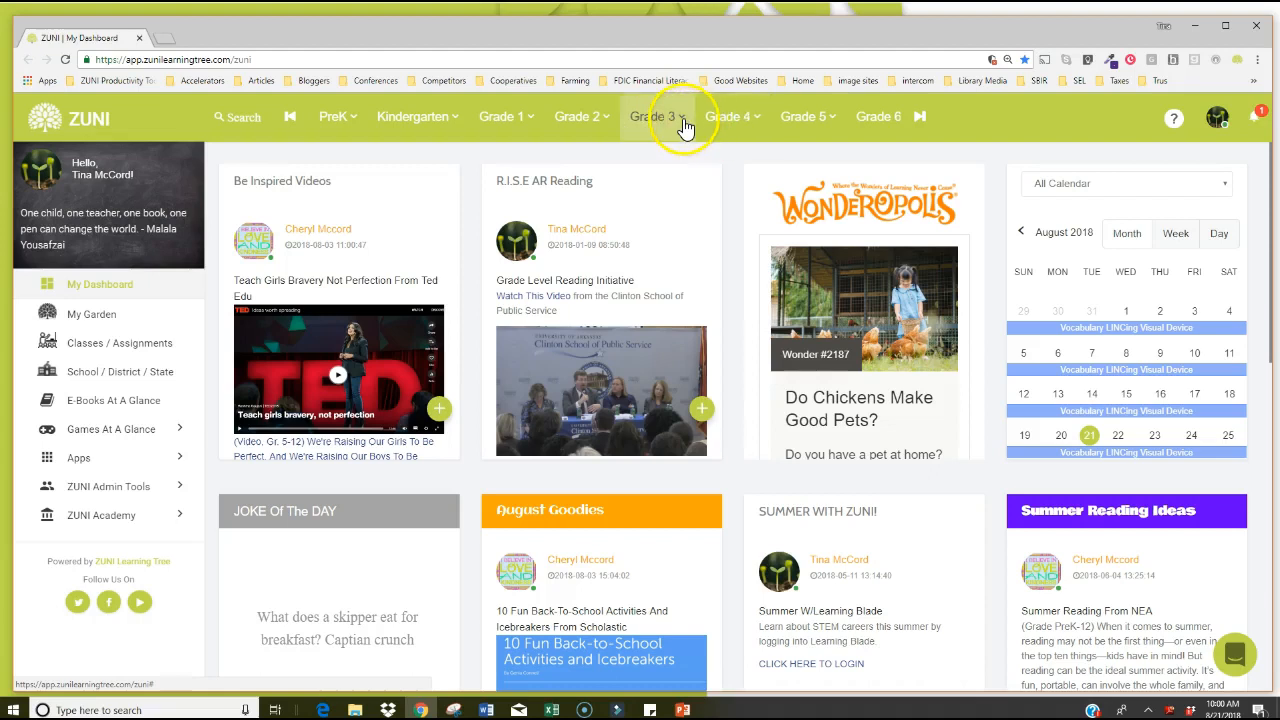
Open the Grade 3 menu from the top navigation bar.
{"action": "left_click", "coordinate": [656, 116]}
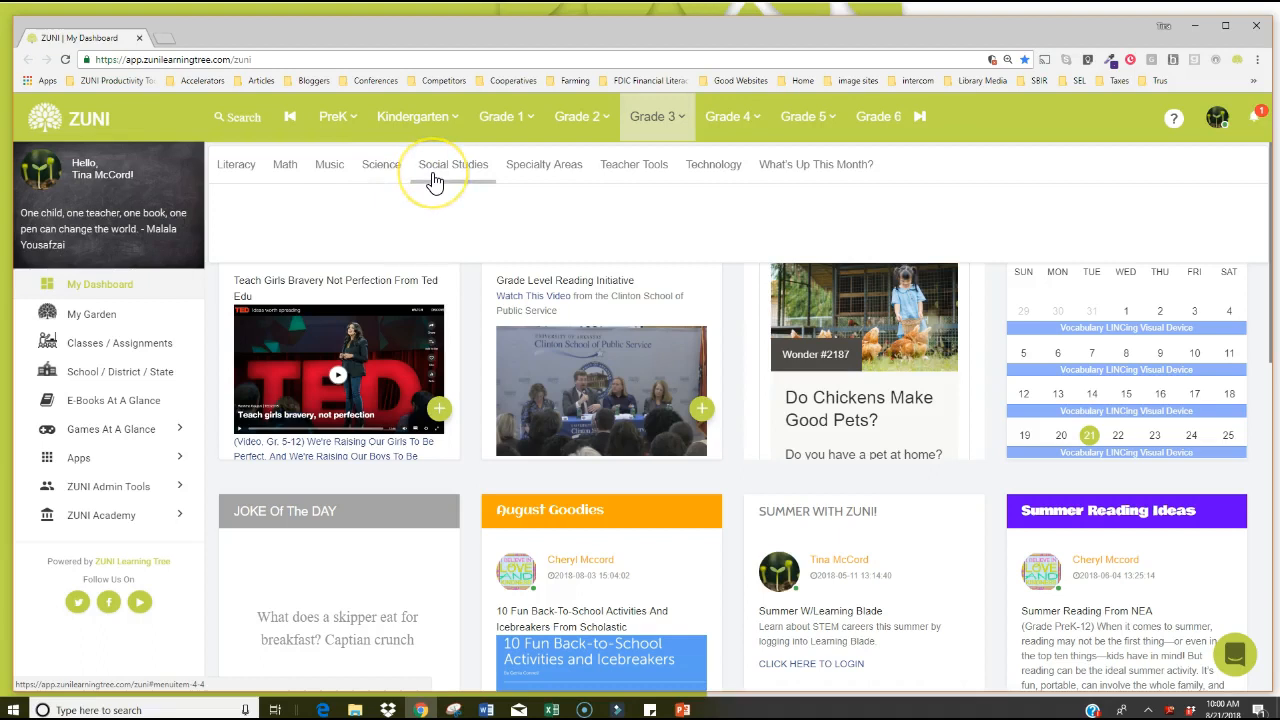
{"action": "mouse_move", "coordinate": [500, 186]}
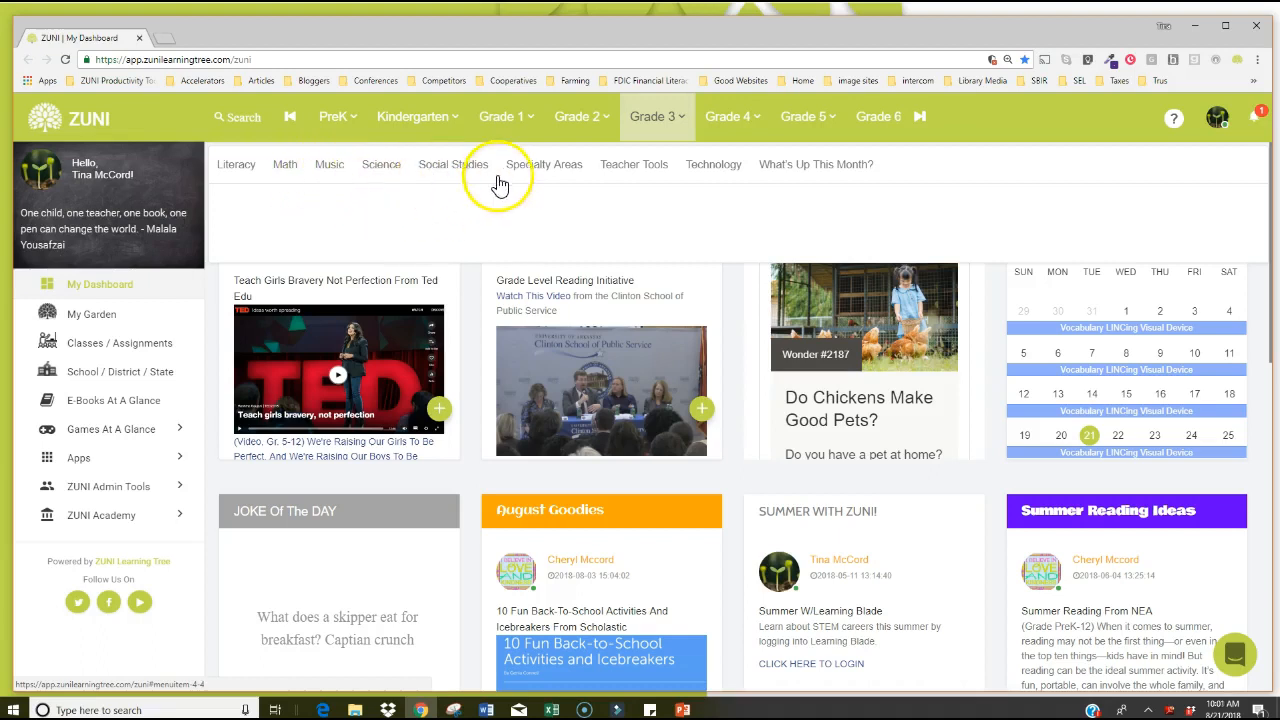
Browse Grade 3 Specialty Areas and Teacher Tools, ending on the Technology topics.
{"action": "left_click", "coordinate": [544, 164]}
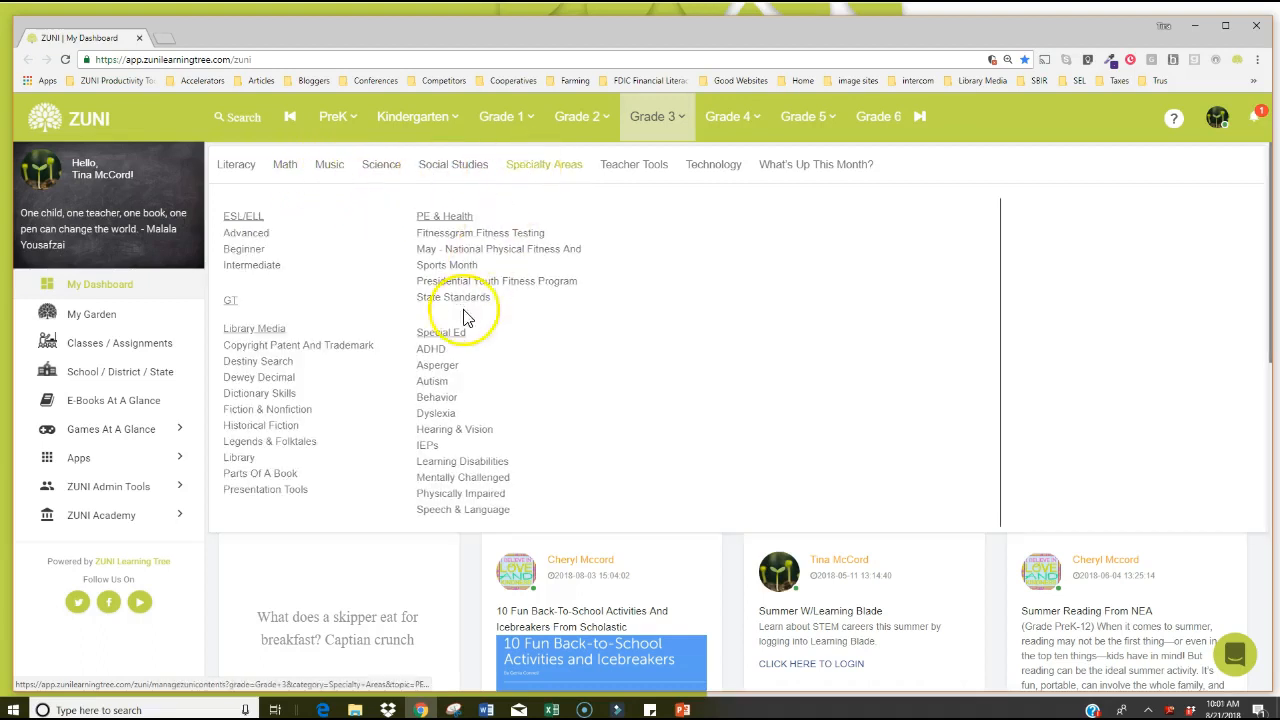
{"action": "mouse_move", "coordinate": [553, 186]}
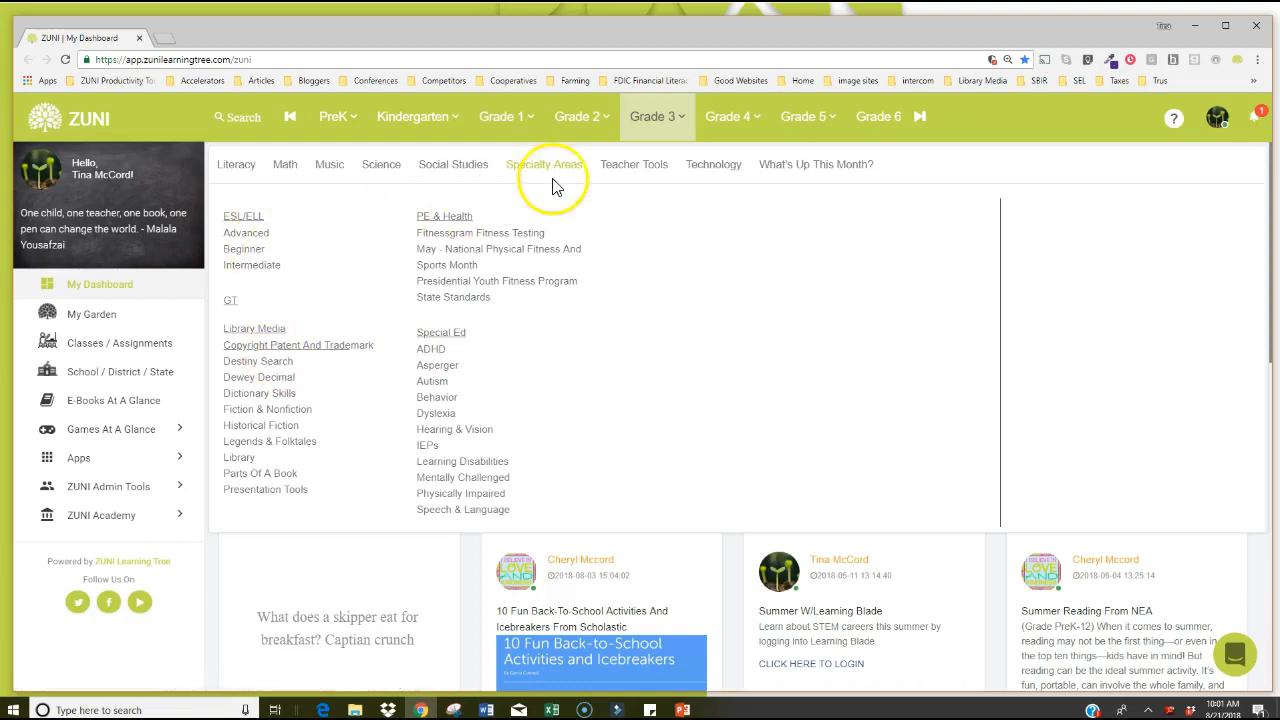
{"action": "left_click", "coordinate": [636, 164]}
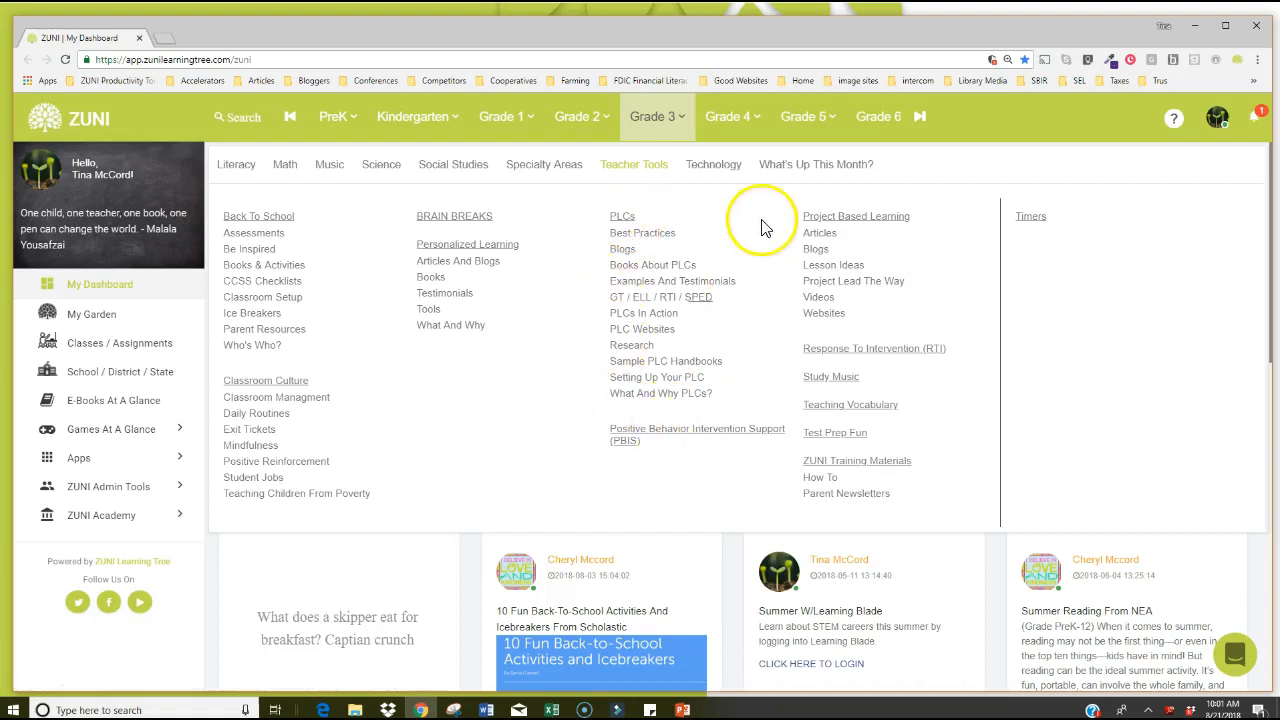
{"action": "mouse_move", "coordinate": [467, 316]}
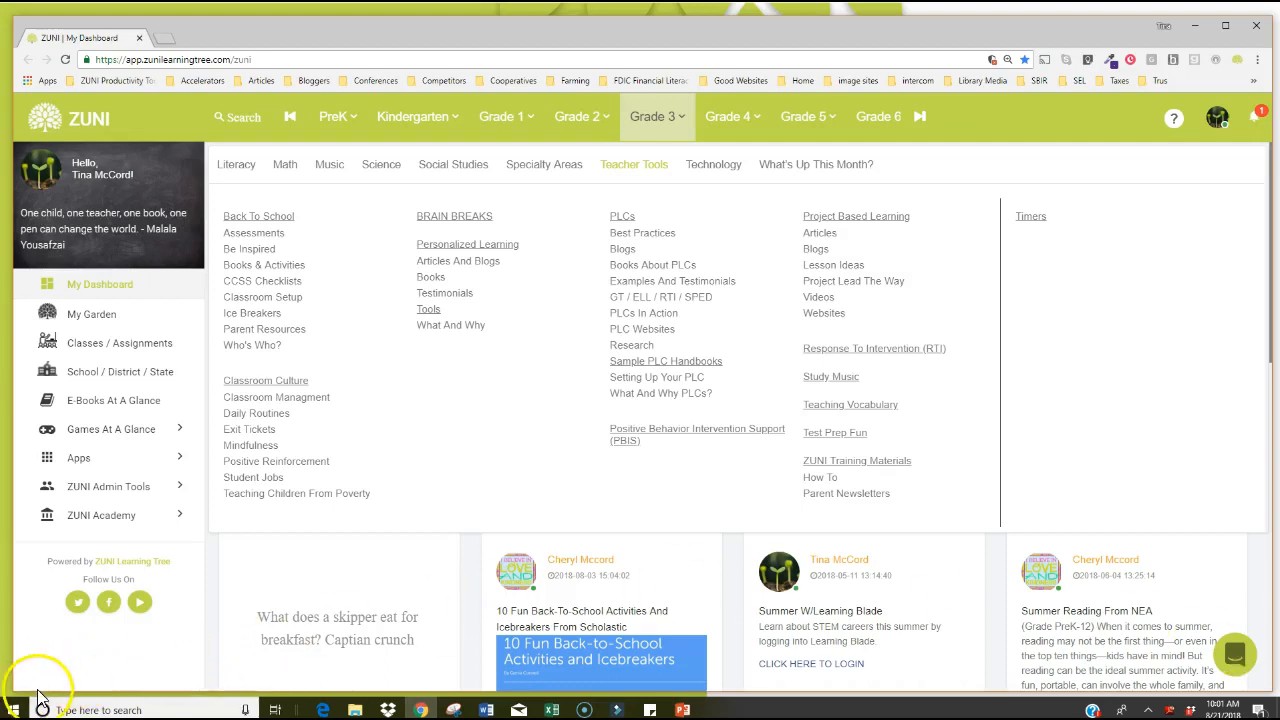
{"action": "left_click", "coordinate": [713, 164]}
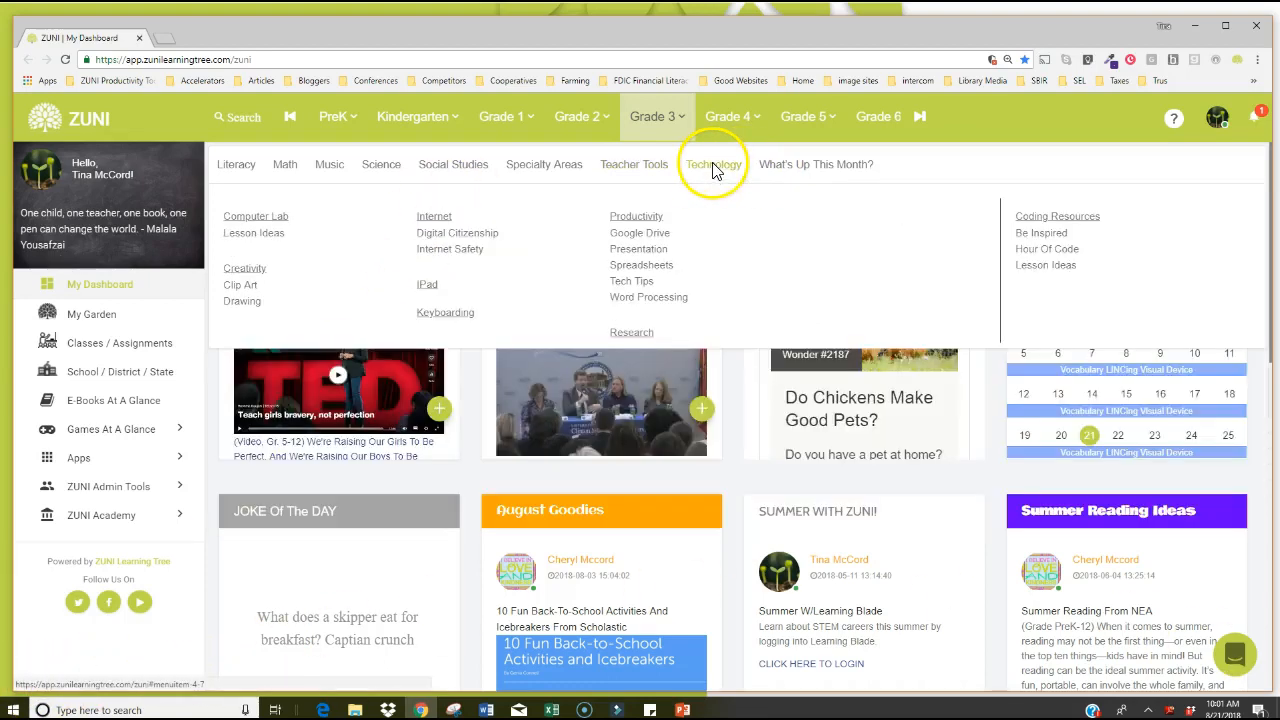
{"action": "mouse_move", "coordinate": [752, 267]}
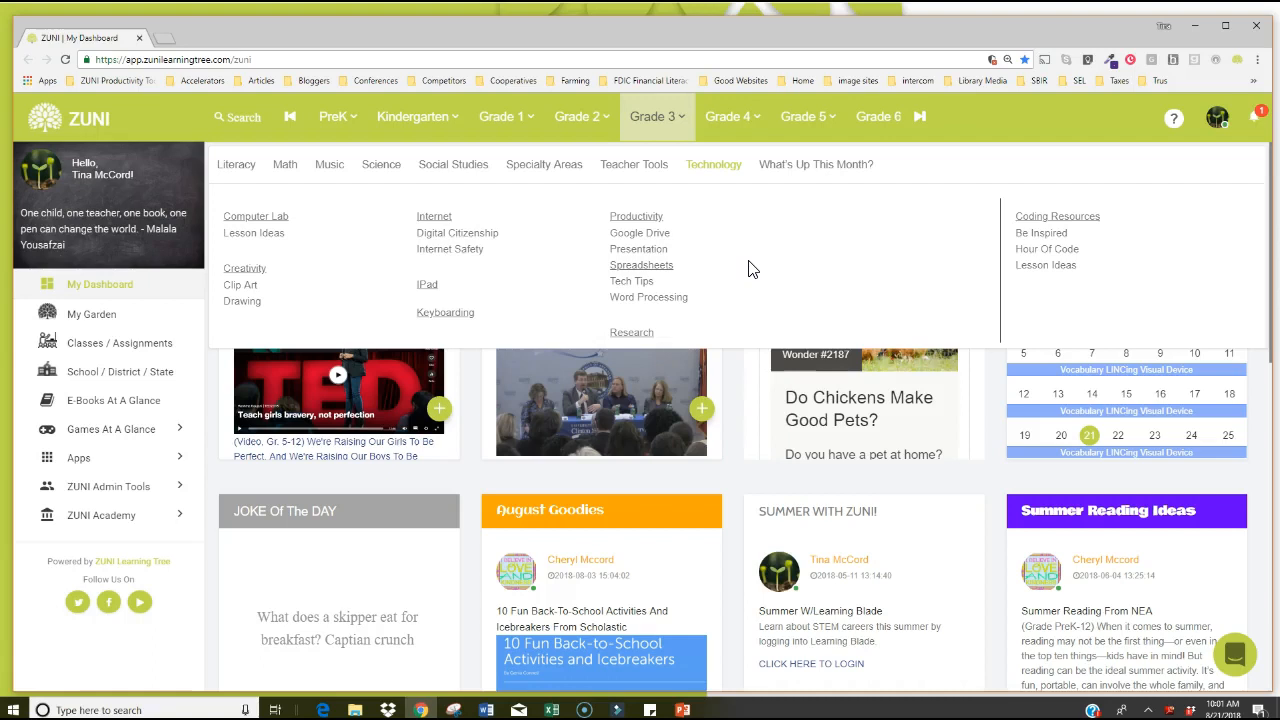
{"action": "mouse_move", "coordinate": [122, 571]}
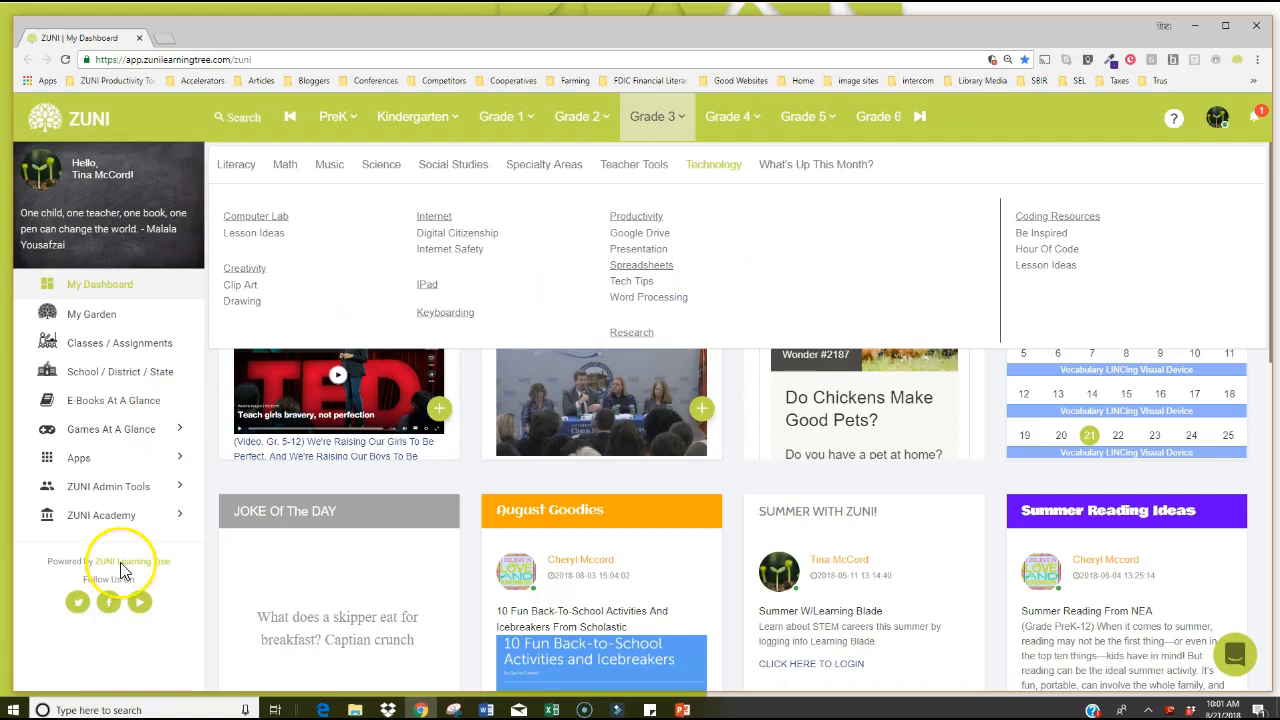
{"action": "mouse_move", "coordinate": [612, 545]}
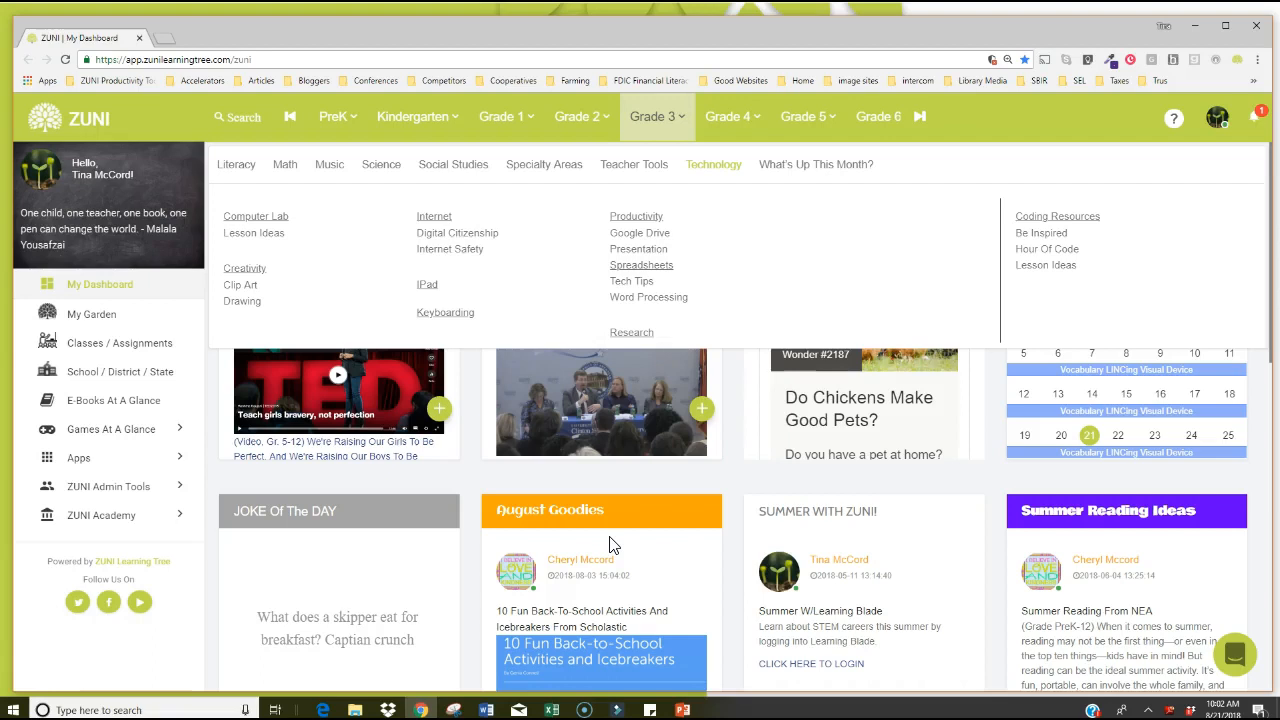
{"action": "mouse_move", "coordinate": [595, 390]}
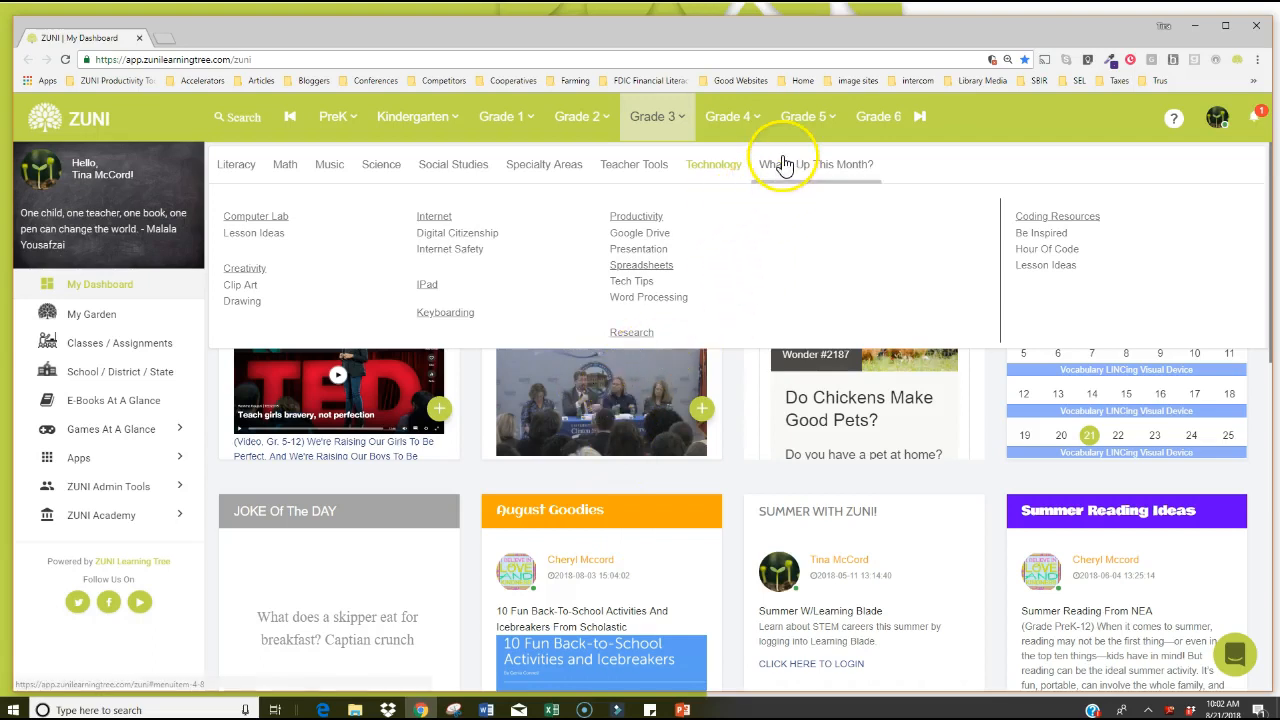
Show the Grade 3 What's Up This Month? topics, August through July.
{"action": "left_click", "coordinate": [816, 164]}
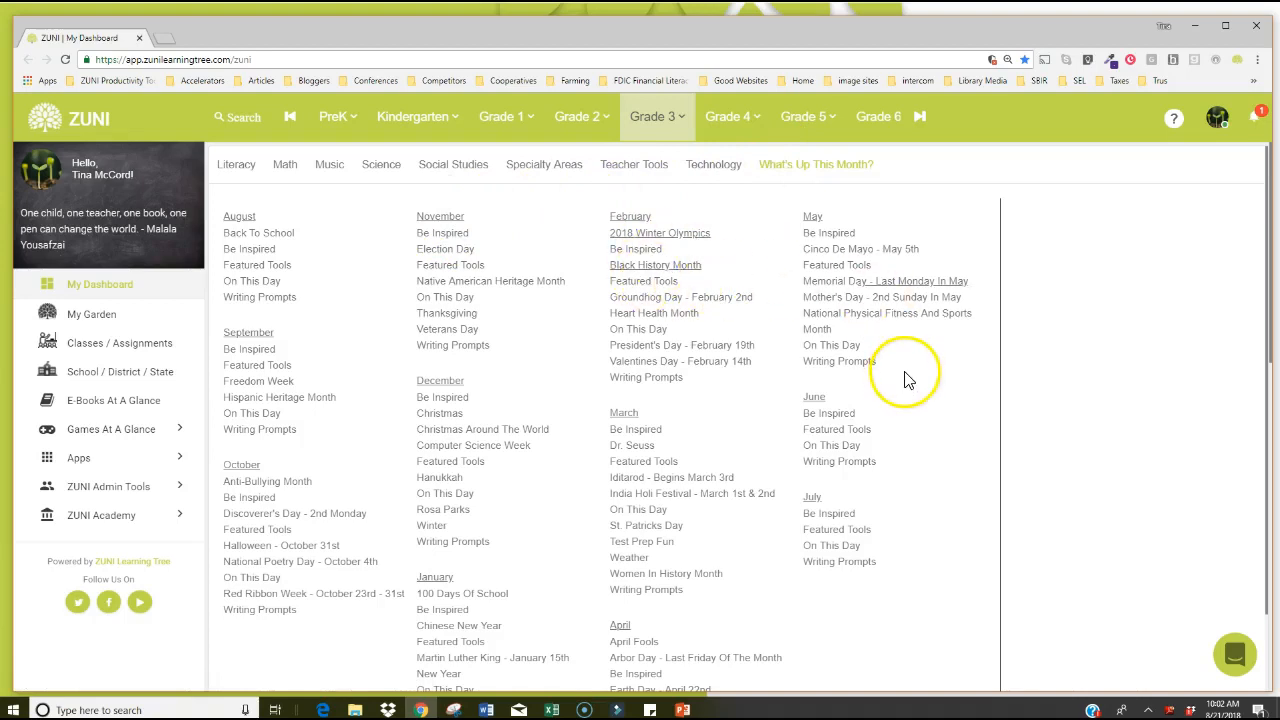
Open the Cinco De Mayo - May 5th resources listed under May.
{"action": "left_click", "coordinate": [861, 249]}
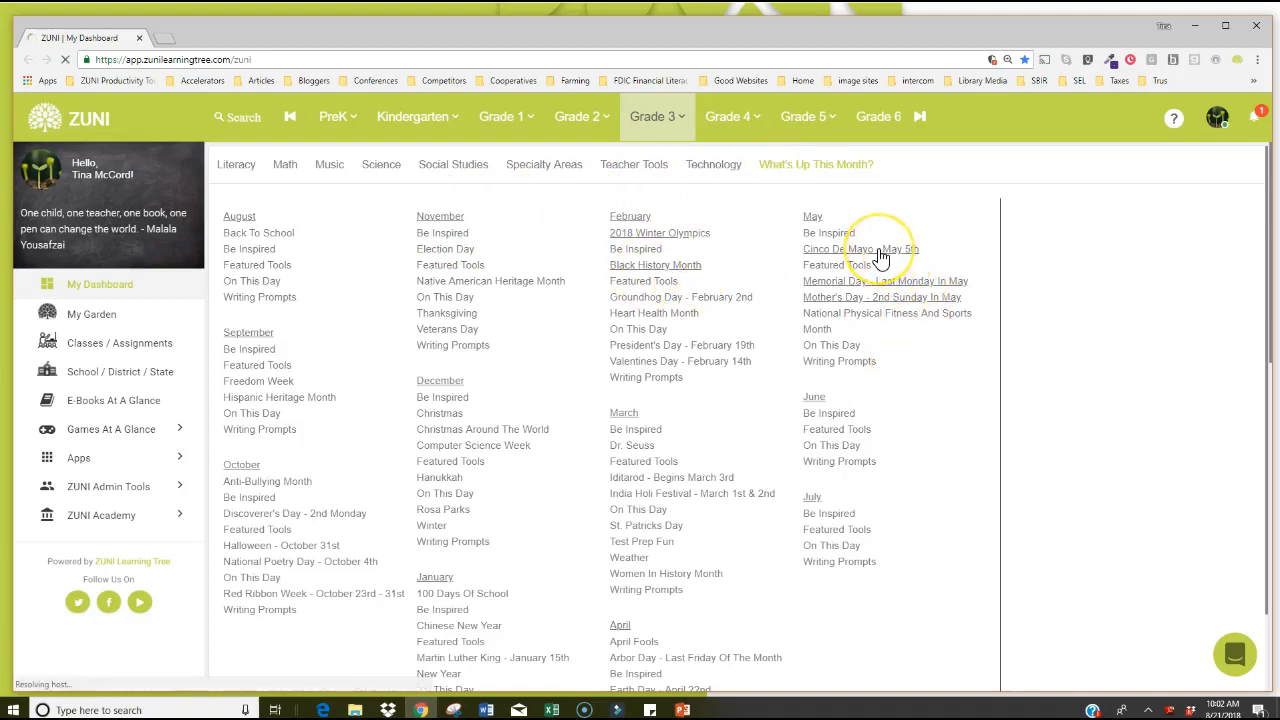
{"action": "left_click", "coordinate": [860, 249]}
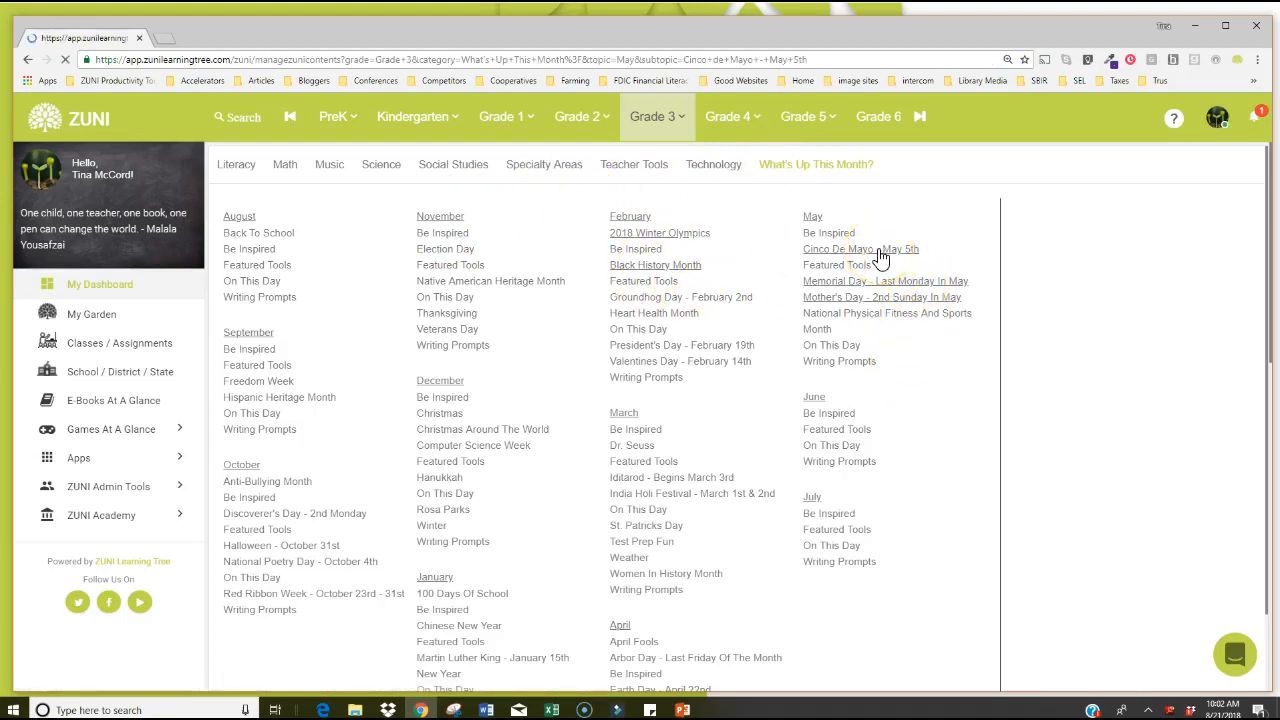
{"action": "left_click", "coordinate": [853, 249]}
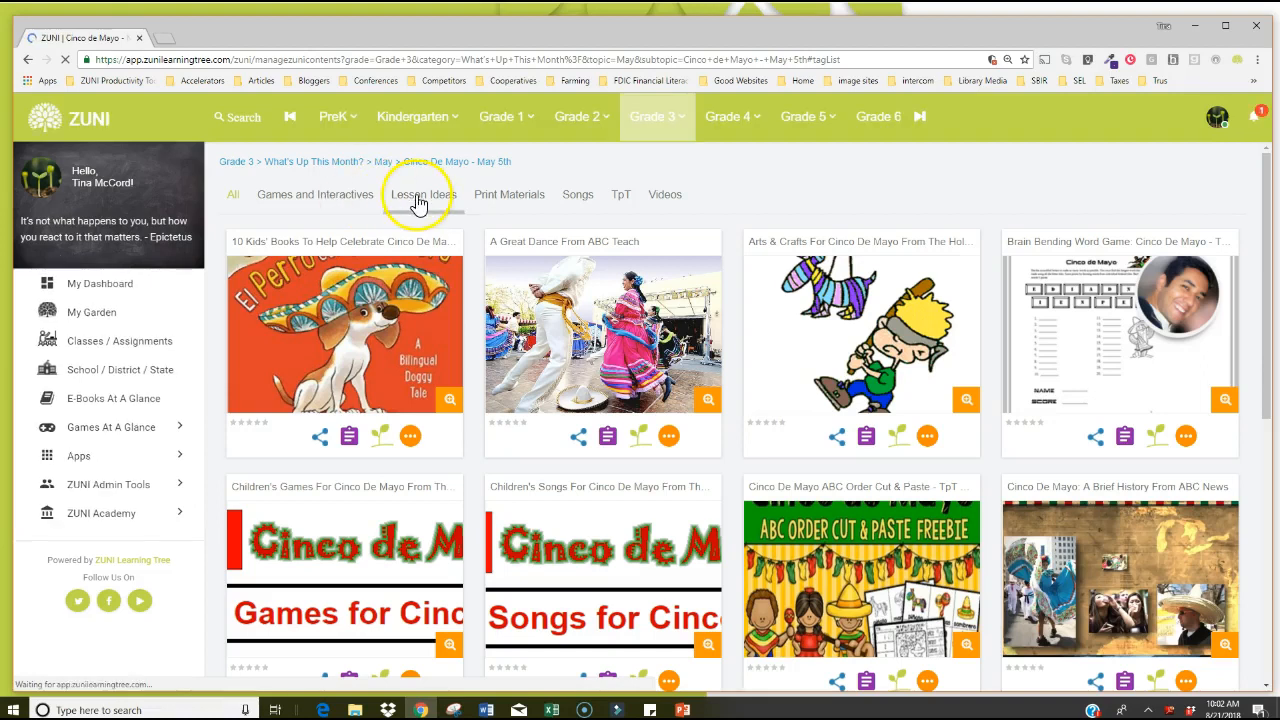
Filter the Cinco De Mayo resources by Lesson Ideas, Print Materials, then Songs.
{"action": "left_click", "coordinate": [423, 194]}
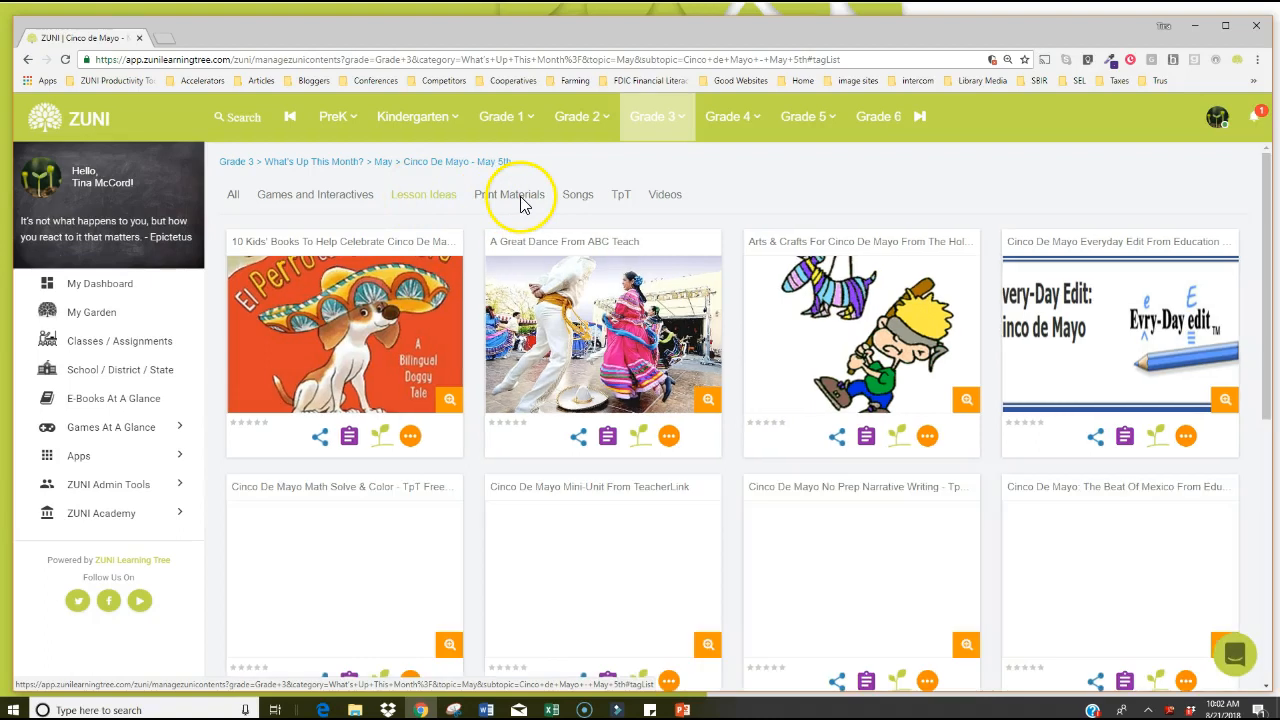
{"action": "left_click", "coordinate": [510, 194]}
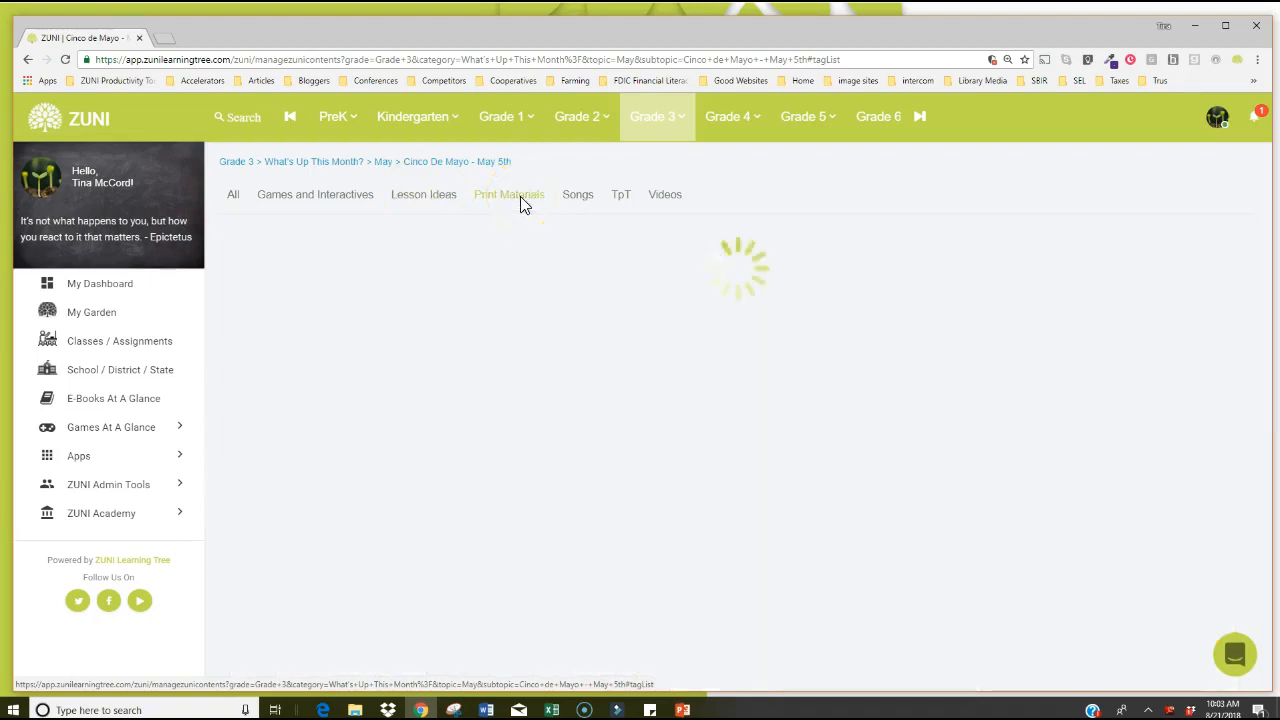
{"action": "left_click", "coordinate": [509, 194]}
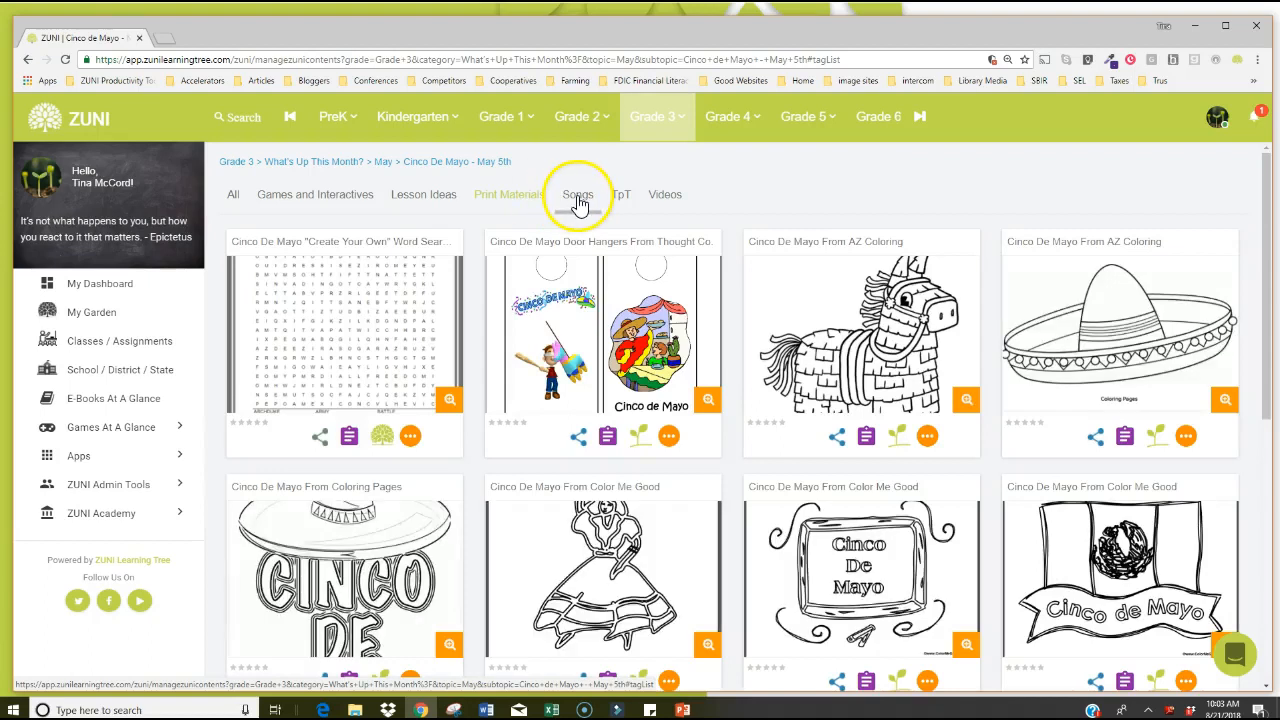
{"action": "left_click", "coordinate": [578, 194]}
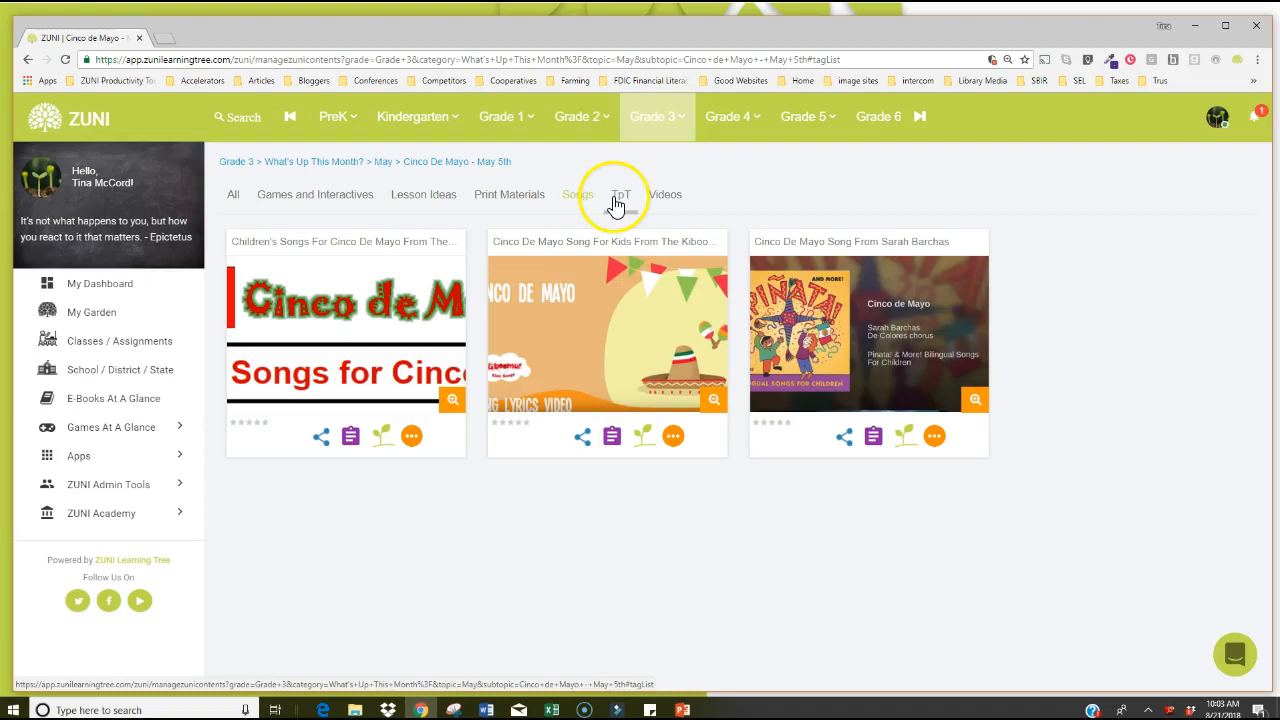
Show only TpT items and open sharing for ABC Order Cut & Paste.
{"action": "left_click", "coordinate": [621, 194]}
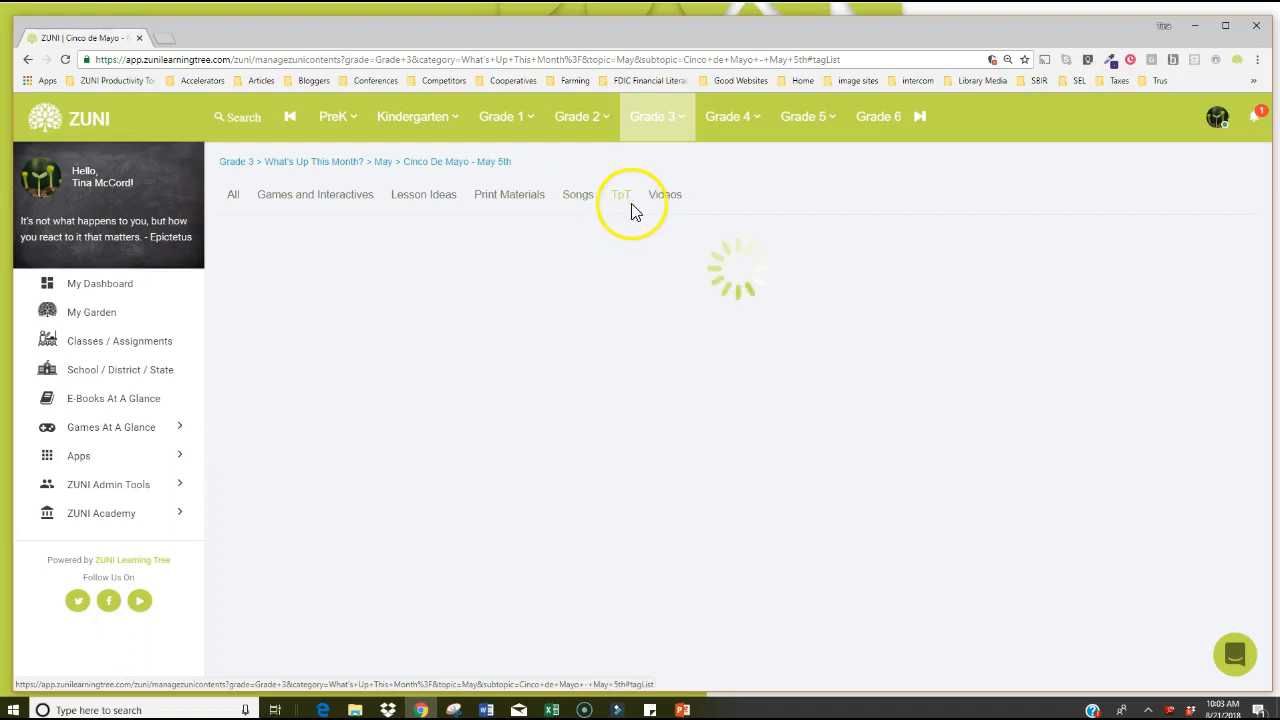
{"action": "left_click", "coordinate": [621, 194]}
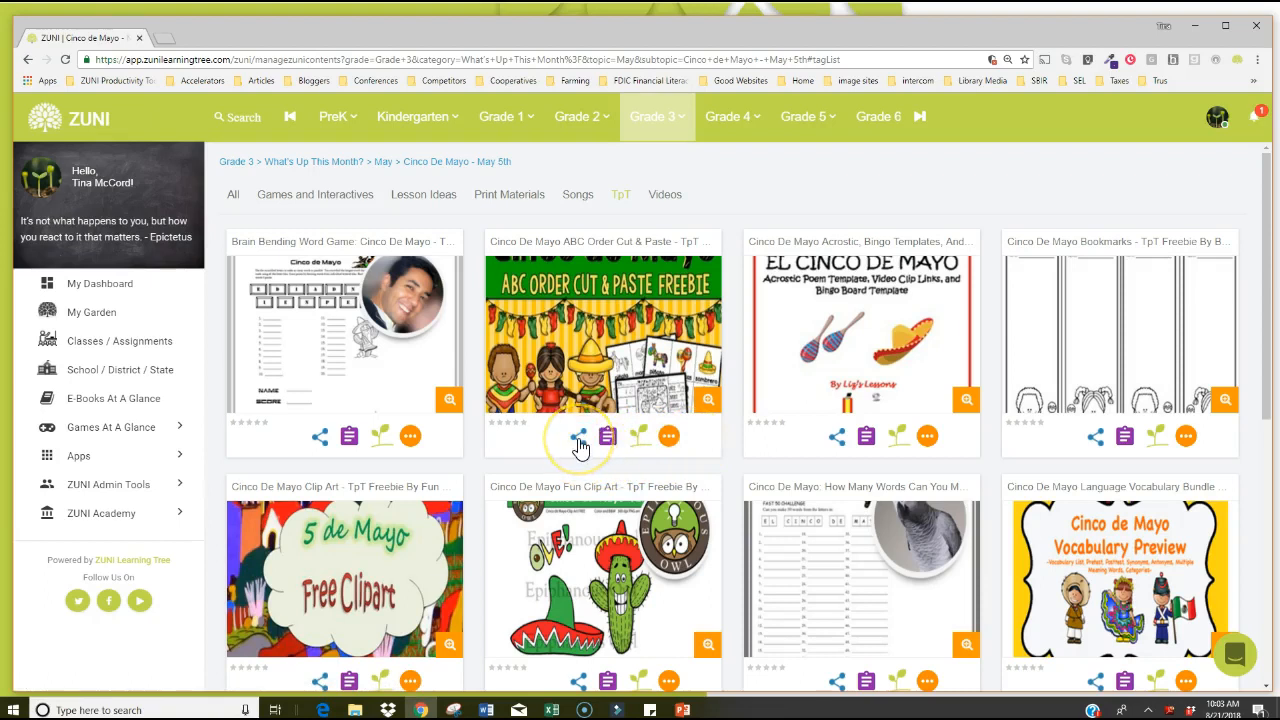
{"action": "left_click", "coordinate": [576, 436]}
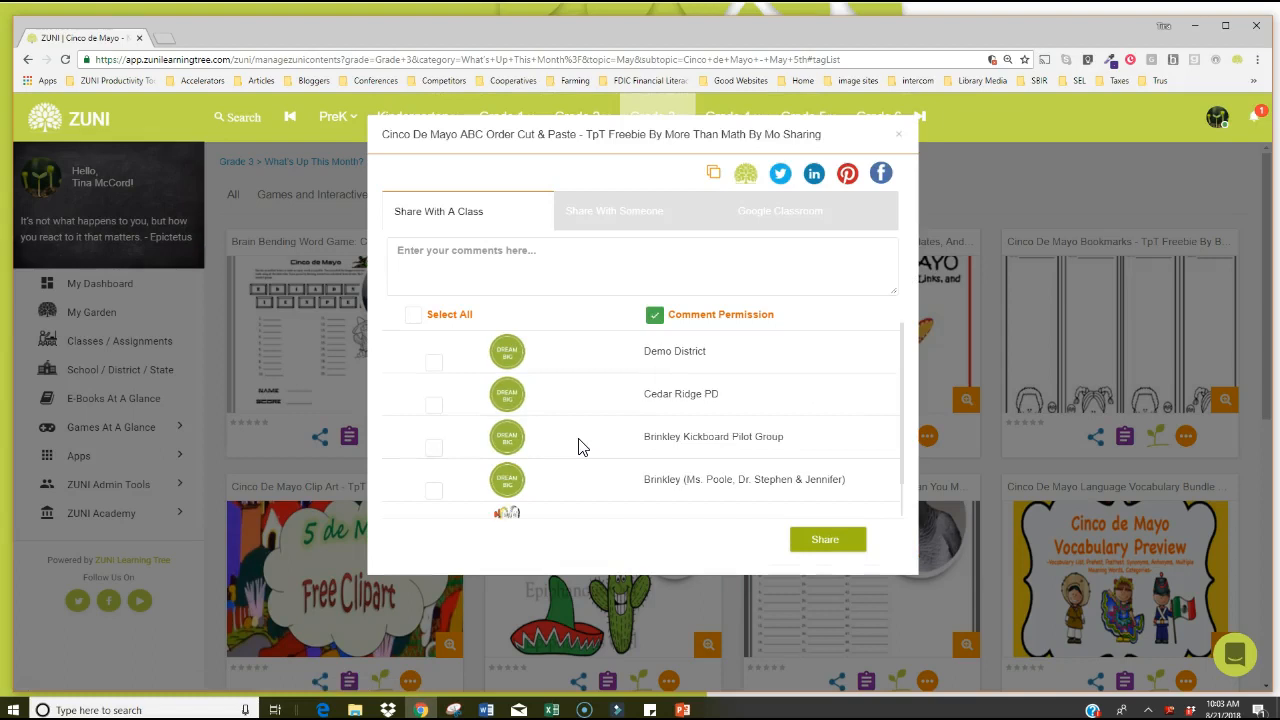
{"action": "mouse_move", "coordinate": [750, 308]}
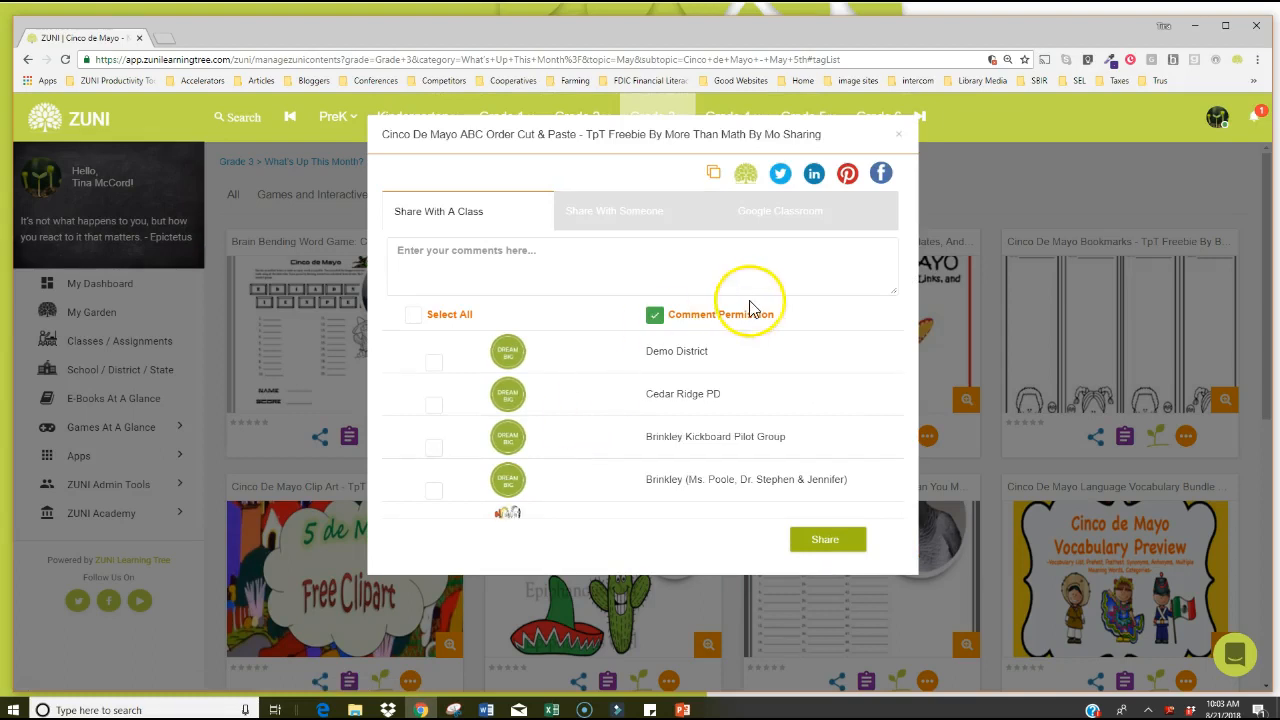
{"action": "mouse_move", "coordinate": [880, 174]}
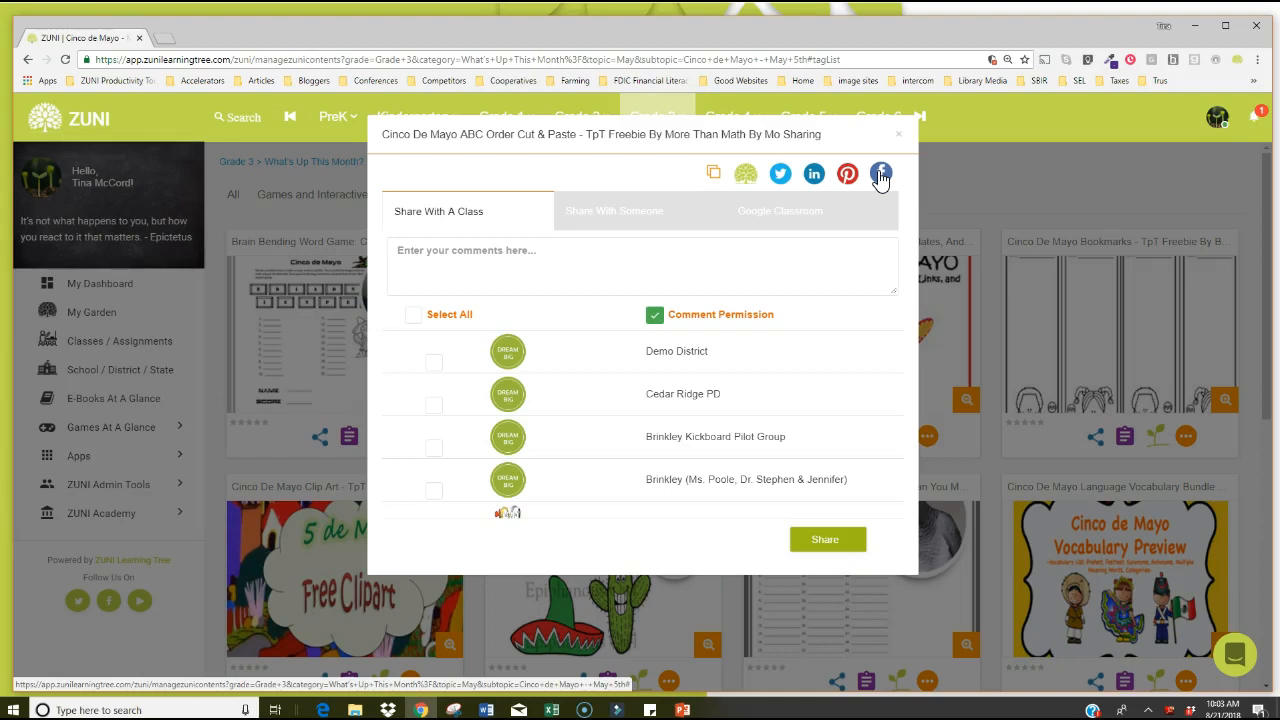
{"action": "mouse_move", "coordinate": [746, 174]}
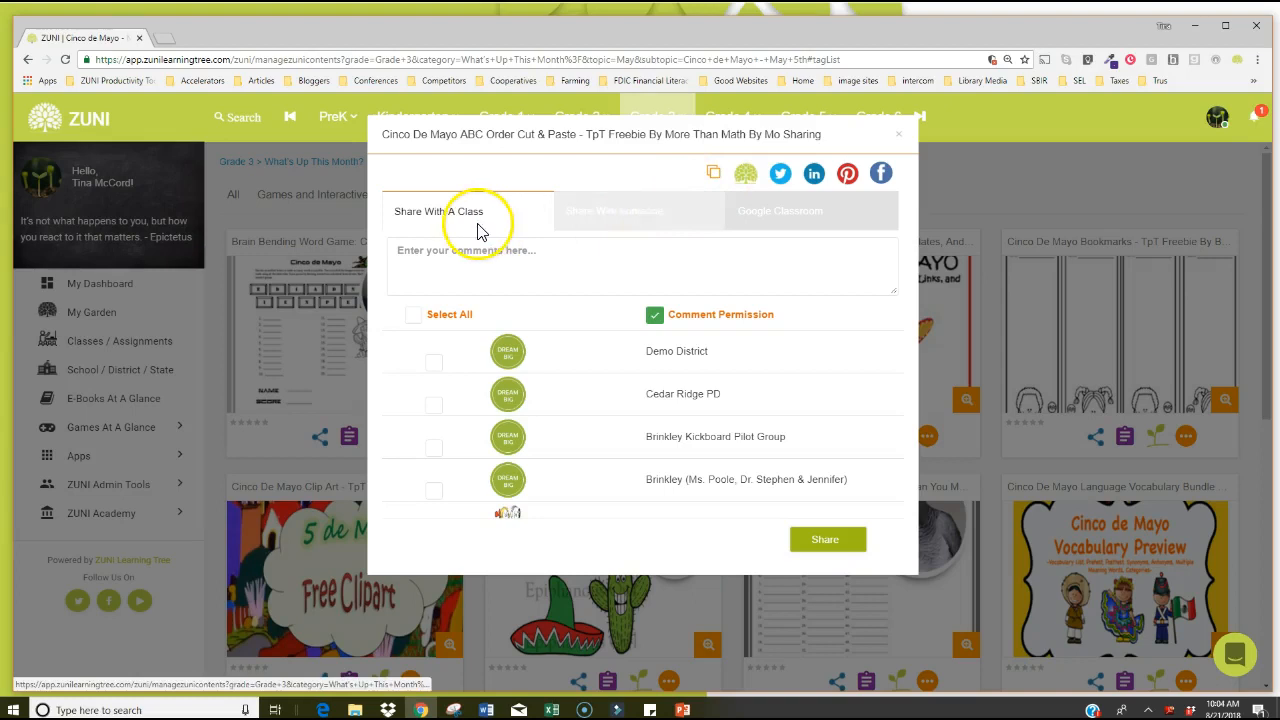
{"action": "mouse_move", "coordinate": [696, 219]}
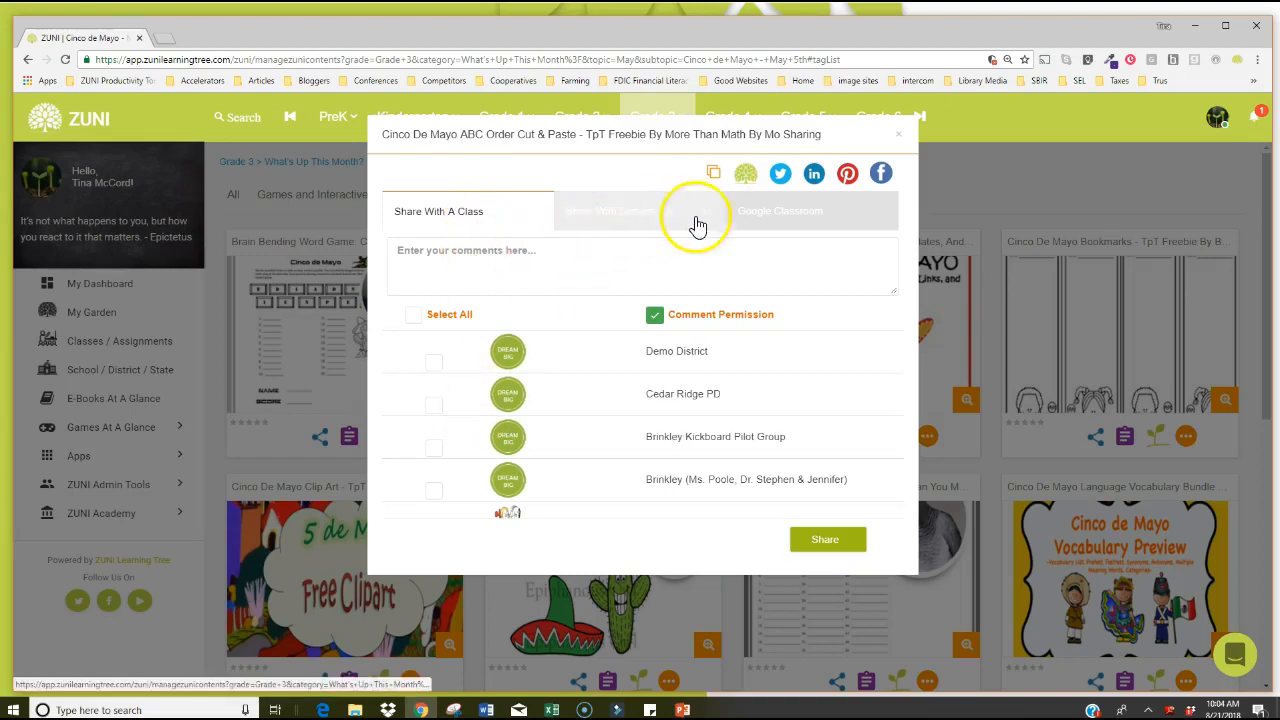
{"action": "left_click", "coordinate": [780, 211]}
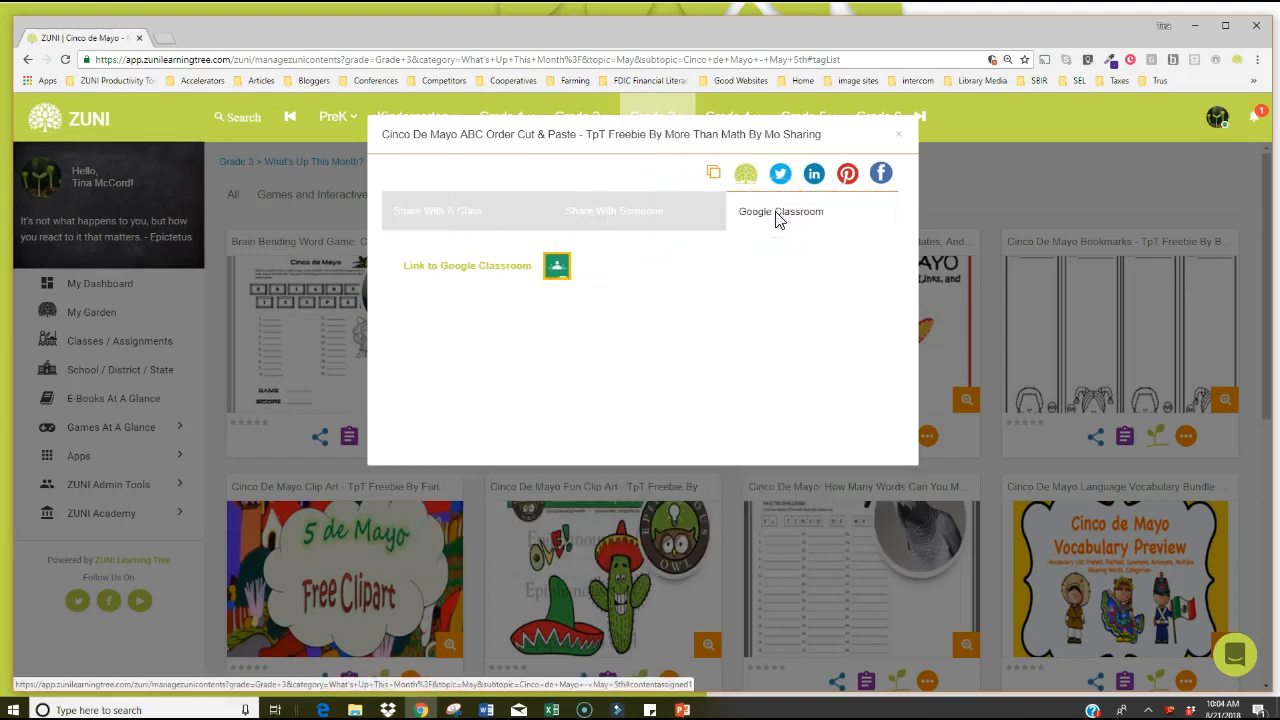
{"action": "mouse_move", "coordinate": [698, 288]}
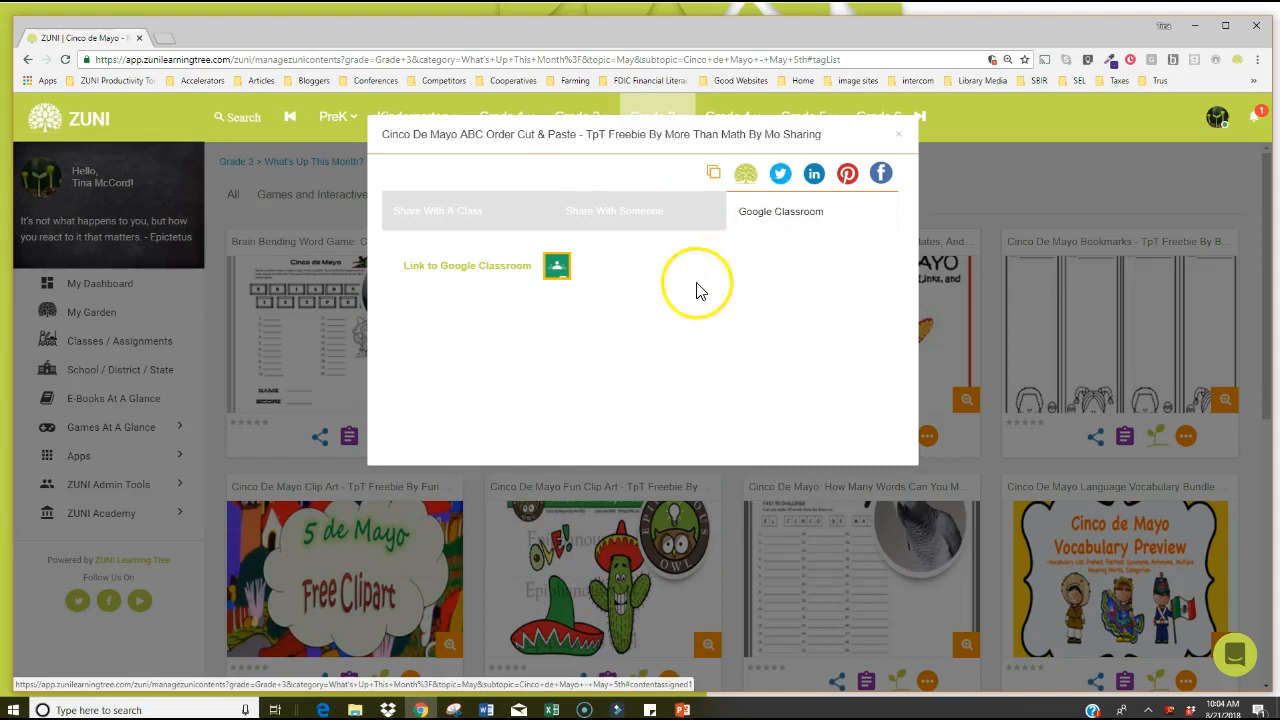
{"action": "mouse_move", "coordinate": [678, 343]}
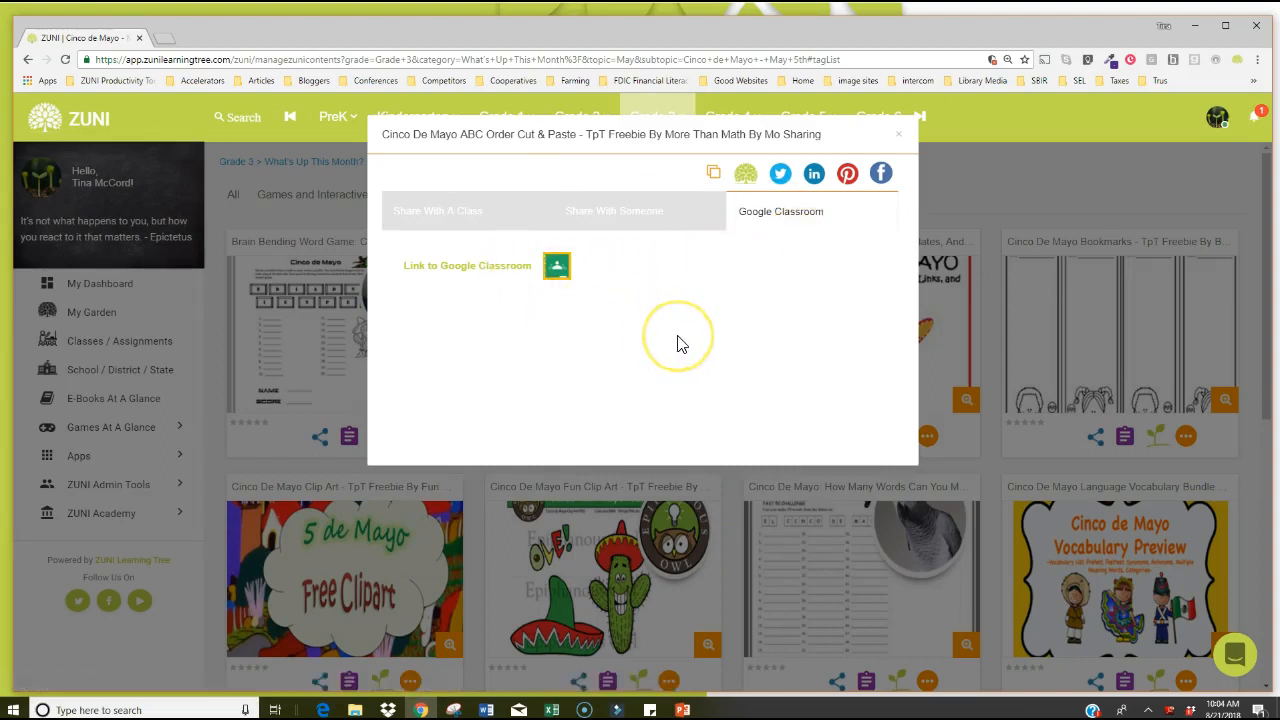
{"action": "mouse_move", "coordinate": [903, 140]}
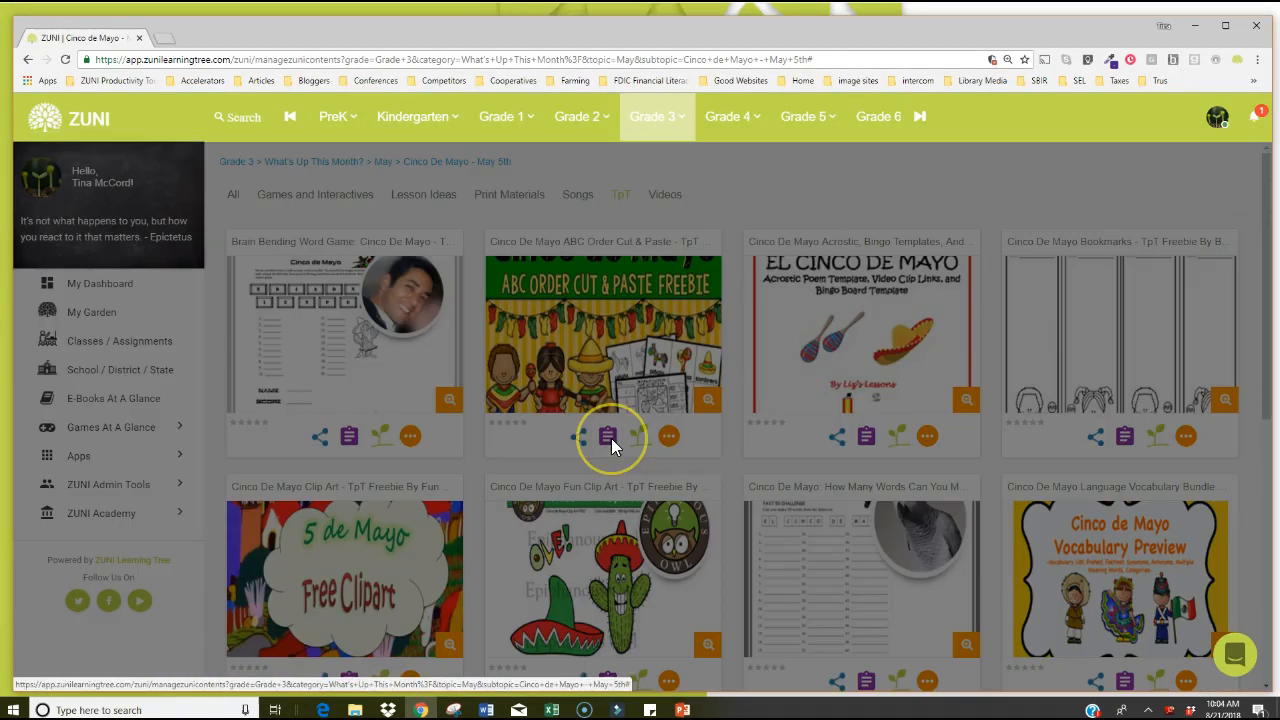
Open the ABC Order Cut & Paste assignment window and close it unassigned.
{"action": "left_click", "coordinate": [611, 436]}
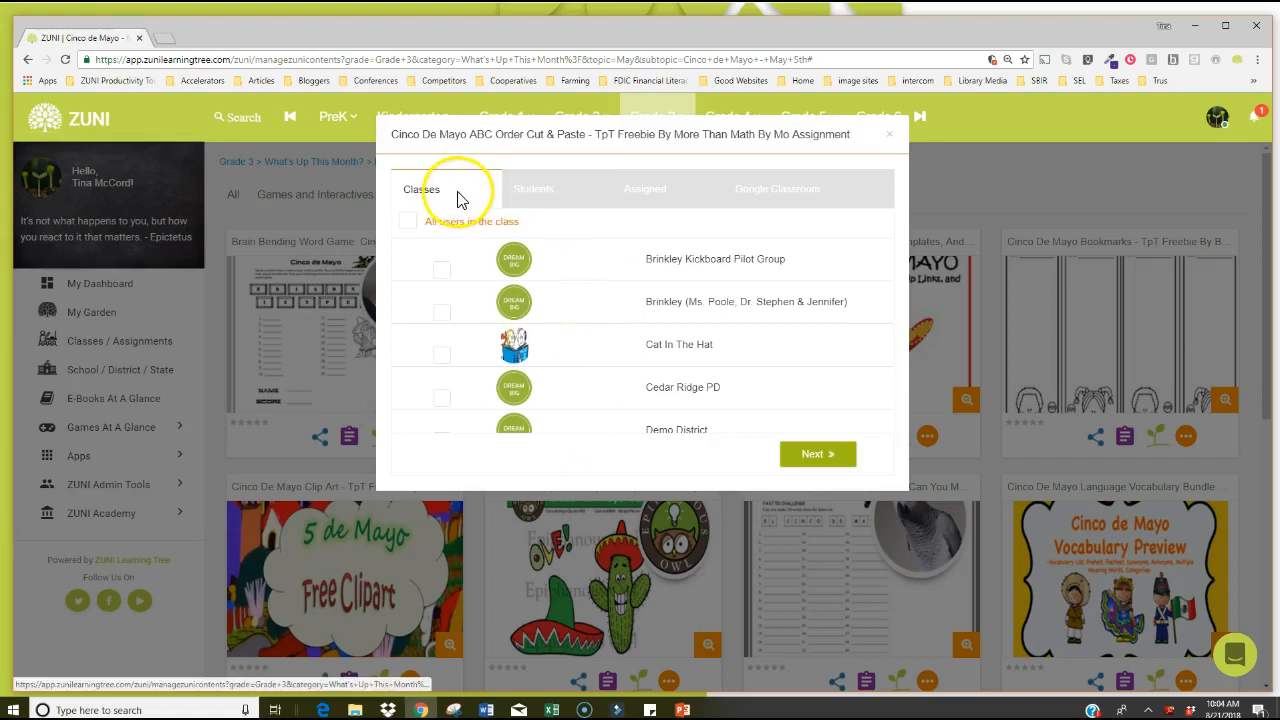
{"action": "mouse_move", "coordinate": [558, 301]}
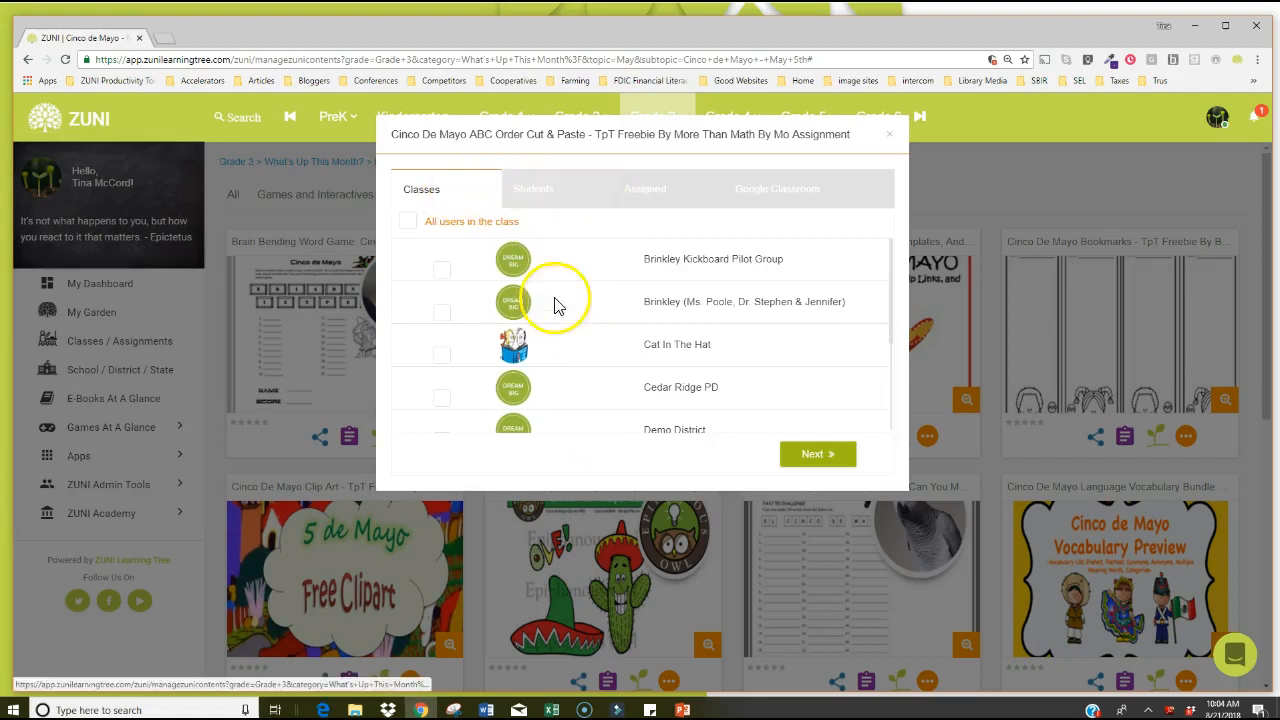
{"action": "mouse_move", "coordinate": [607, 273]}
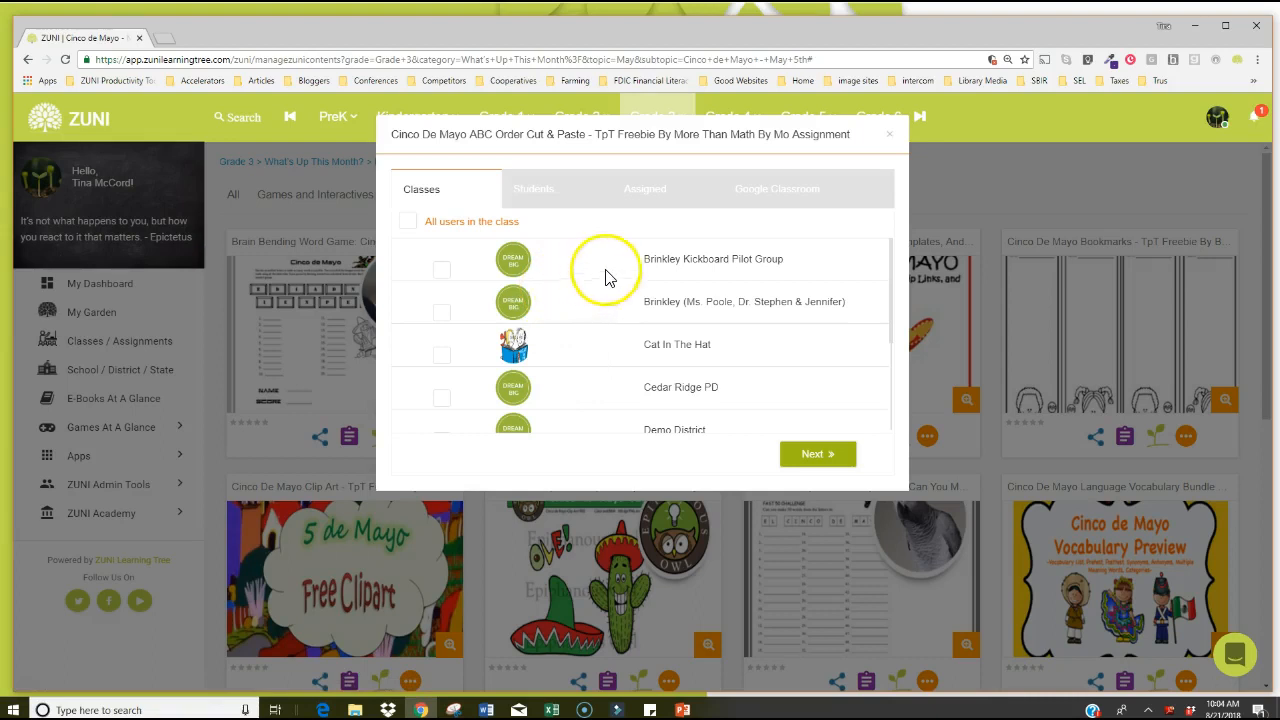
{"action": "mouse_move", "coordinate": [892, 138]}
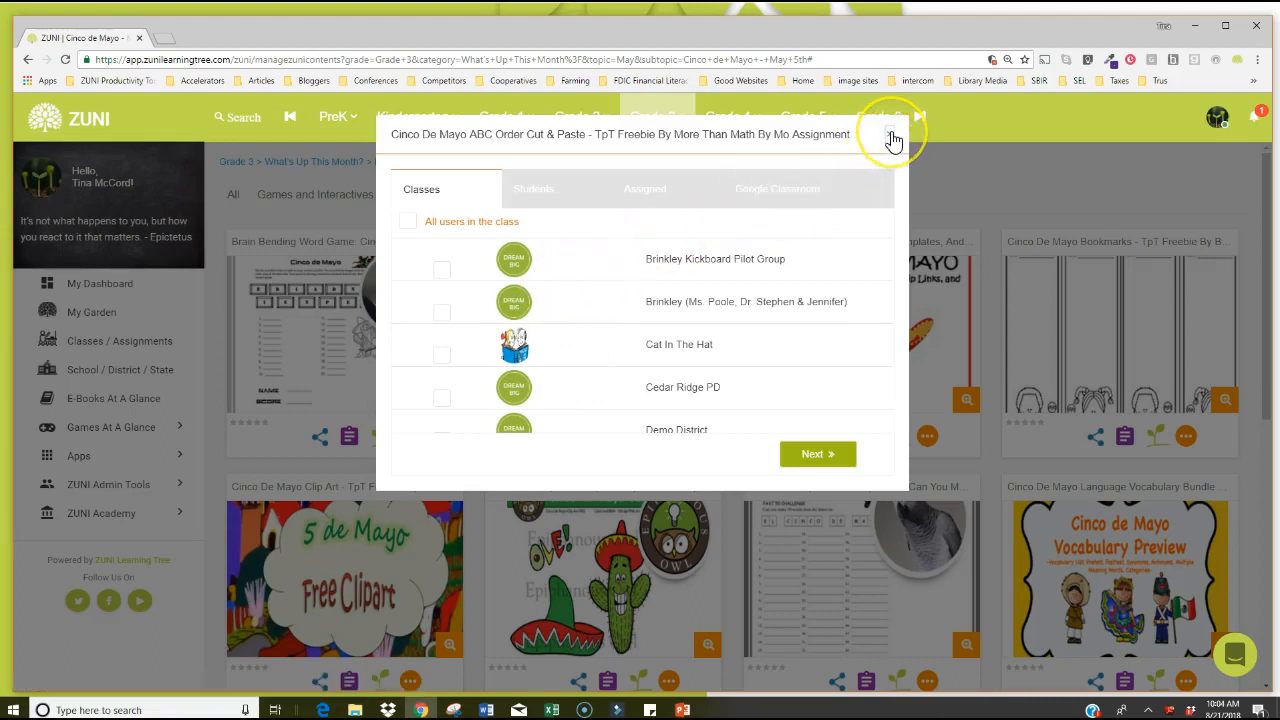
{"action": "left_click", "coordinate": [892, 135]}
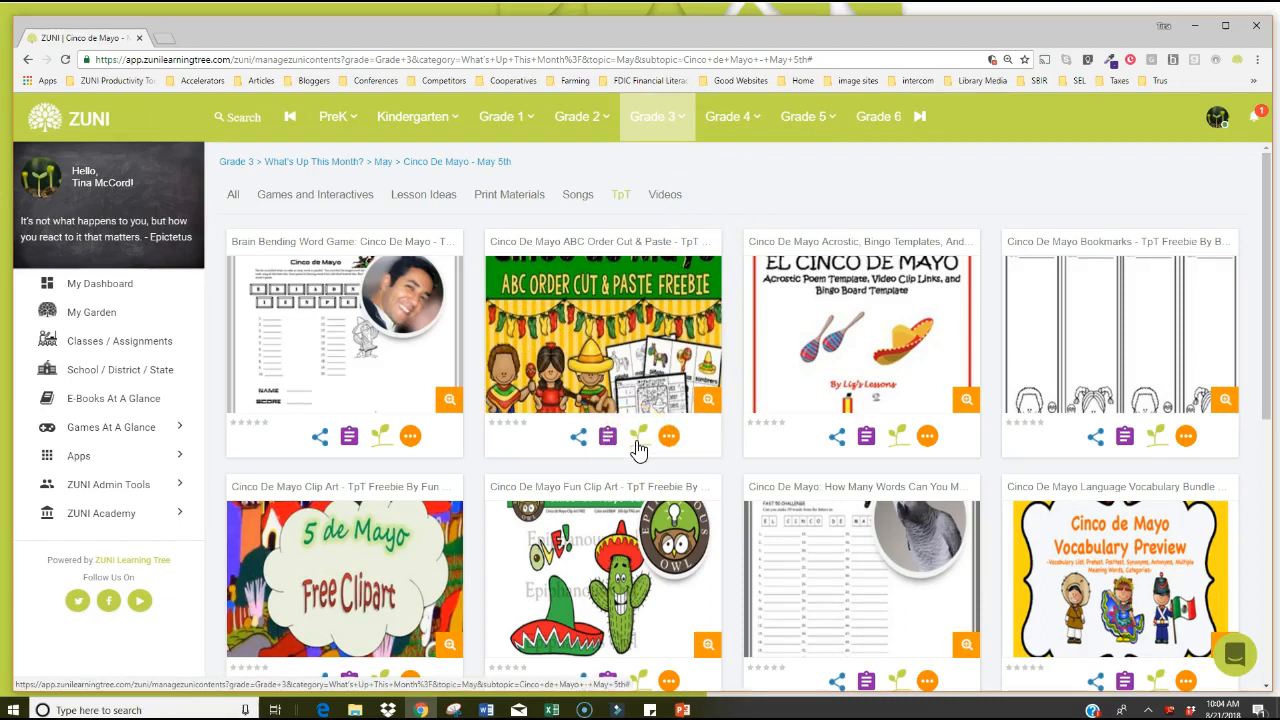
Save ABC Order Cut & Paste to My Garden in folder Be Inspired, title Coding.
{"action": "left_click", "coordinate": [638, 436]}
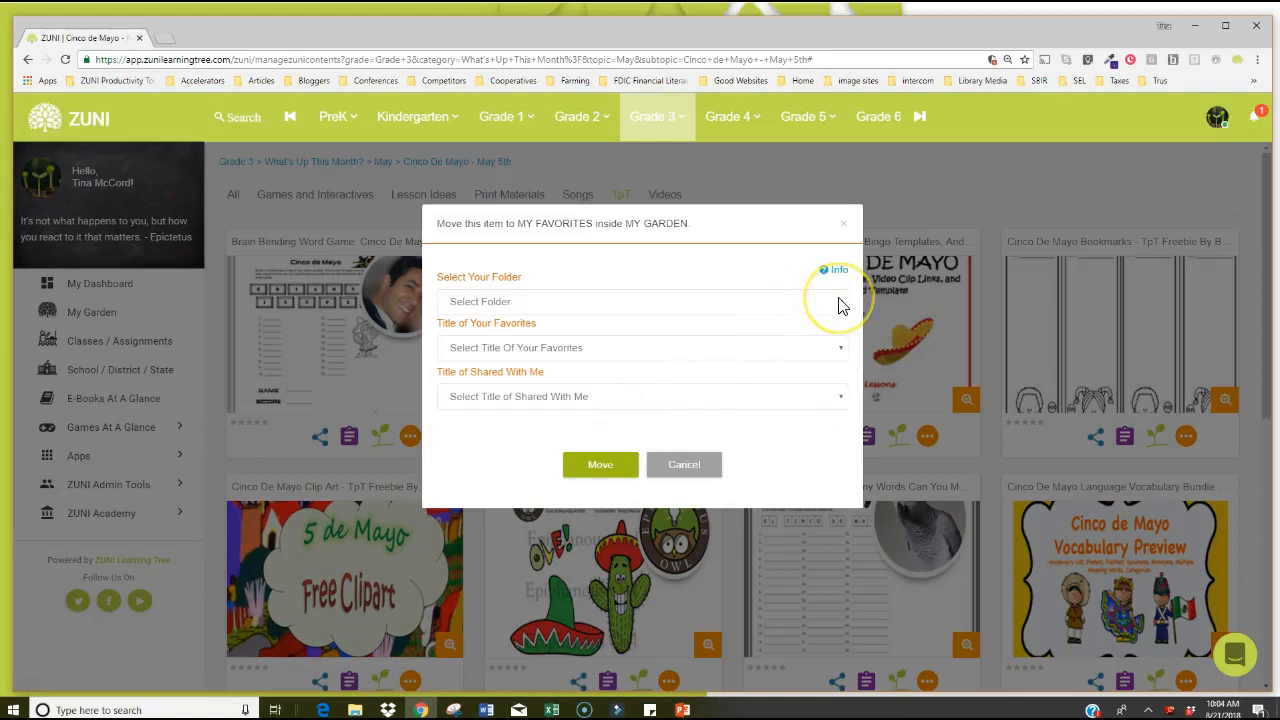
{"action": "left_click", "coordinate": [640, 301]}
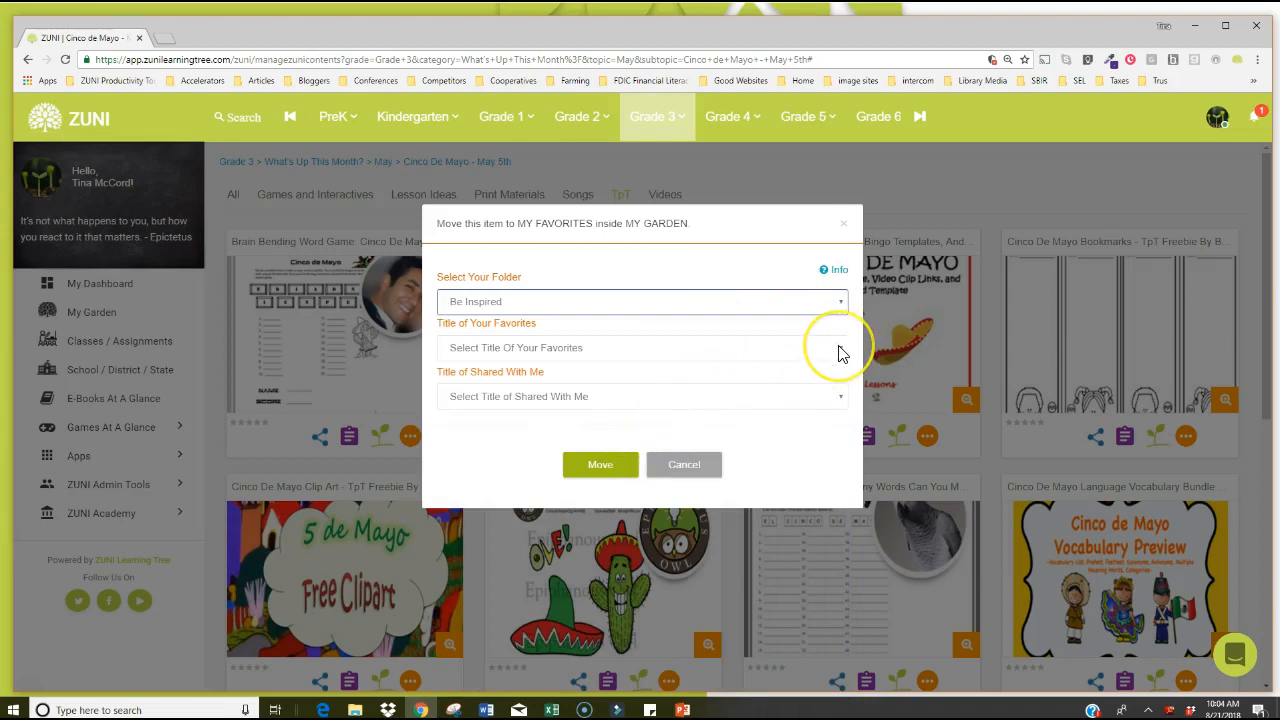
{"action": "left_click", "coordinate": [640, 347]}
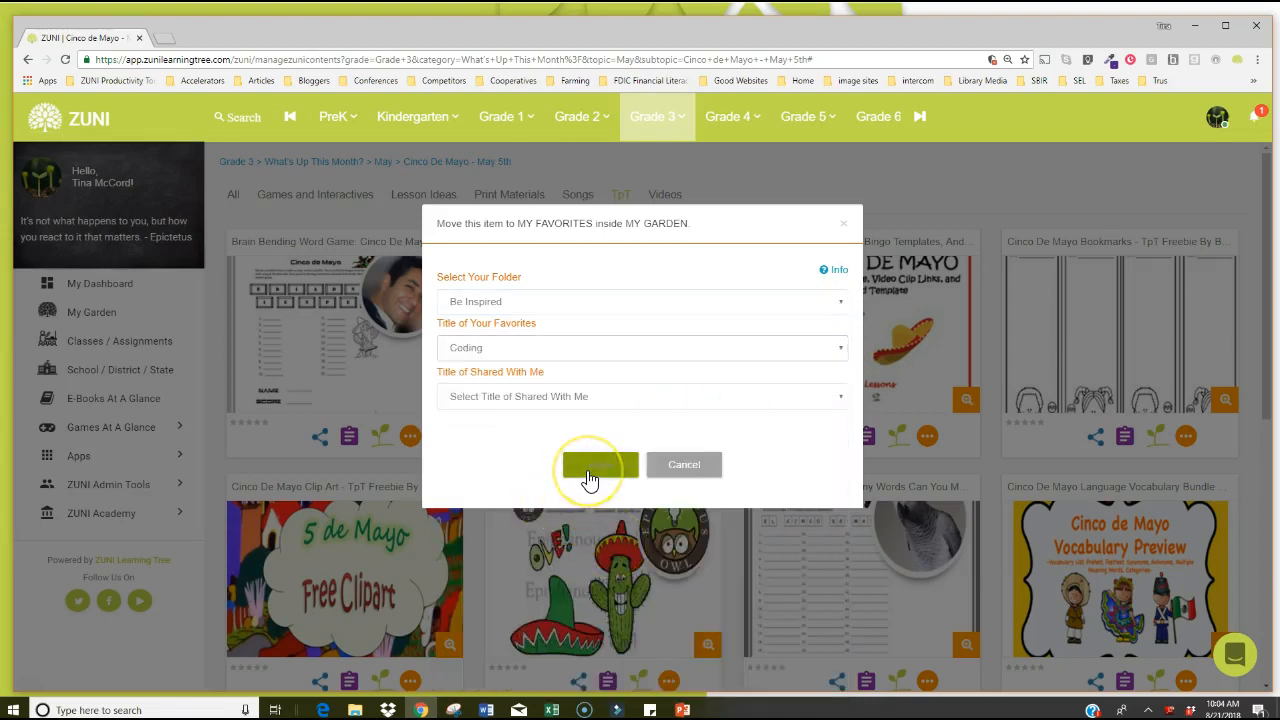
{"action": "left_click", "coordinate": [596, 464]}
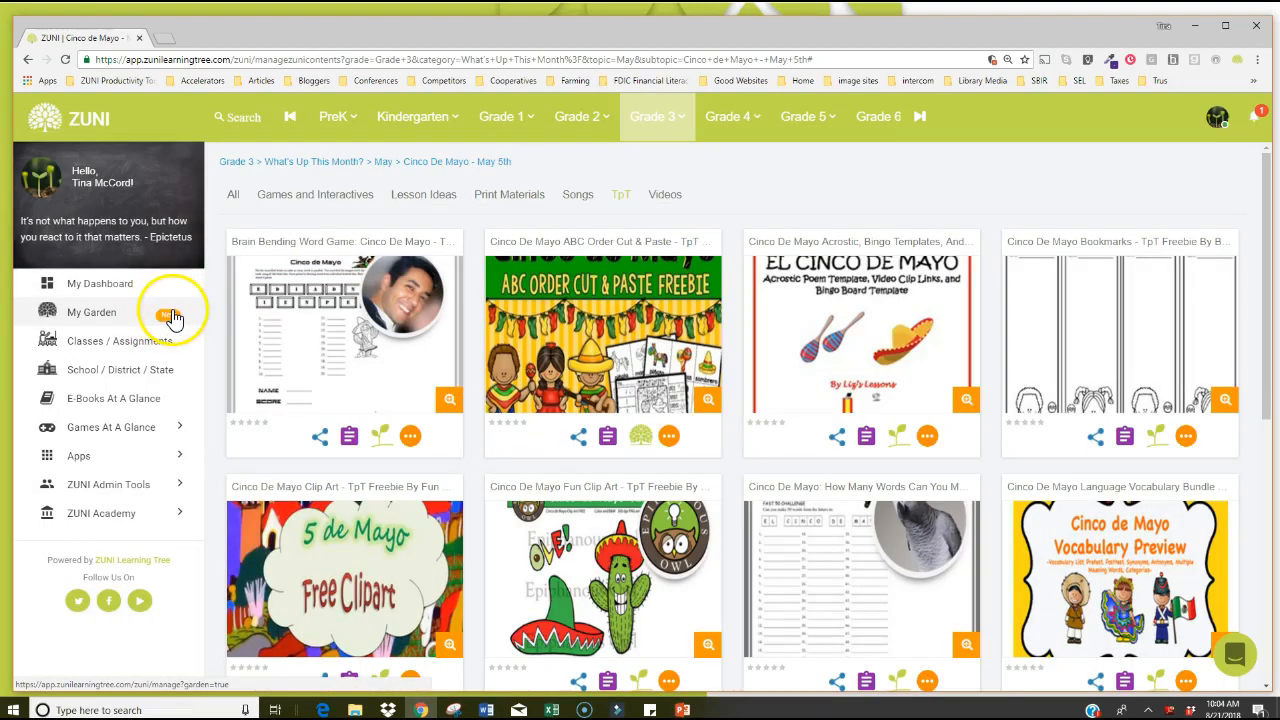
{"action": "mouse_move", "coordinate": [639, 435]}
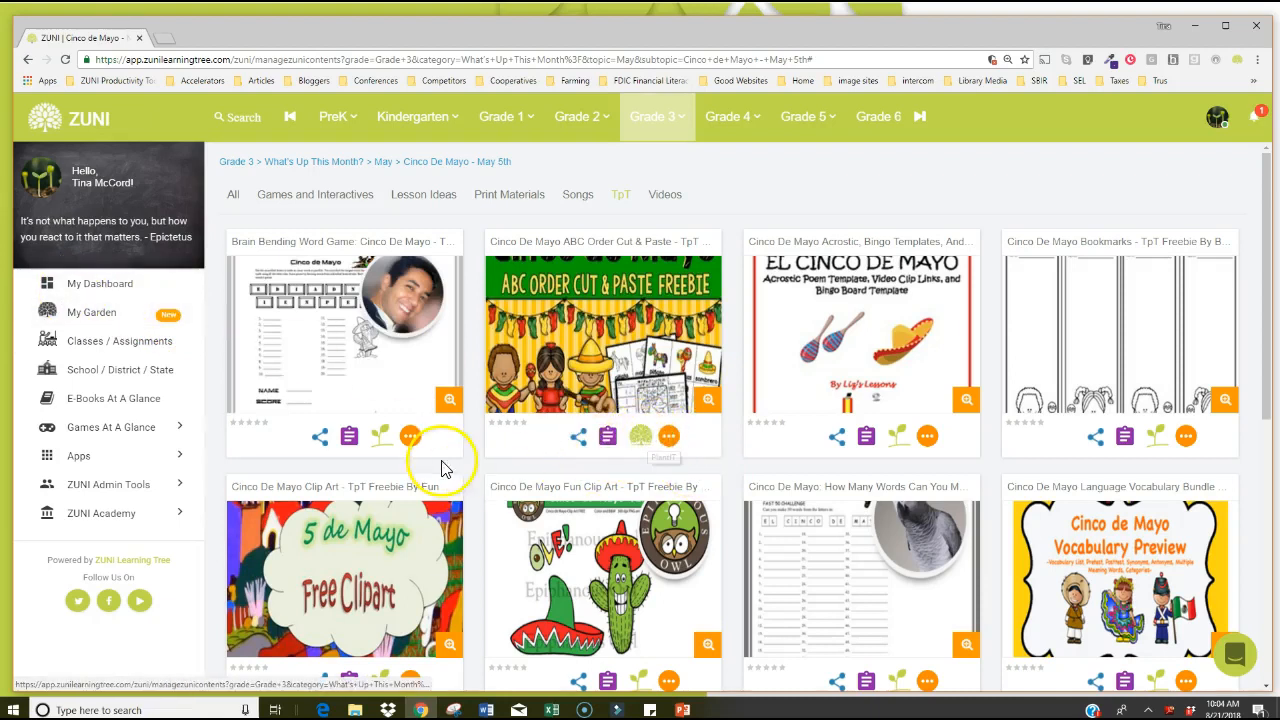
{"action": "mouse_move", "coordinate": [638, 447]}
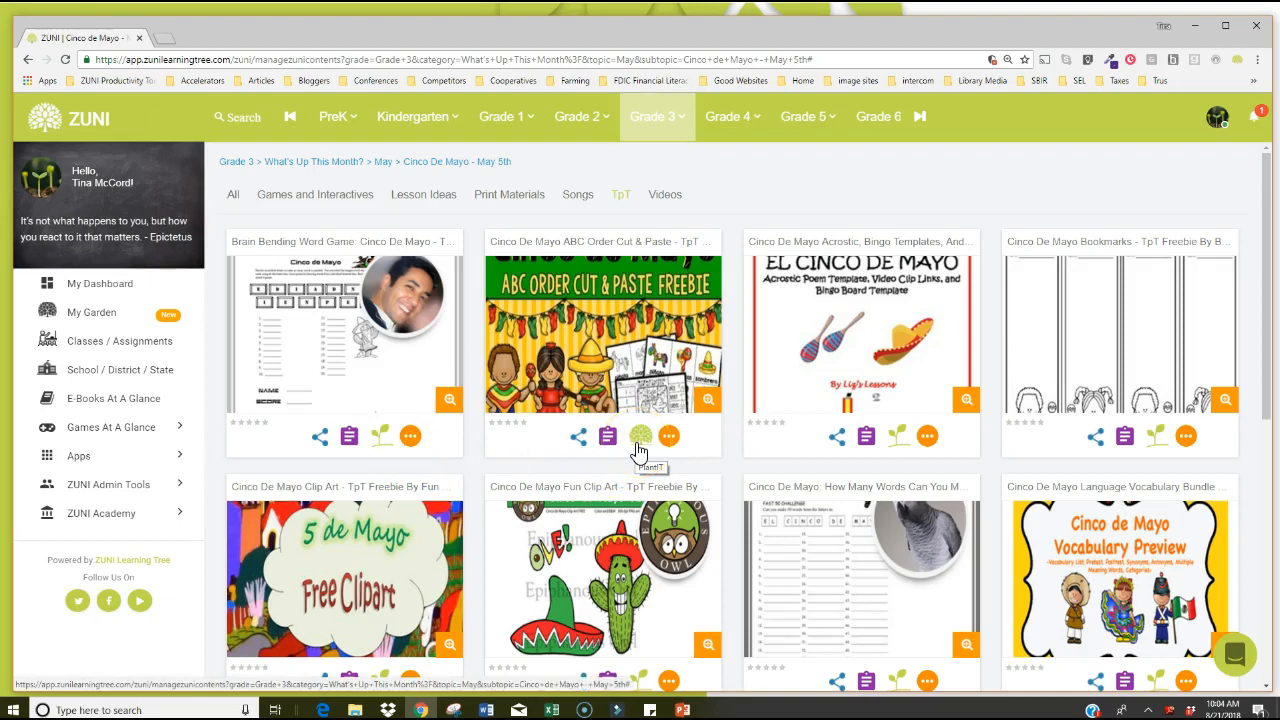
{"action": "mouse_move", "coordinate": [641, 452]}
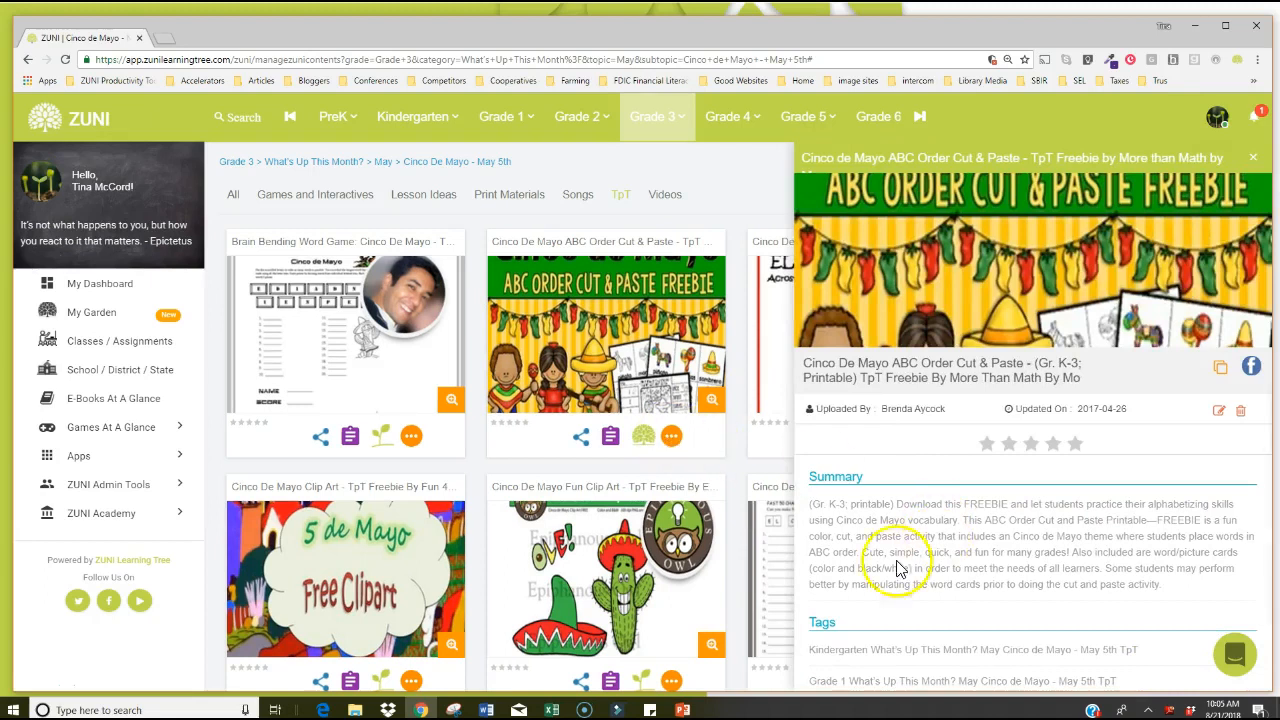
{"action": "mouse_move", "coordinate": [935, 649]}
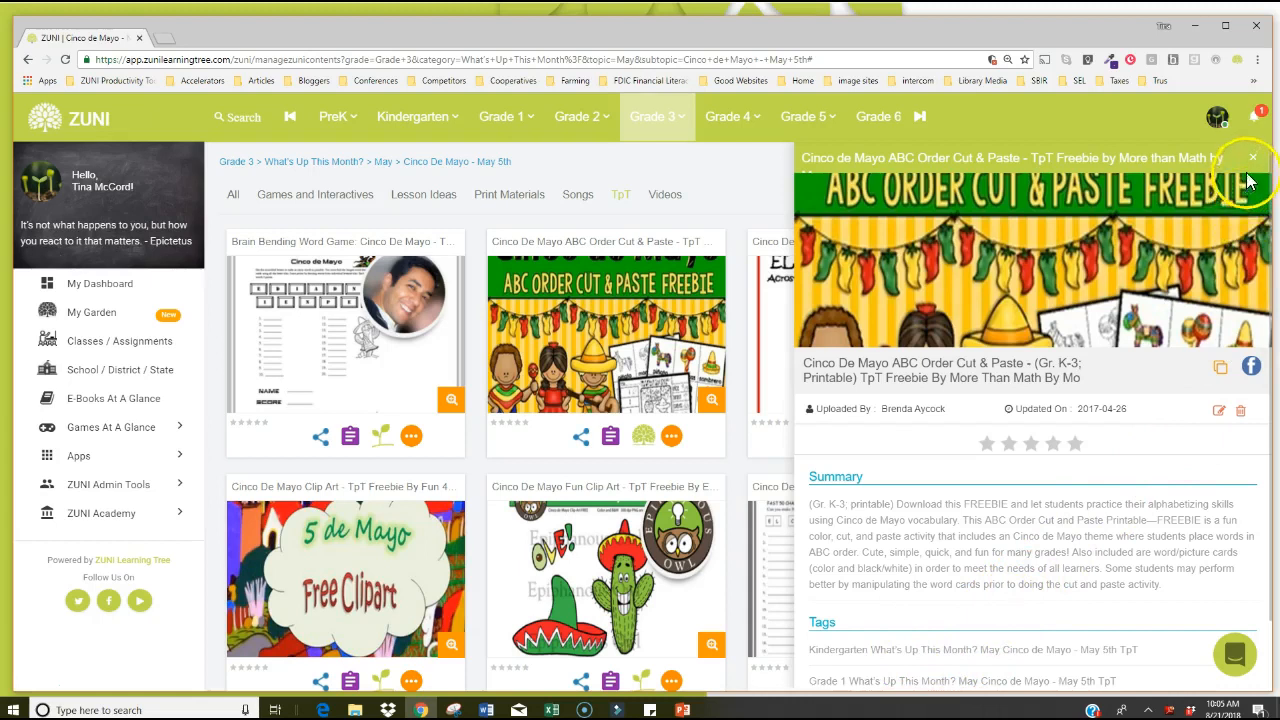
{"action": "left_click", "coordinate": [1251, 157]}
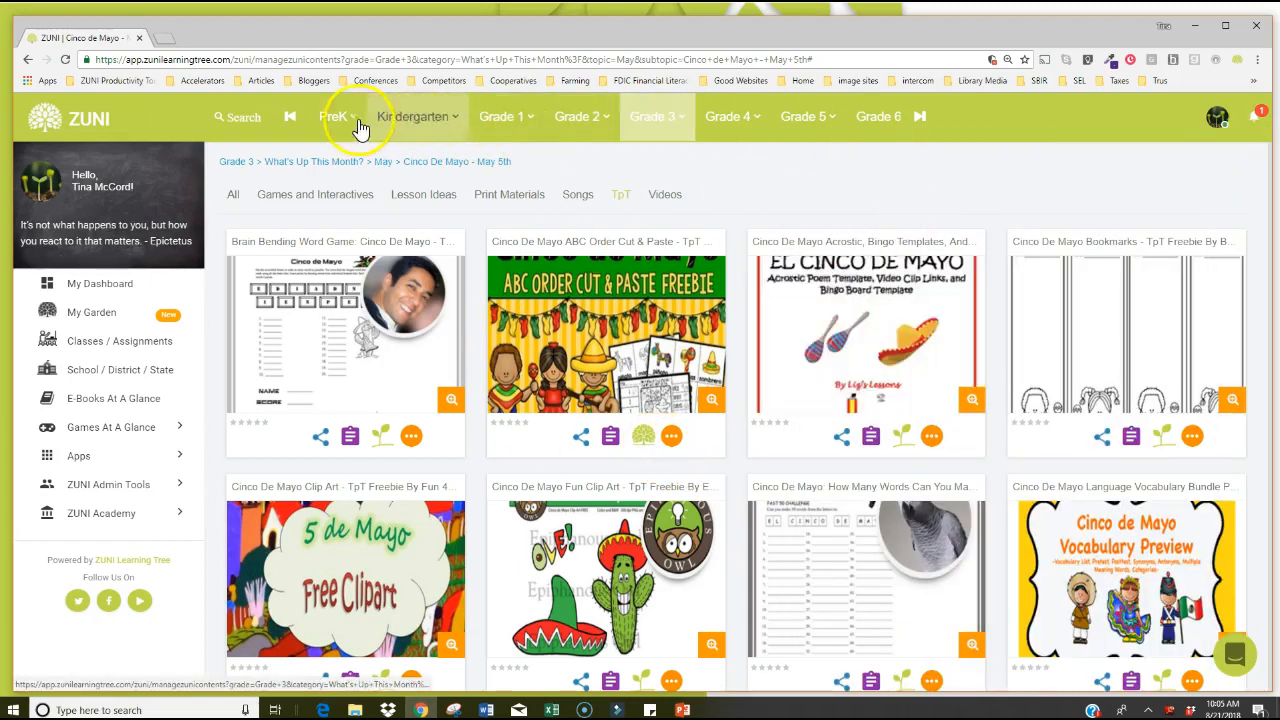
{"action": "left_click", "coordinate": [655, 116]}
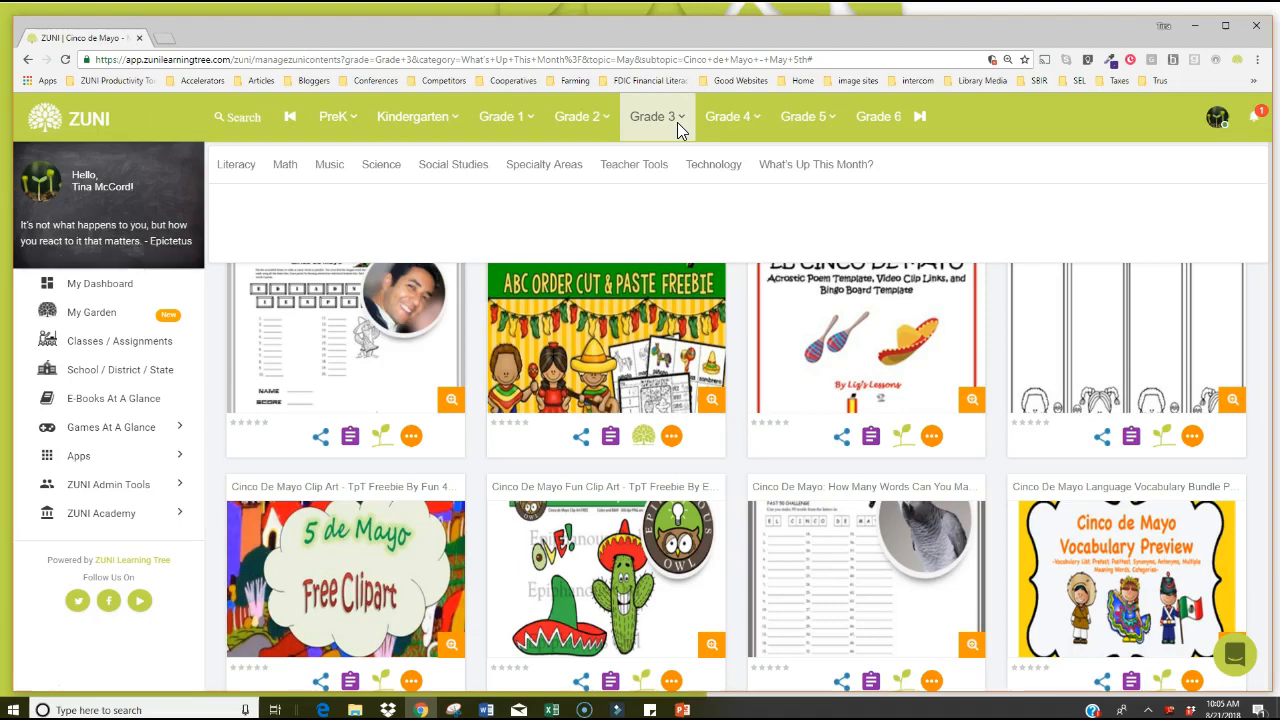
{"action": "mouse_move", "coordinate": [103, 316]}
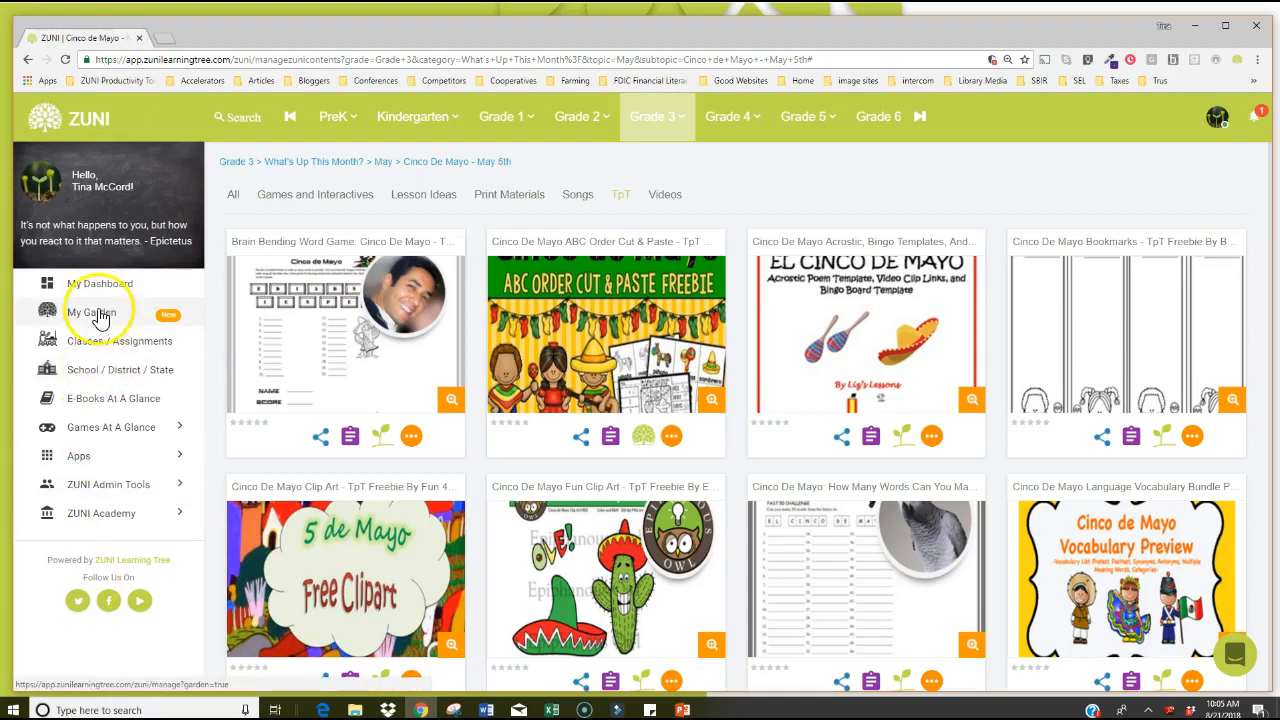
{"action": "mouse_move", "coordinate": [97, 326]}
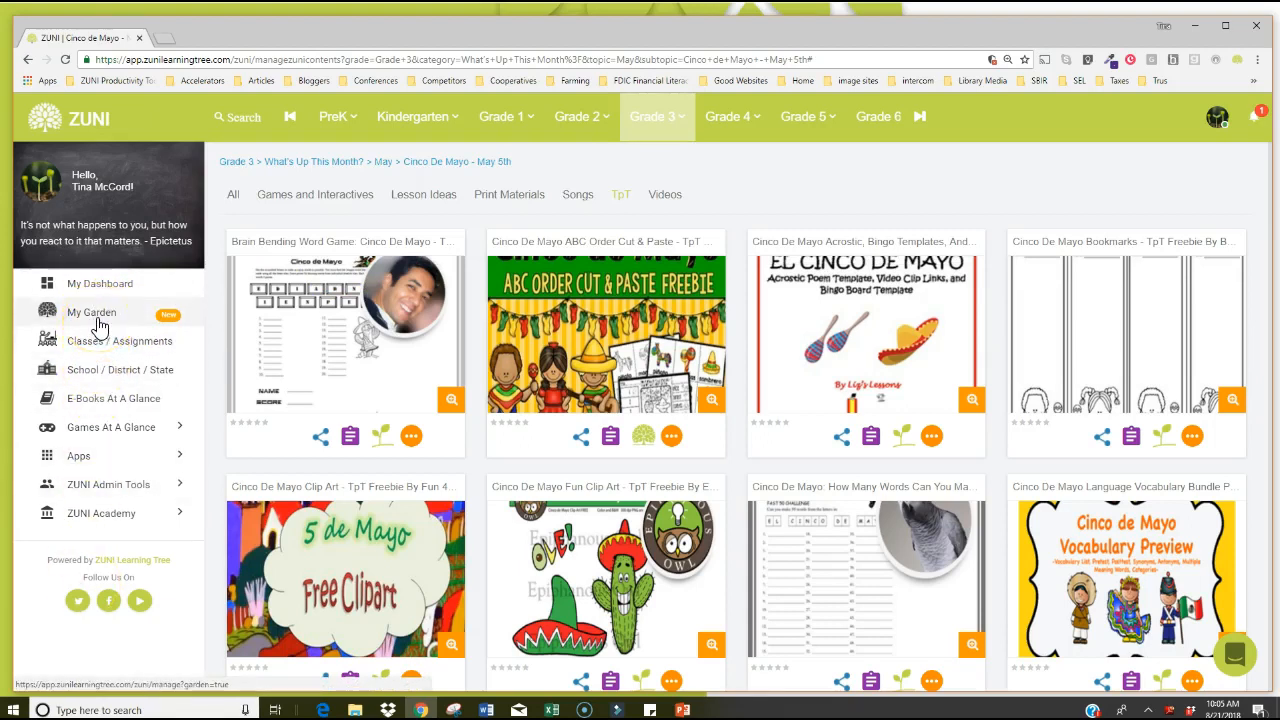
{"action": "mouse_move", "coordinate": [99, 324]}
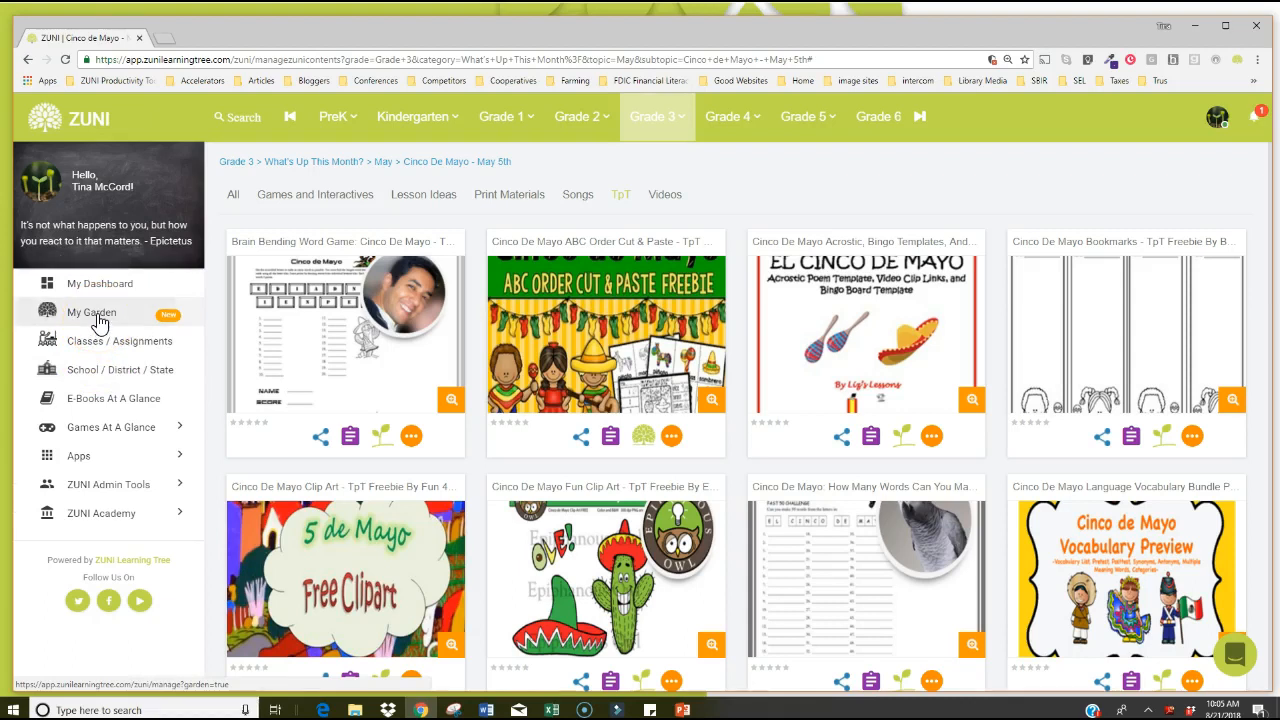
Open My Garden from the sidebar to show folders like Be Inspired, Coding, Grammar.
{"action": "left_click", "coordinate": [91, 311]}
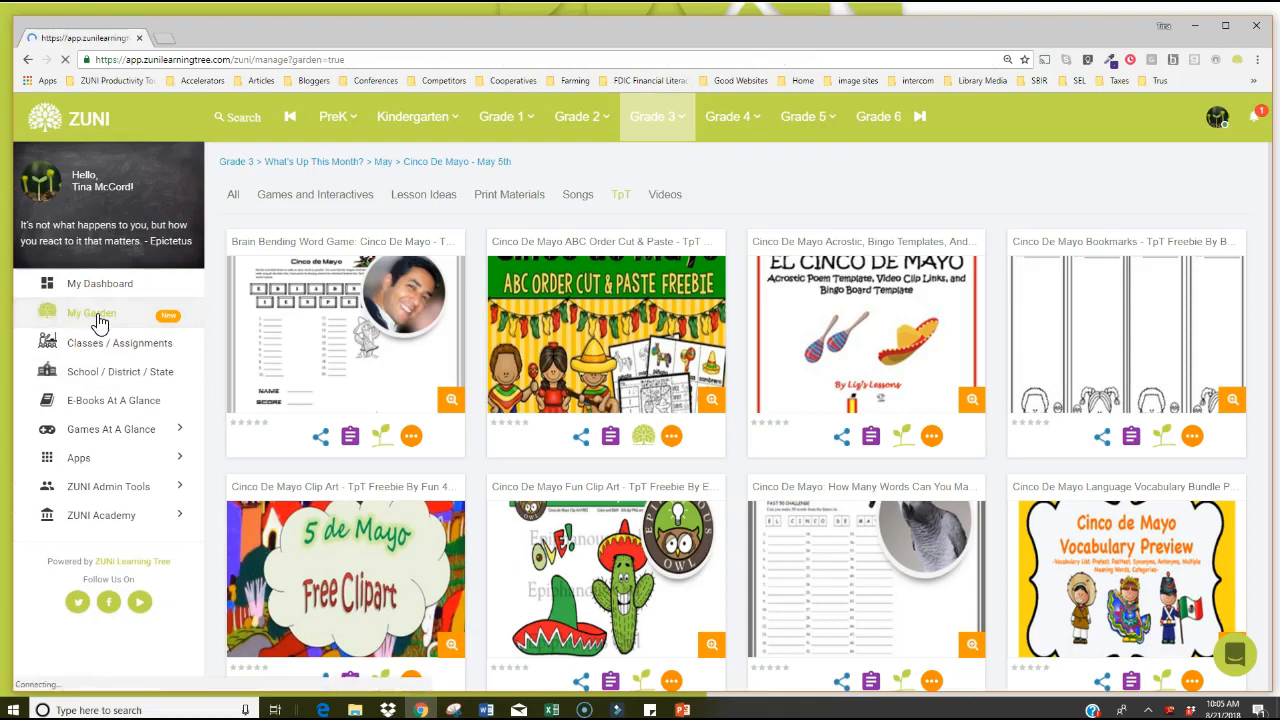
{"action": "left_click", "coordinate": [91, 312]}
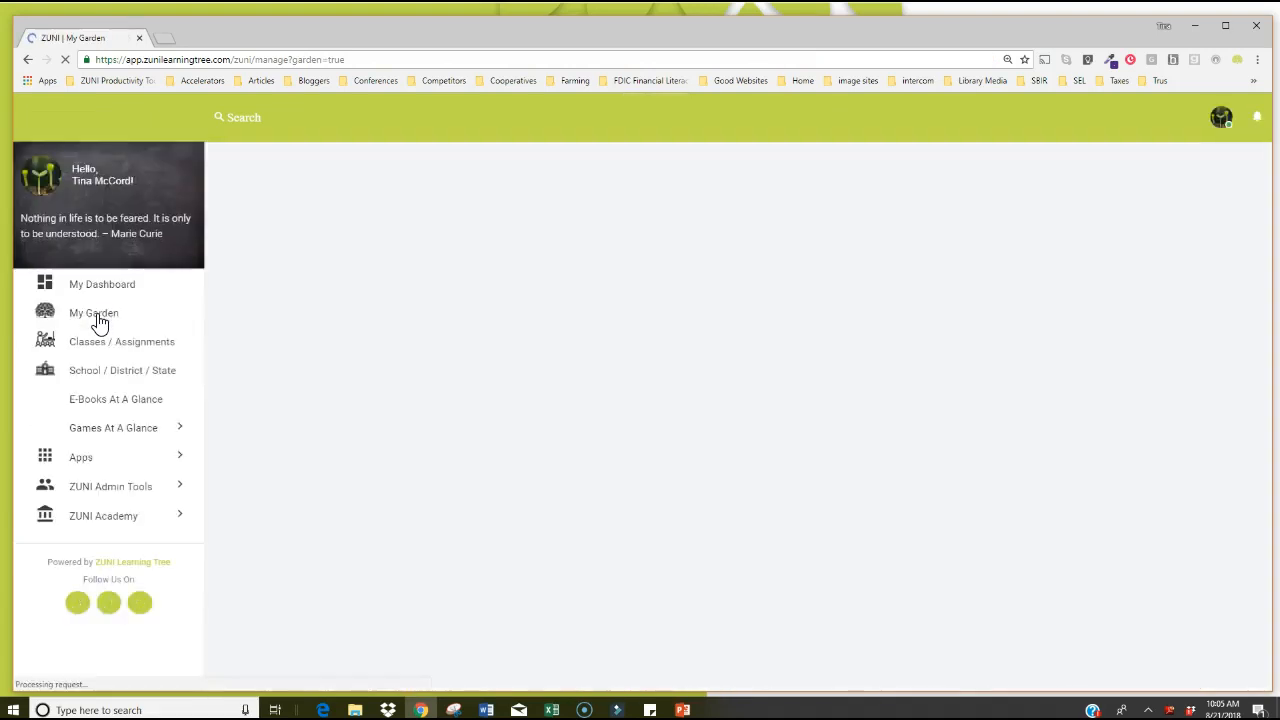
{"action": "left_click", "coordinate": [93, 312]}
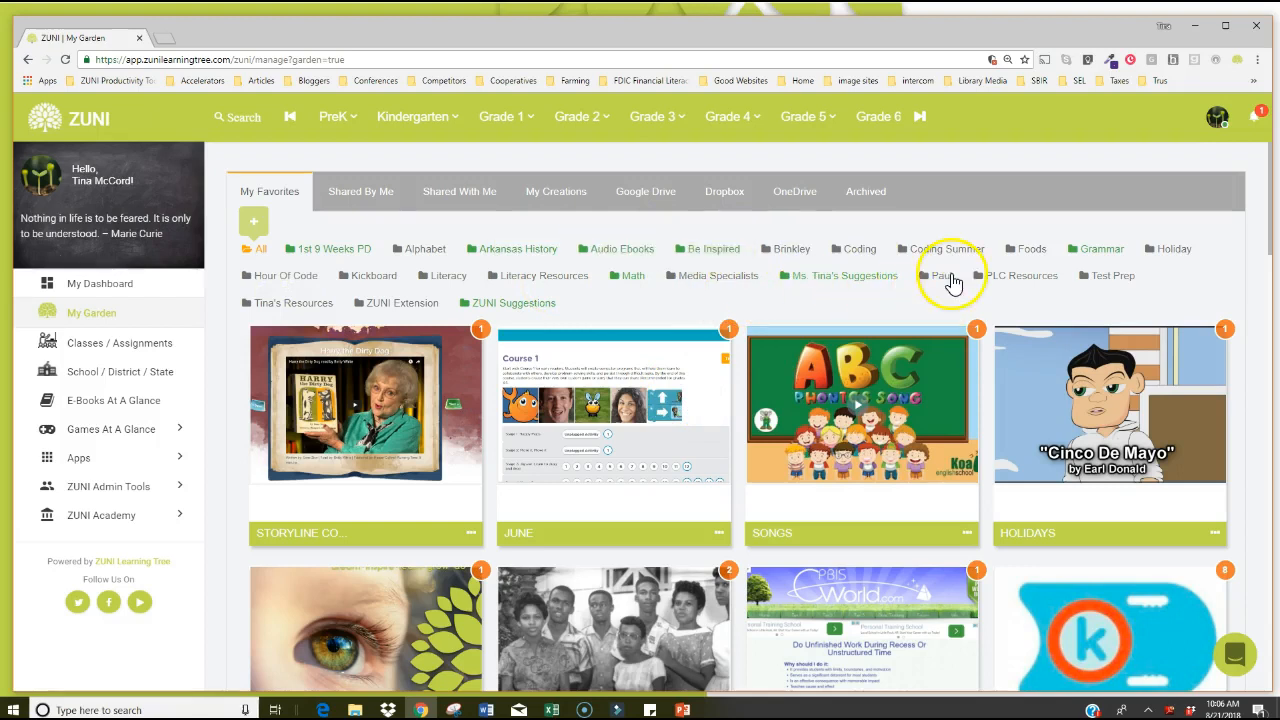
{"action": "mouse_move", "coordinate": [860, 255]}
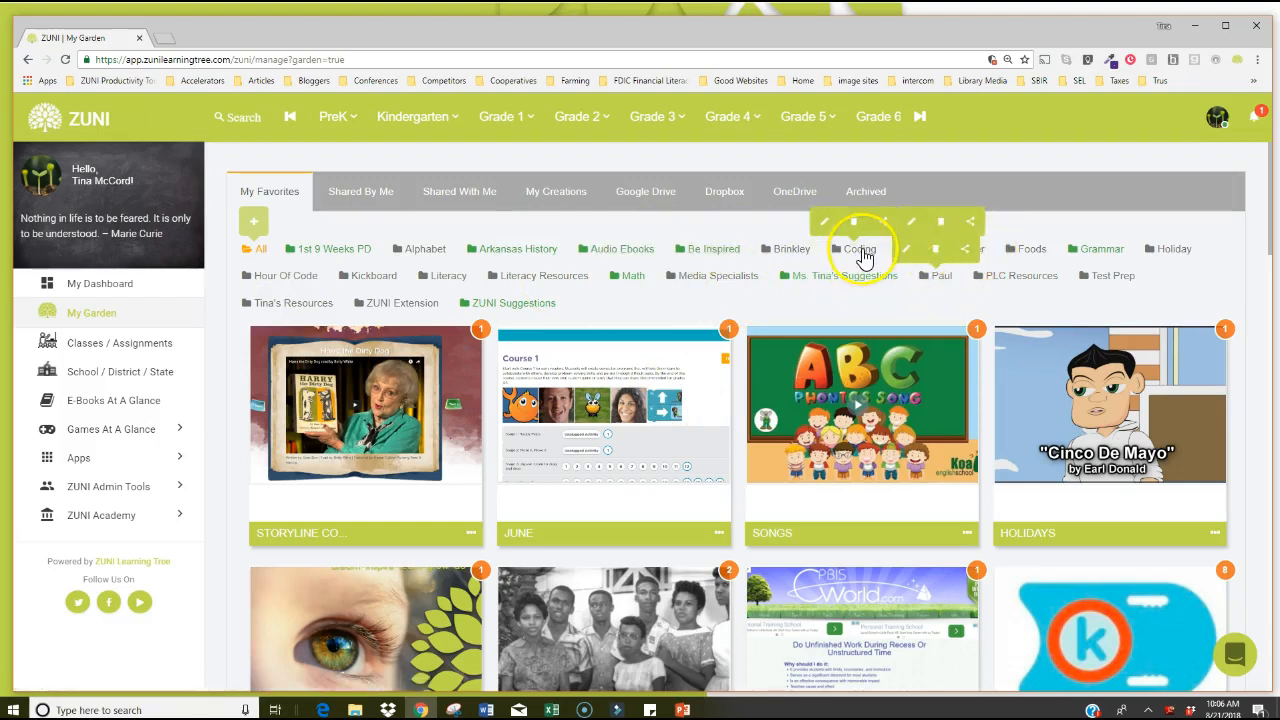
Filter favorites to the Coding folder and open the CODING collection card.
{"action": "left_click", "coordinate": [860, 249]}
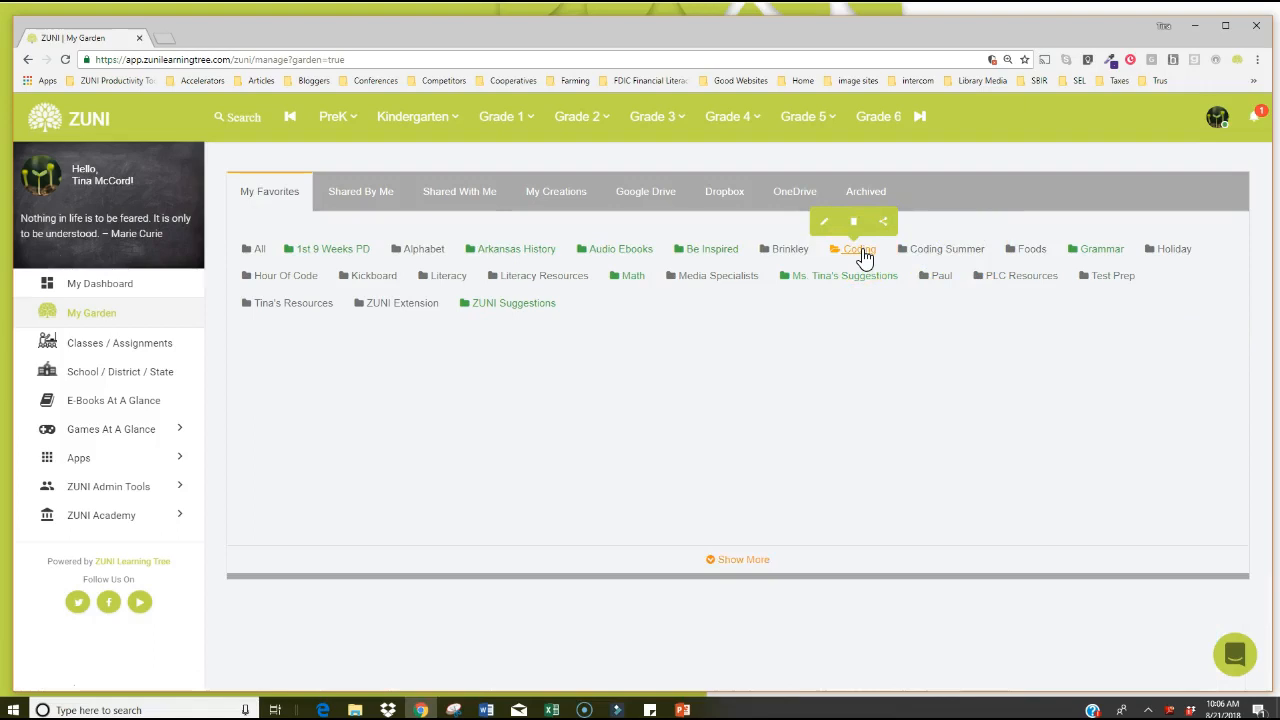
{"action": "left_click", "coordinate": [860, 248]}
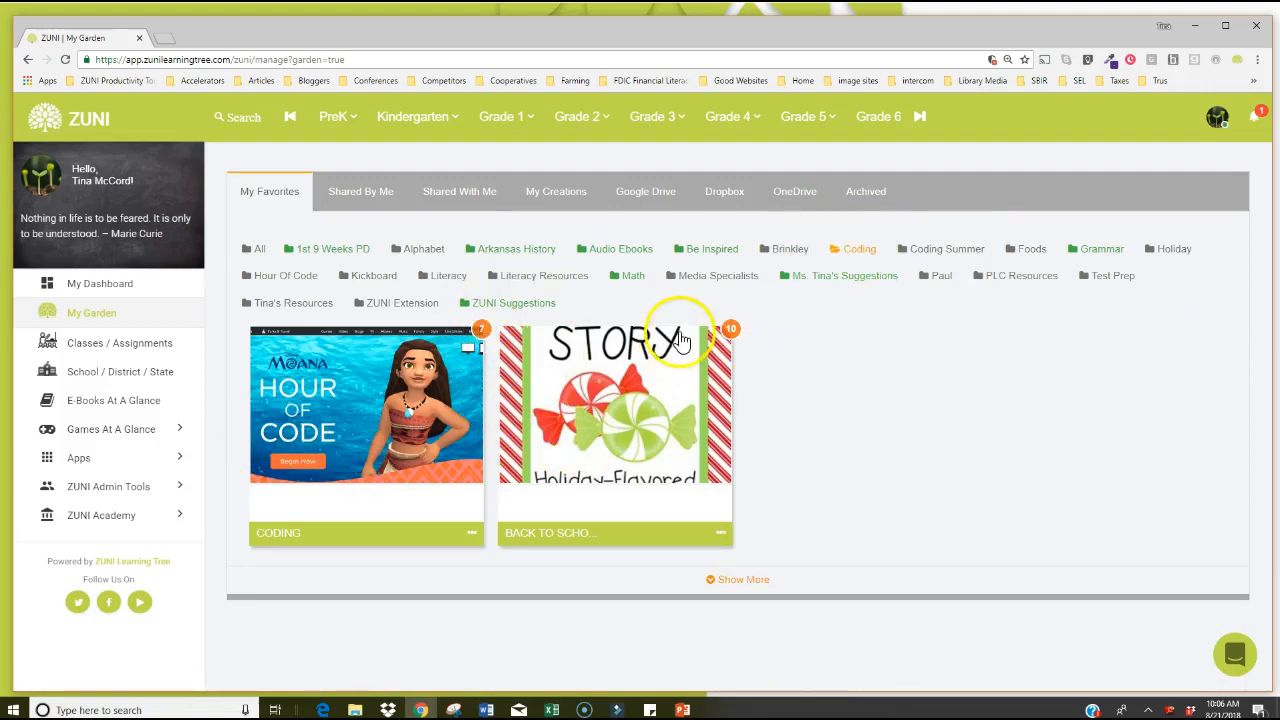
{"action": "mouse_move", "coordinate": [434, 448]}
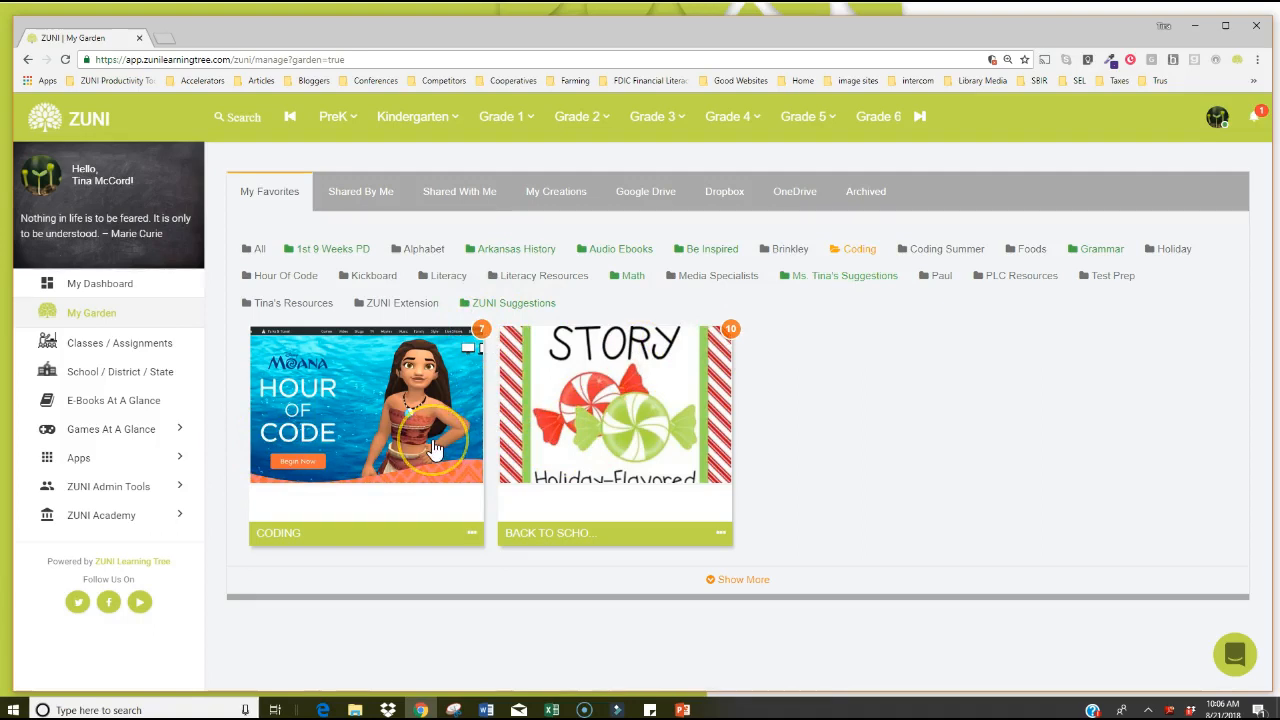
{"action": "left_click", "coordinate": [853, 248]}
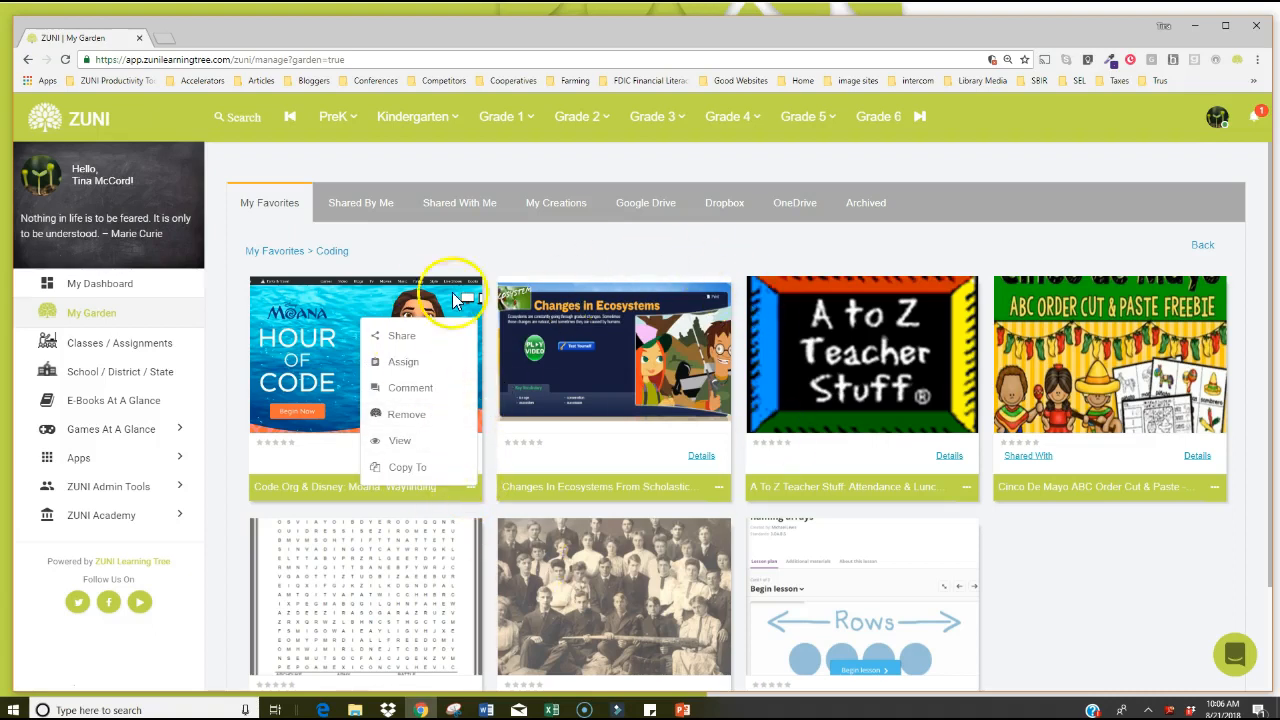
{"action": "mouse_move", "coordinate": [990, 630]}
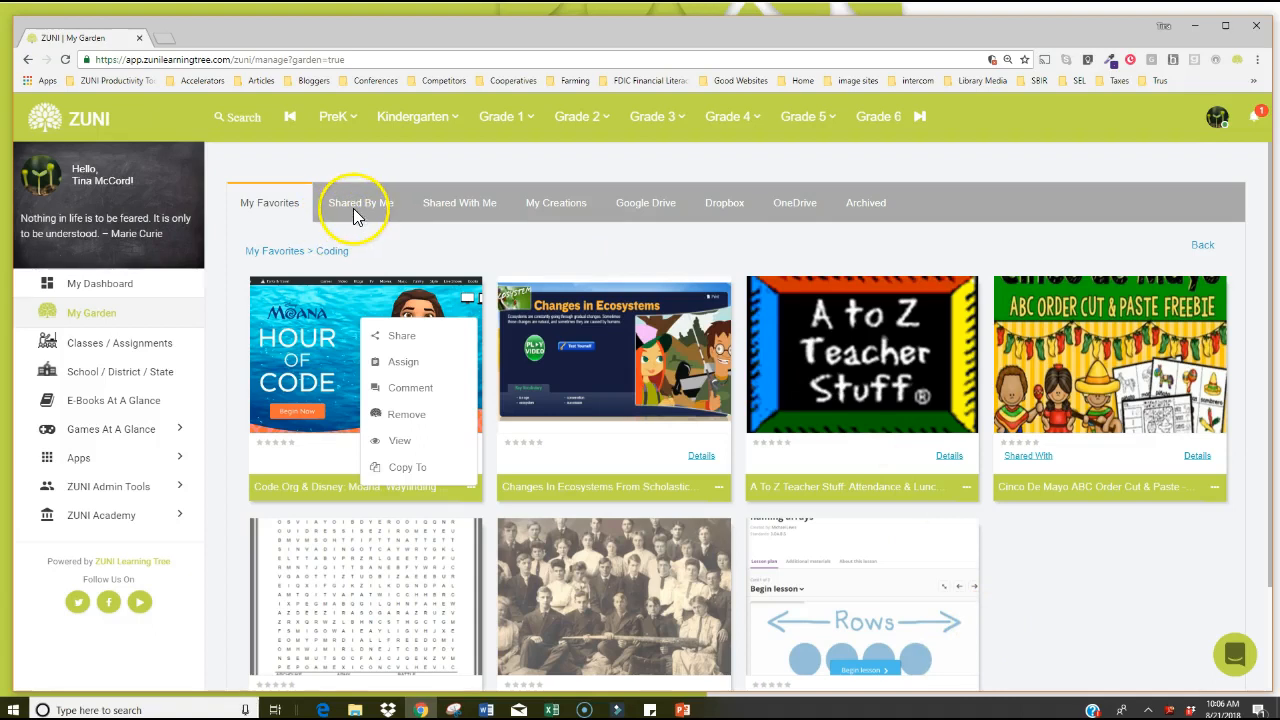
Switch My Garden to the Shared By Me tab listing Adjectives, Audio Ebooks, Brinkley Kickboard.
{"action": "left_click", "coordinate": [365, 355]}
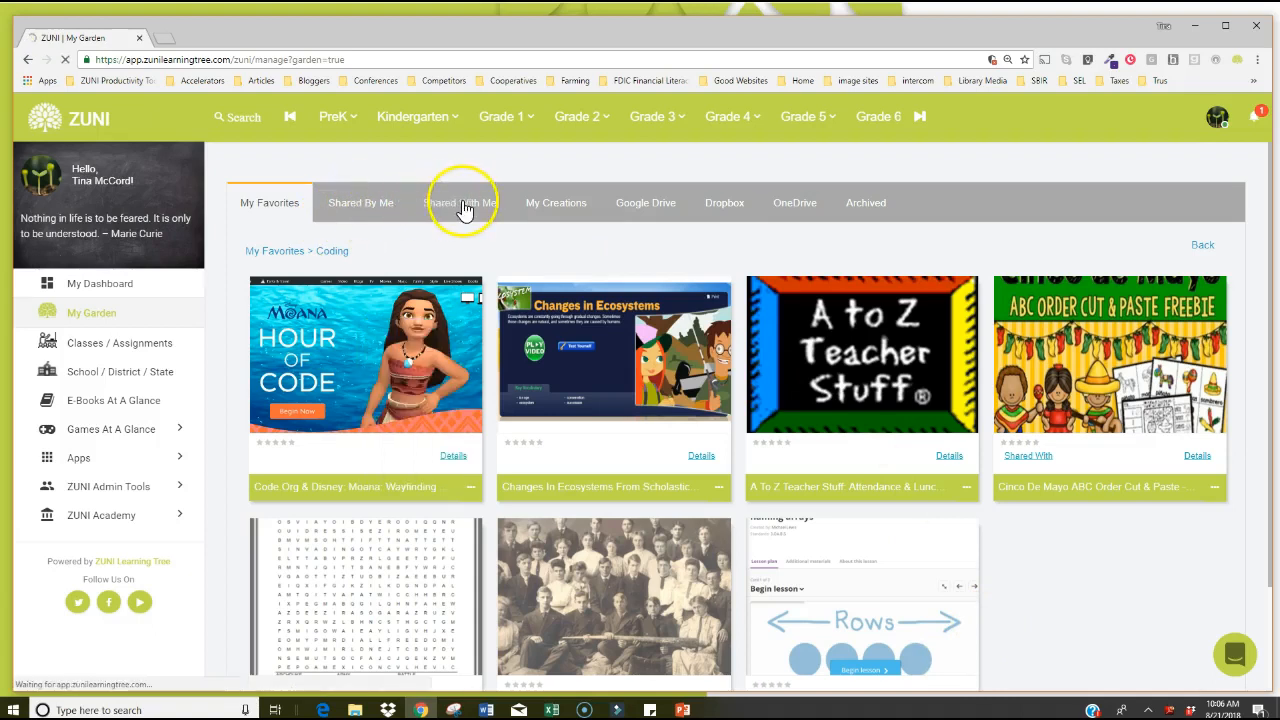
{"action": "left_click", "coordinate": [459, 202]}
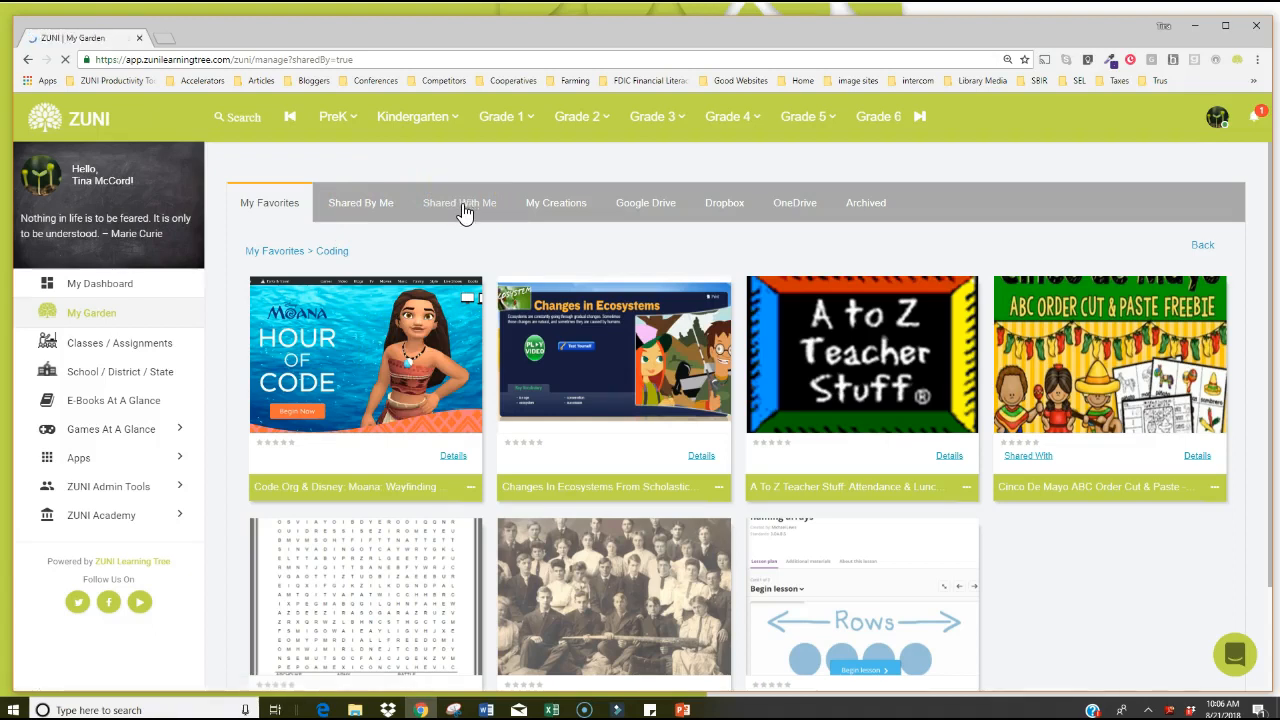
{"action": "left_click", "coordinate": [360, 202]}
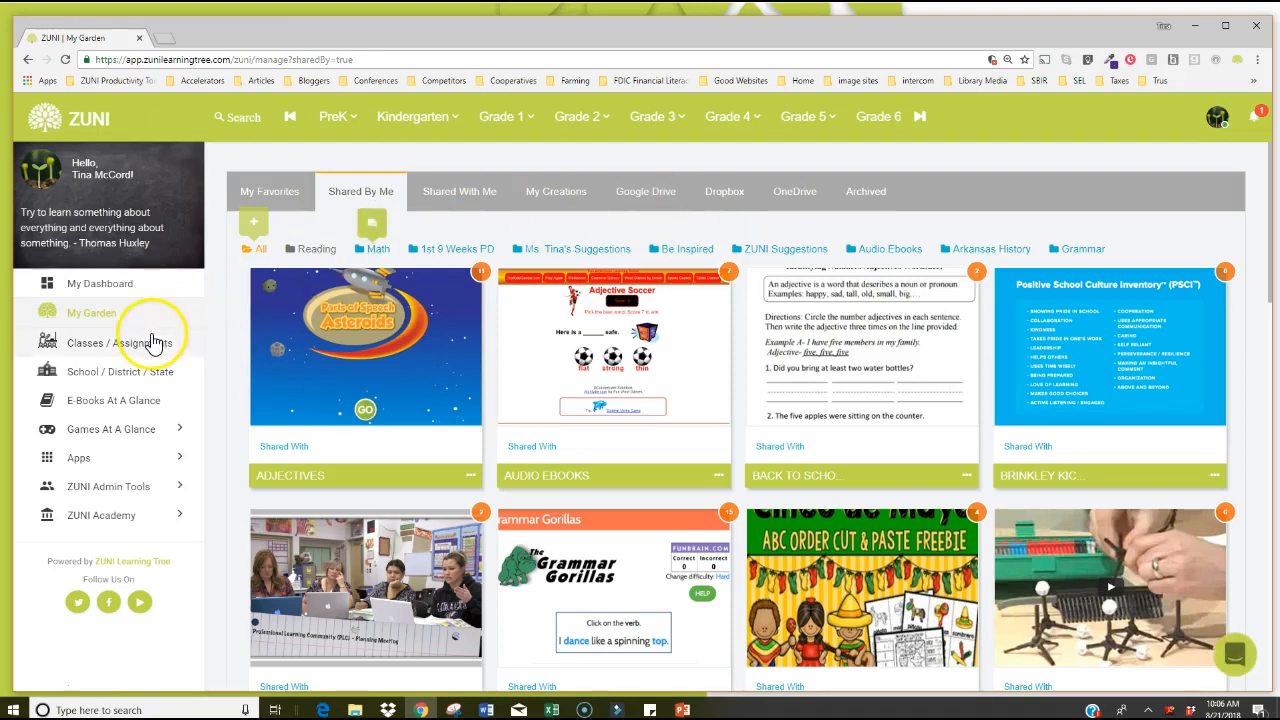
Go to Classes / Assignments and open the Cat In The Hat class.
{"action": "left_click", "coordinate": [118, 342]}
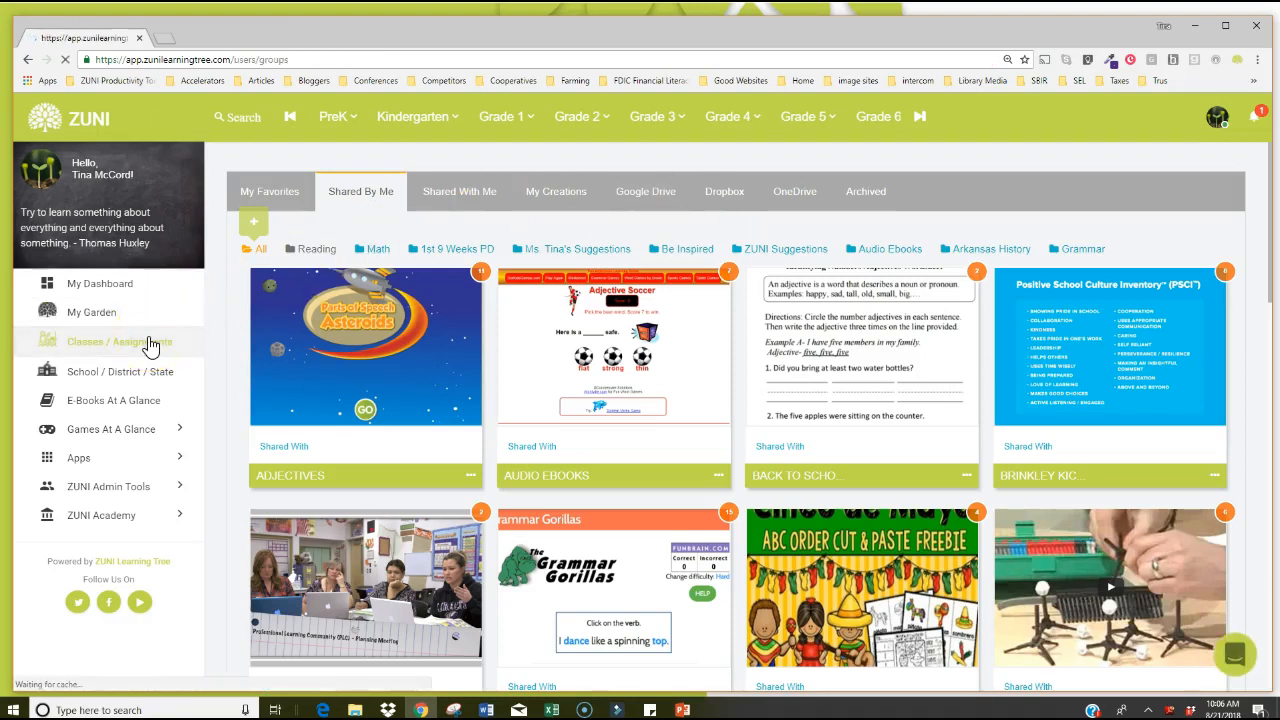
{"action": "left_click", "coordinate": [120, 342]}
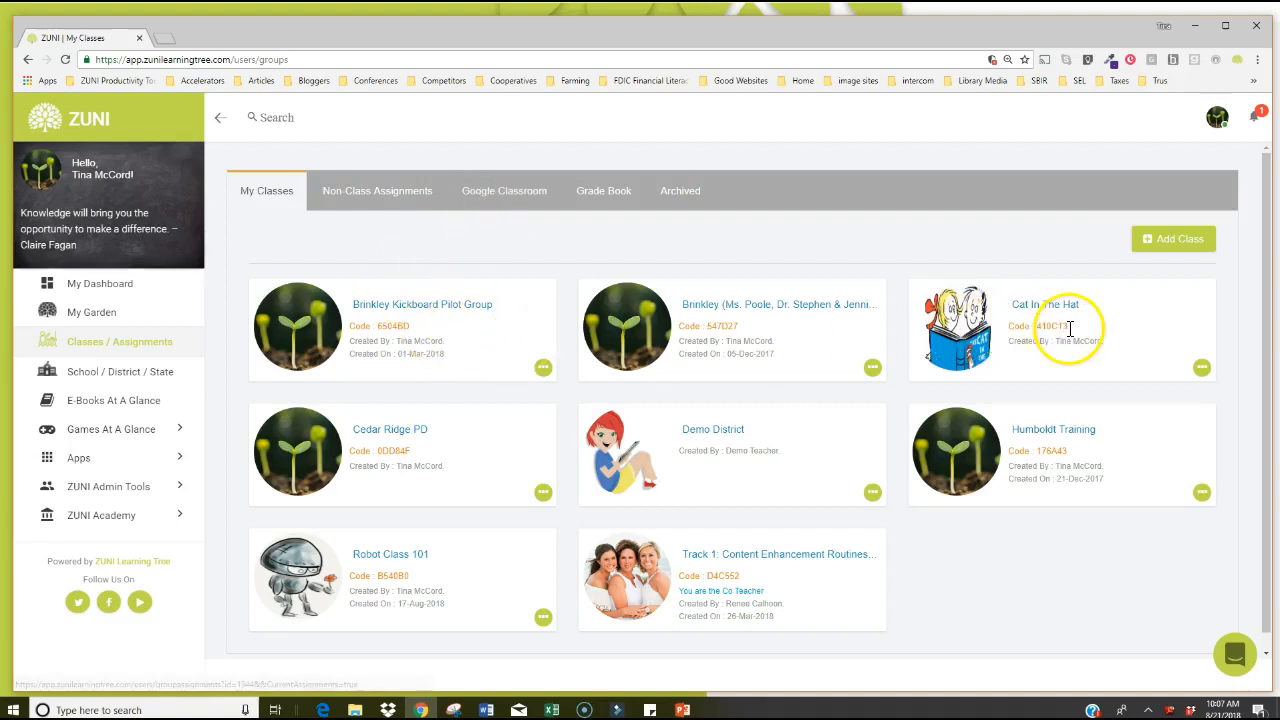
{"action": "mouse_move", "coordinate": [1000, 348]}
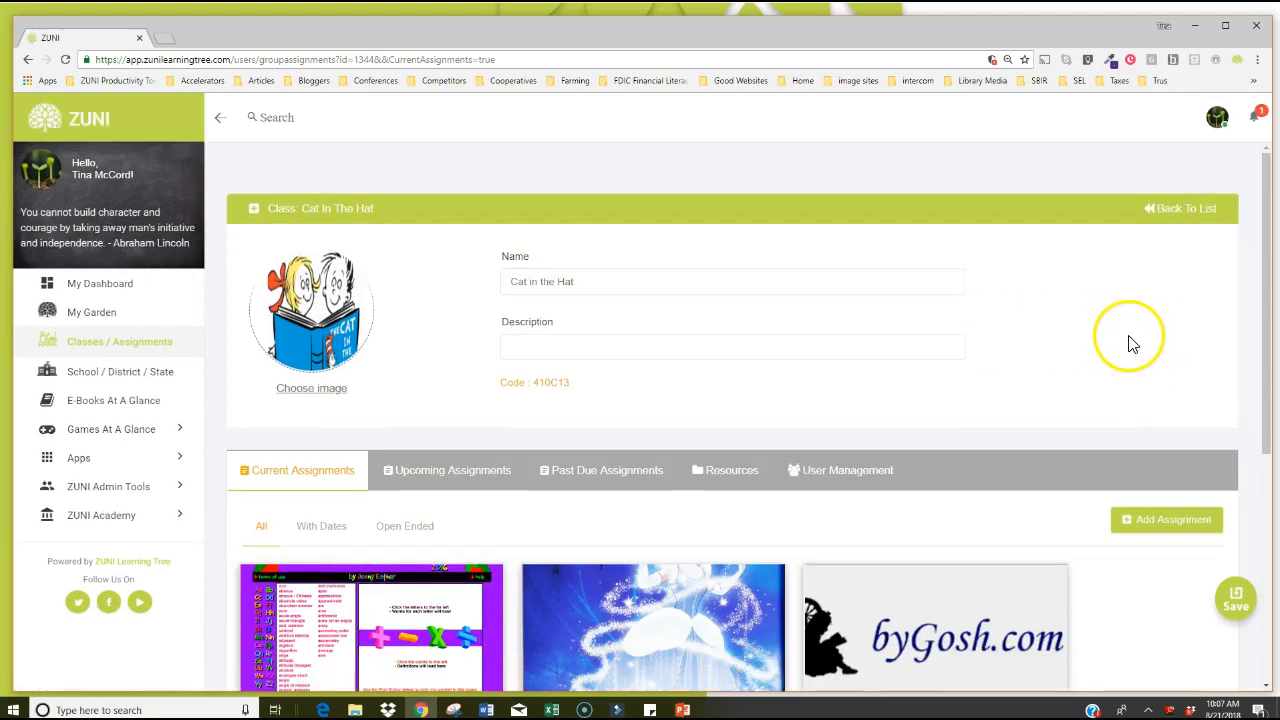
Scroll the Elements Of A Story progress and open Demo Student's 3 attachments.
{"action": "scroll", "scroll_direction": "down", "scroll_amount": 3}
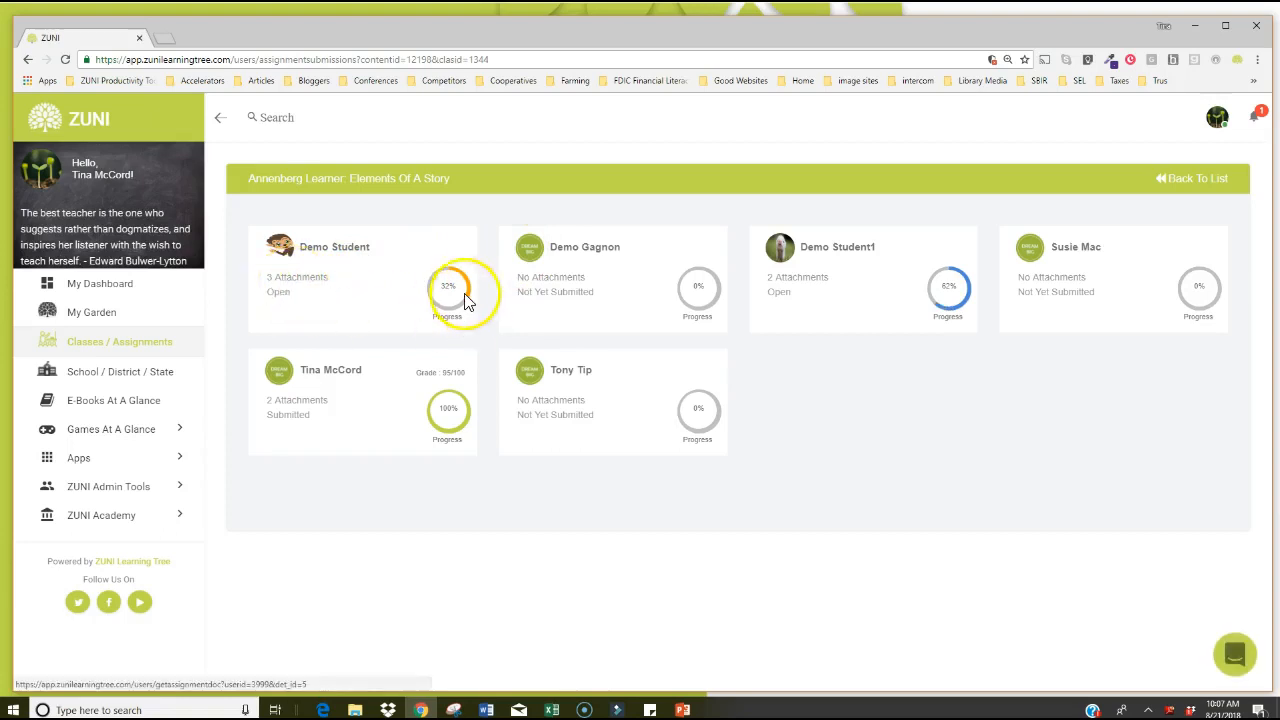
{"action": "mouse_move", "coordinate": [435, 390]}
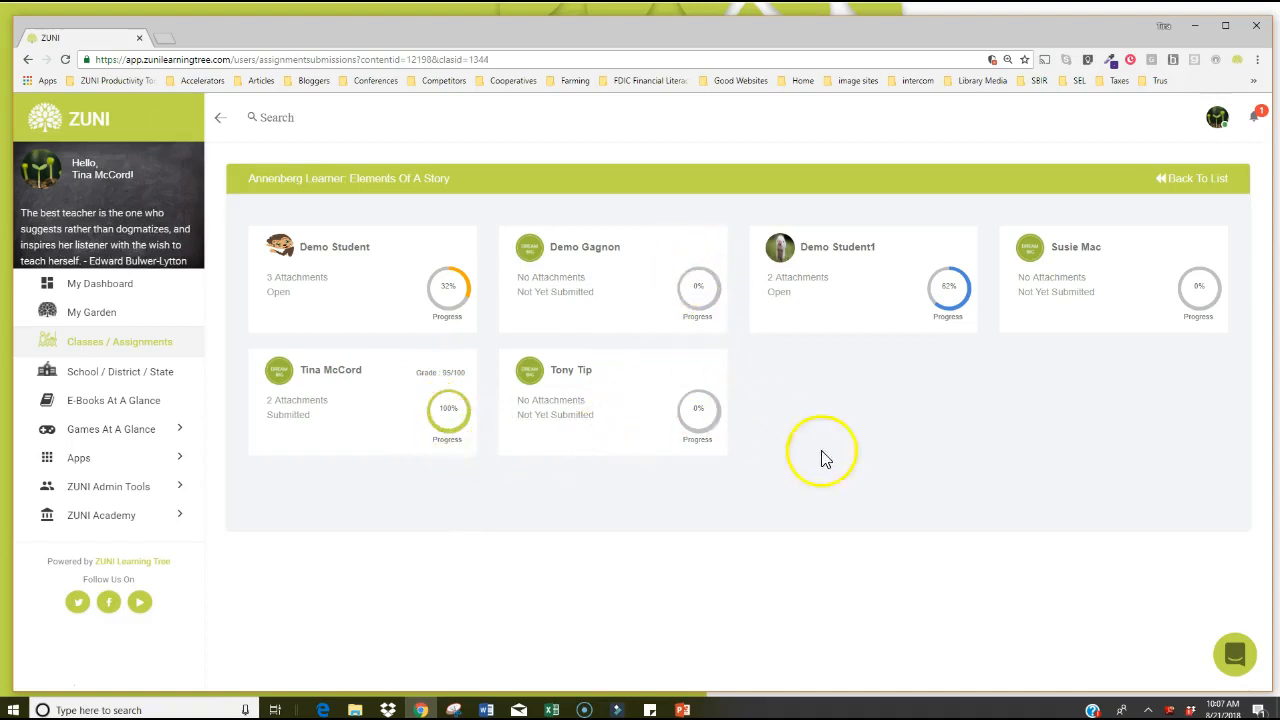
{"action": "mouse_move", "coordinate": [1007, 442]}
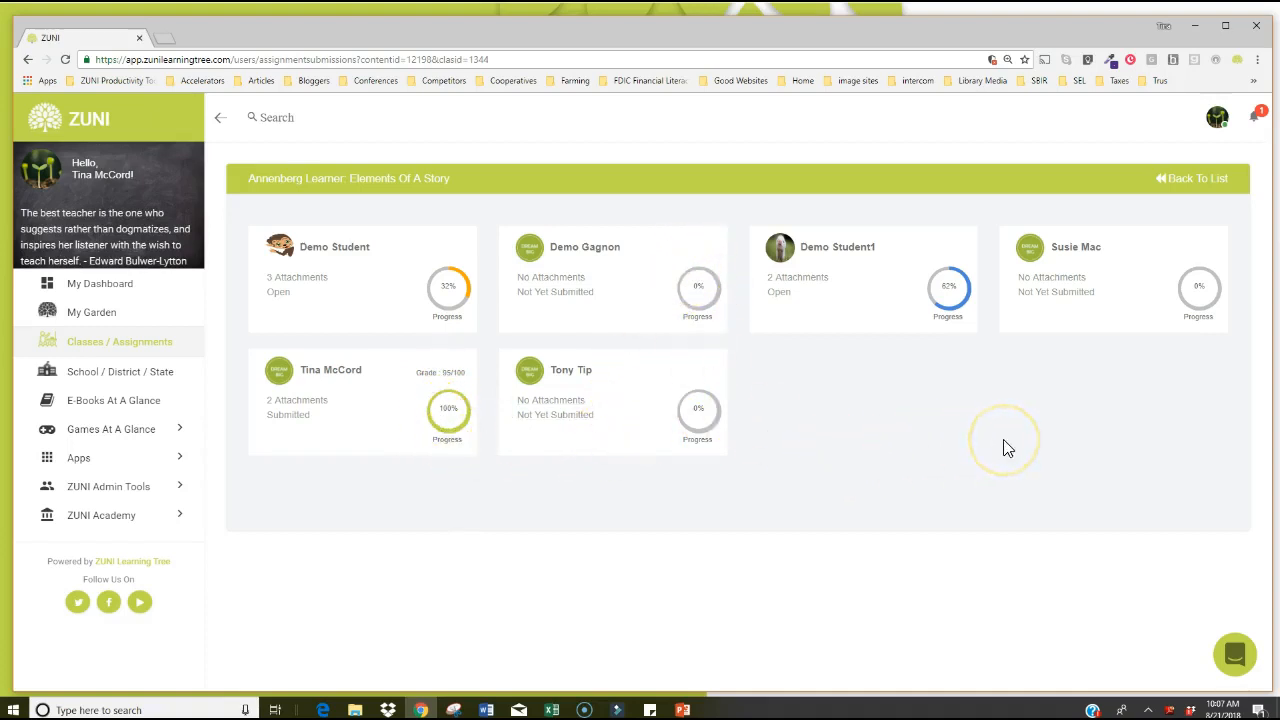
{"action": "mouse_move", "coordinate": [877, 438]}
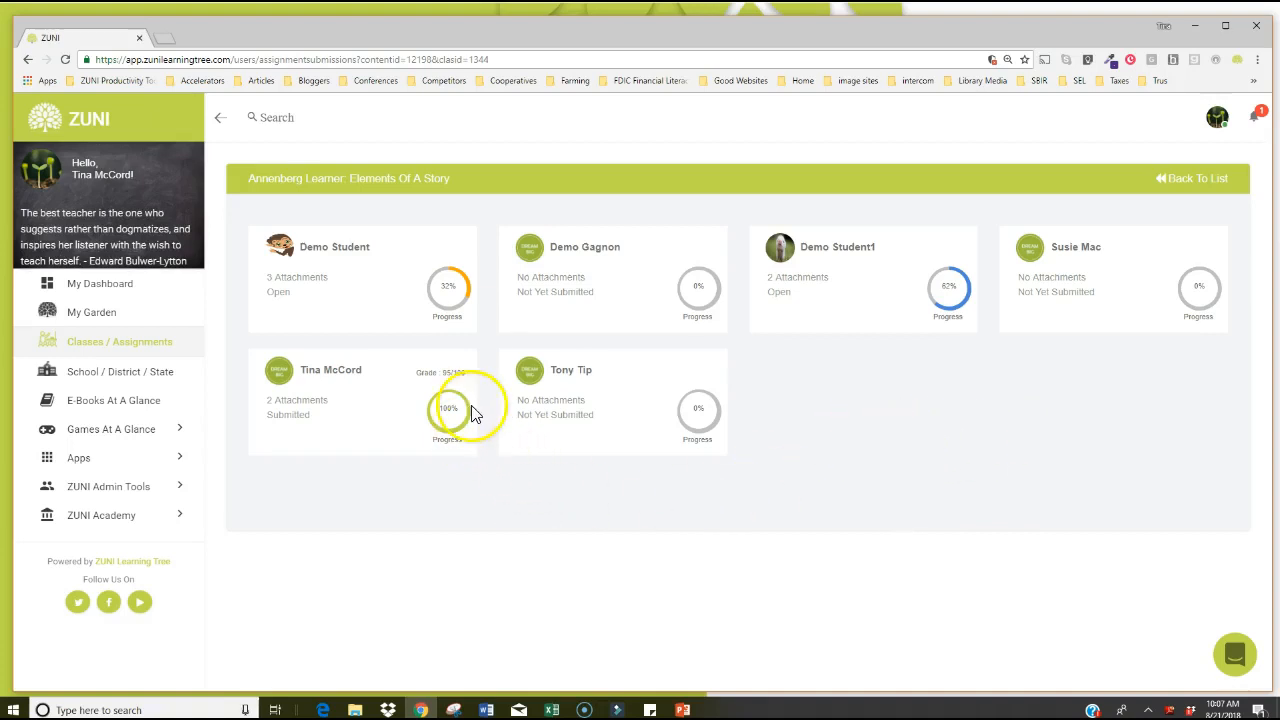
{"action": "mouse_move", "coordinate": [867, 364]}
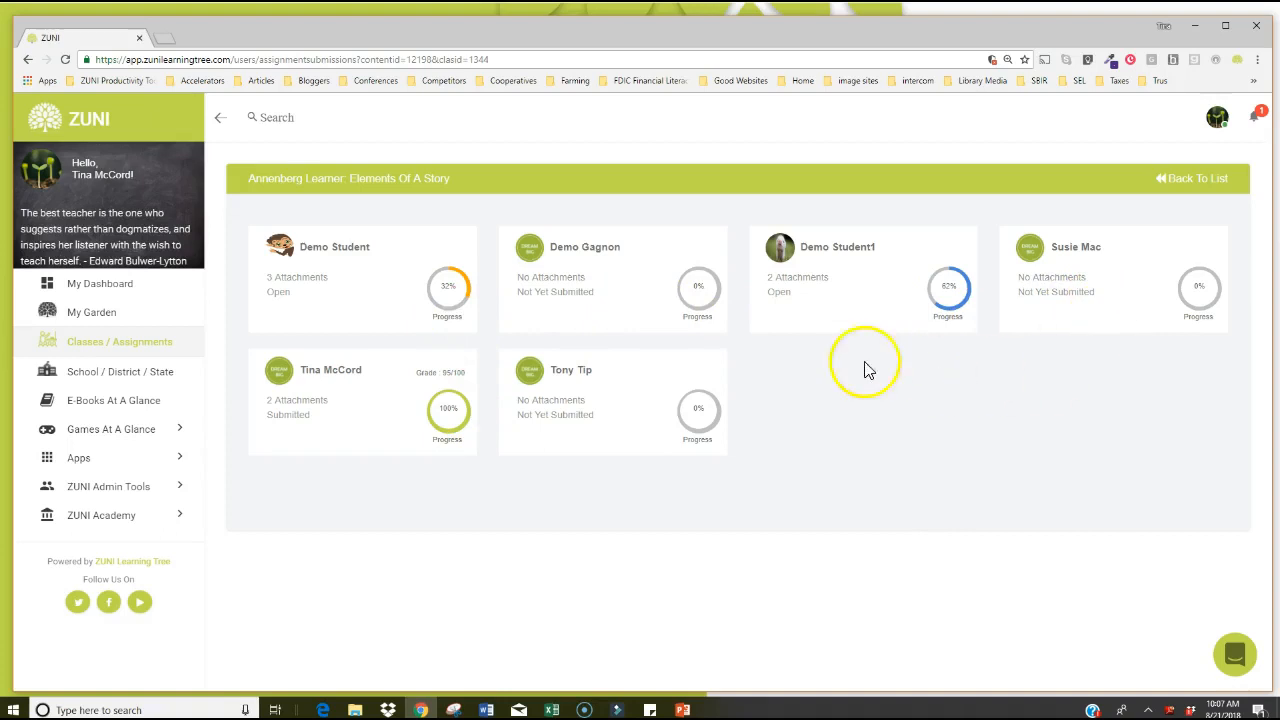
{"action": "left_click", "coordinate": [296, 277]}
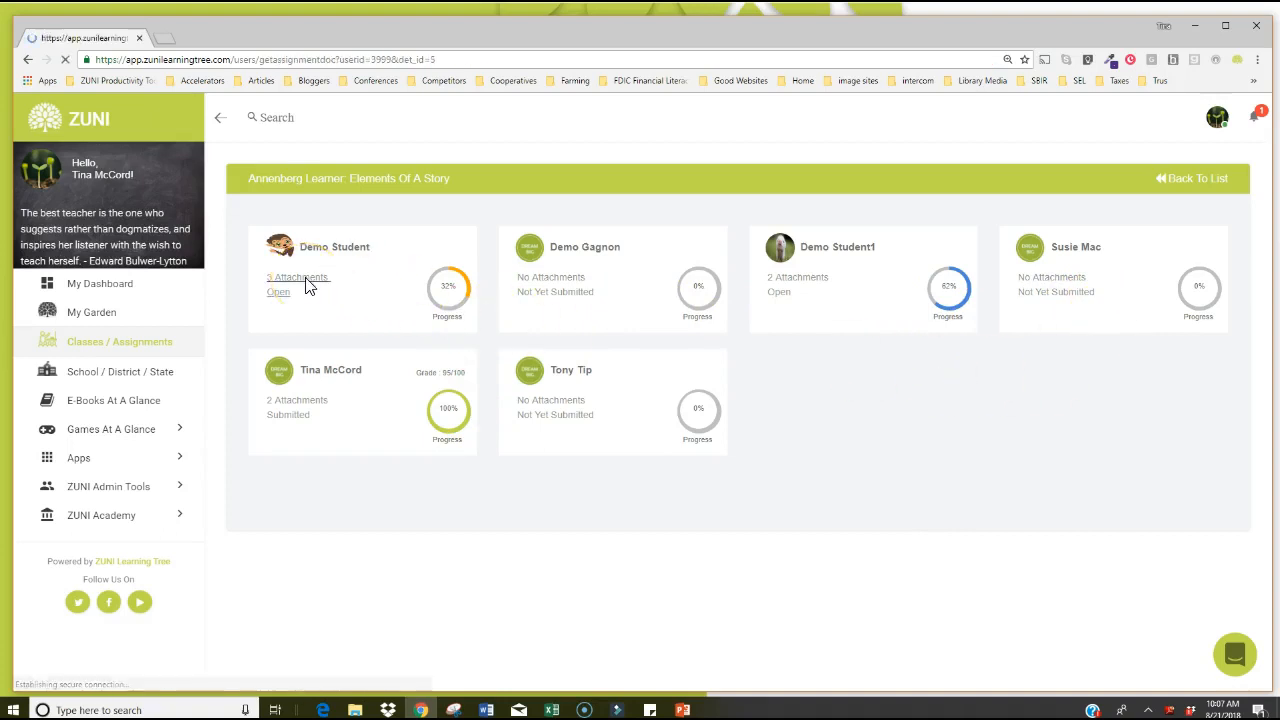
{"action": "left_click", "coordinate": [298, 277]}
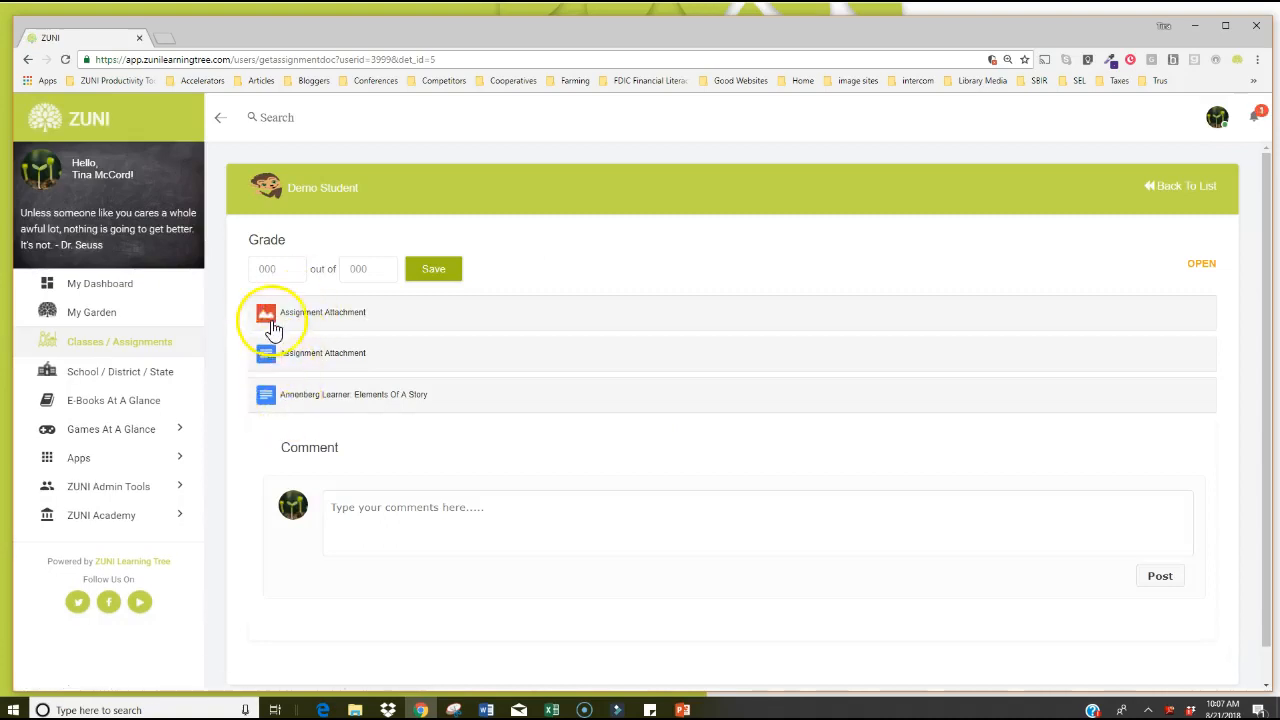
{"action": "mouse_move", "coordinate": [367, 394]}
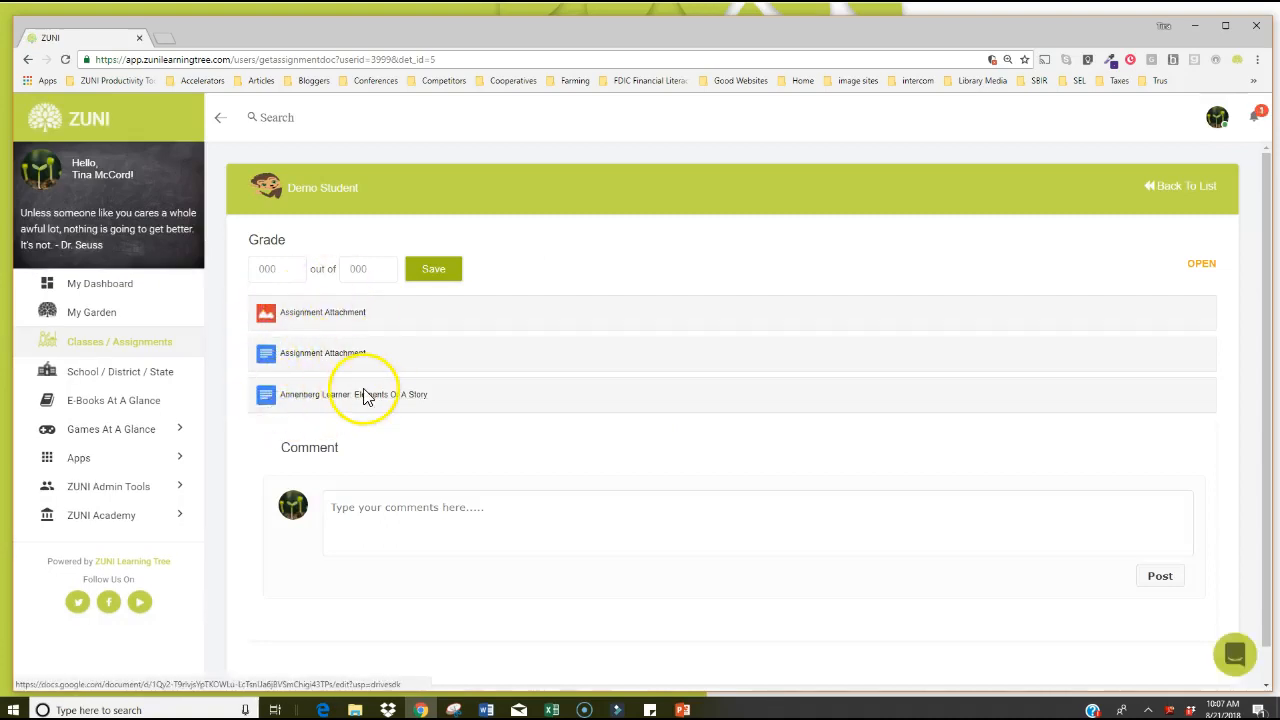
{"action": "mouse_move", "coordinate": [136, 516]}
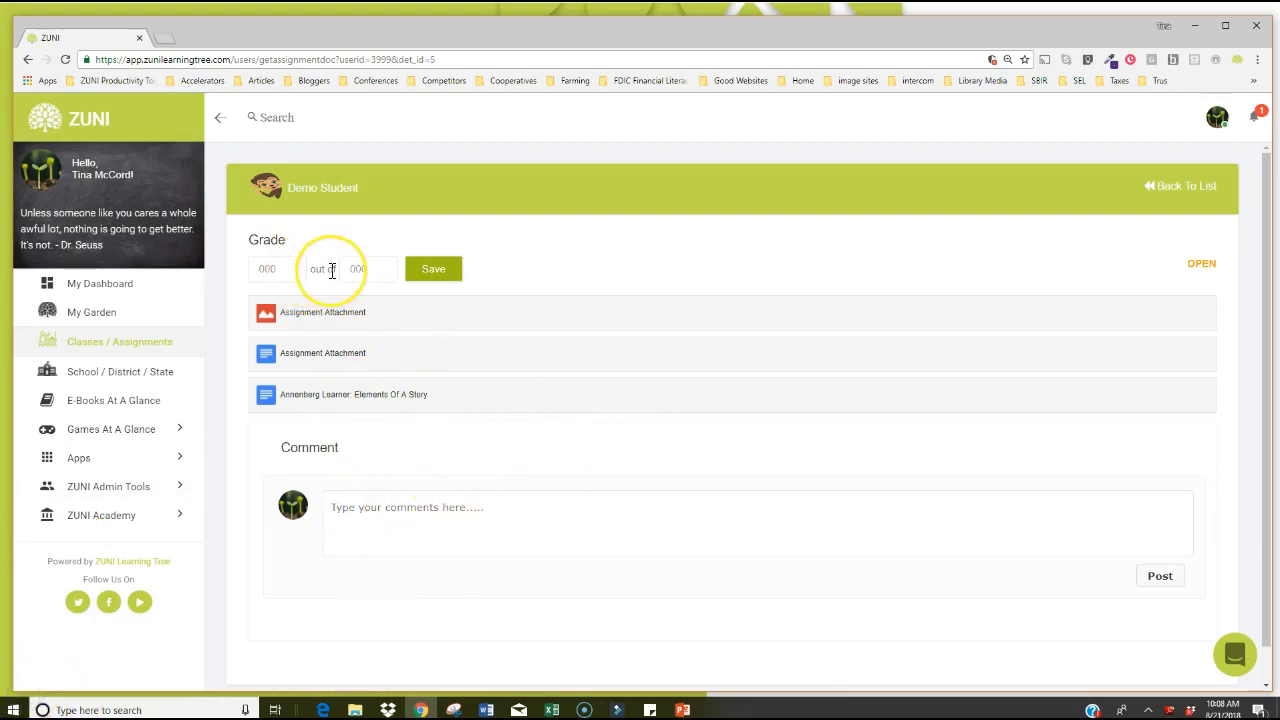
{"action": "mouse_move", "coordinate": [1187, 188]}
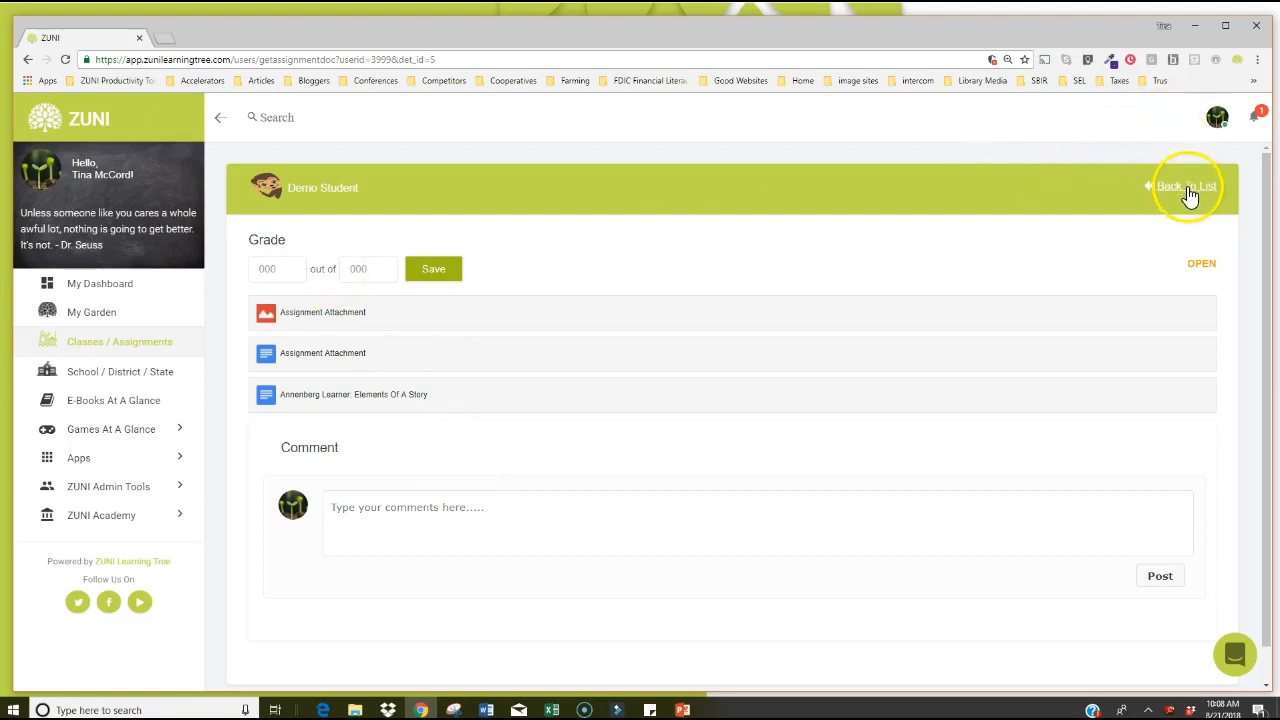
{"action": "left_click", "coordinate": [1191, 184]}
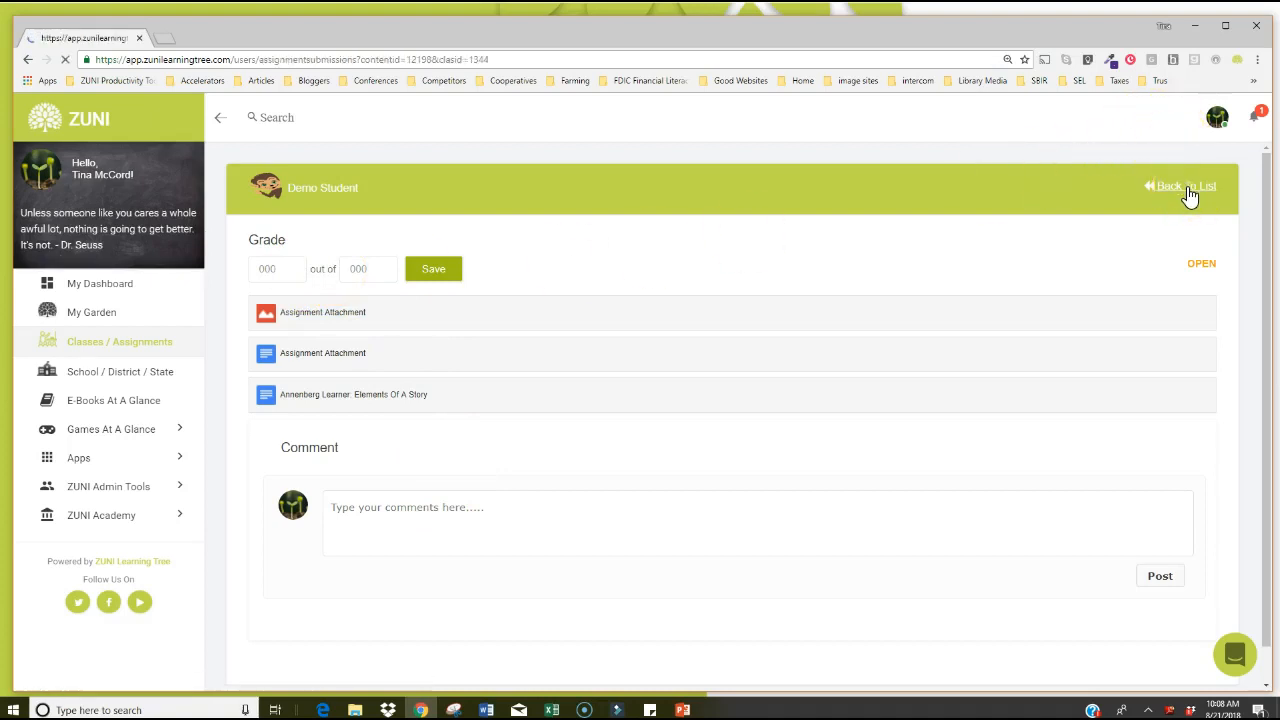
{"action": "left_click", "coordinate": [1183, 186]}
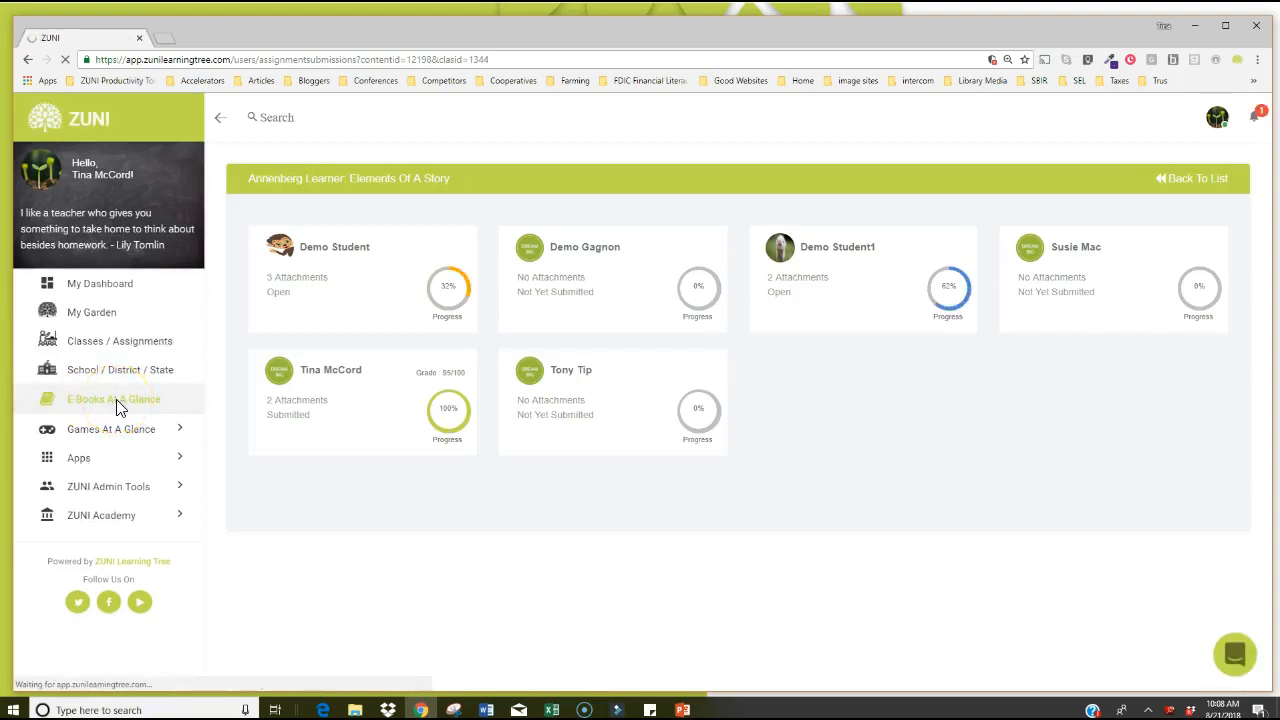
Show the E-Books At A Glance library filtered to StoryLine Online.
{"action": "left_click", "coordinate": [113, 398]}
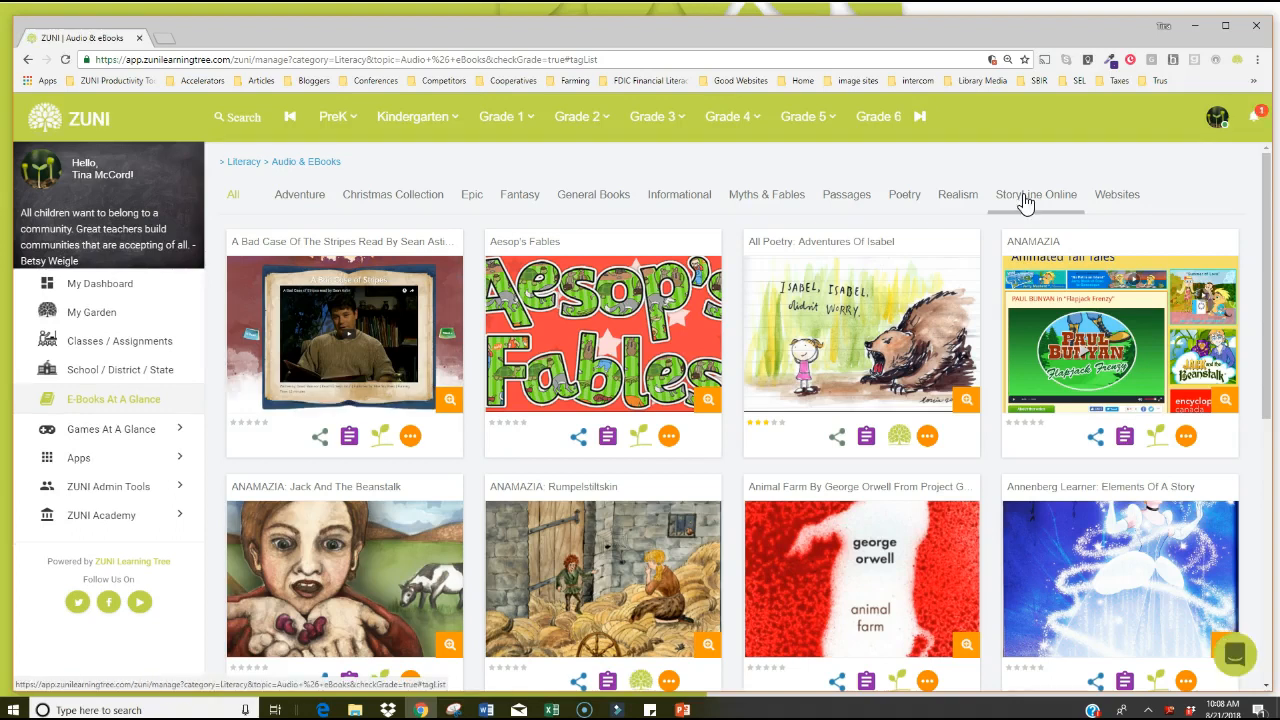
{"action": "mouse_move", "coordinate": [1027, 201]}
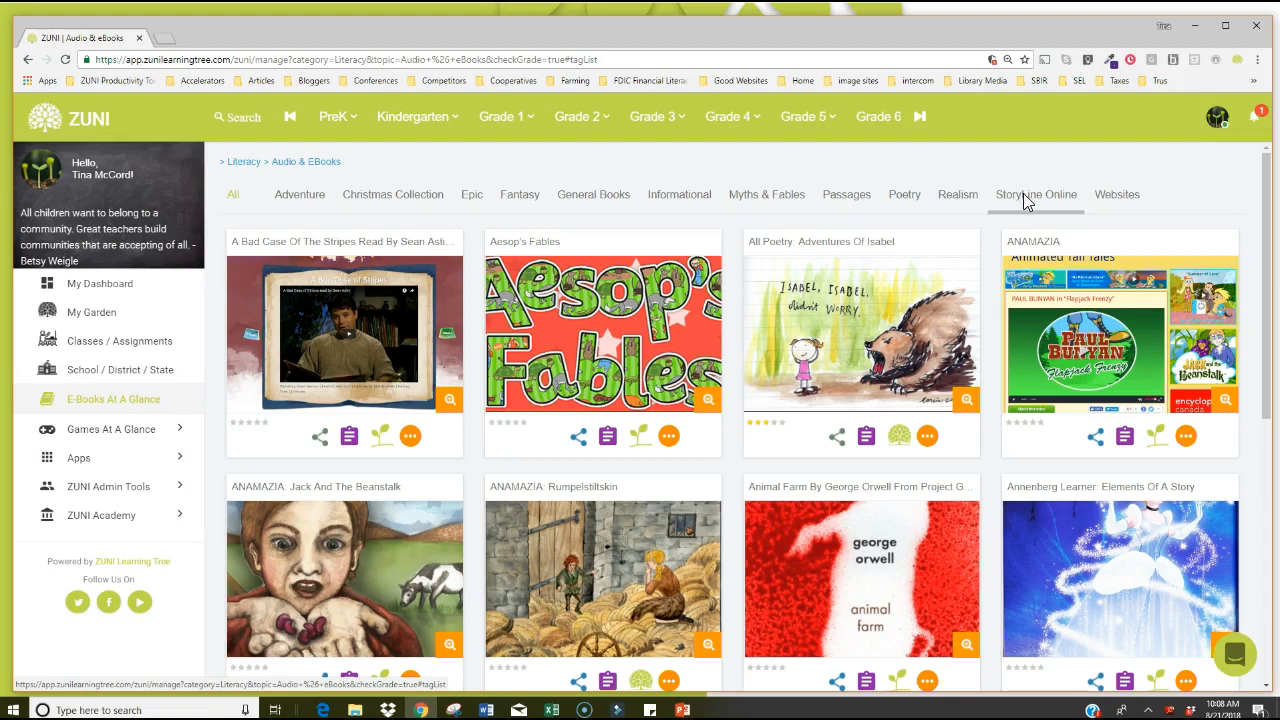
{"action": "left_click", "coordinate": [1035, 194]}
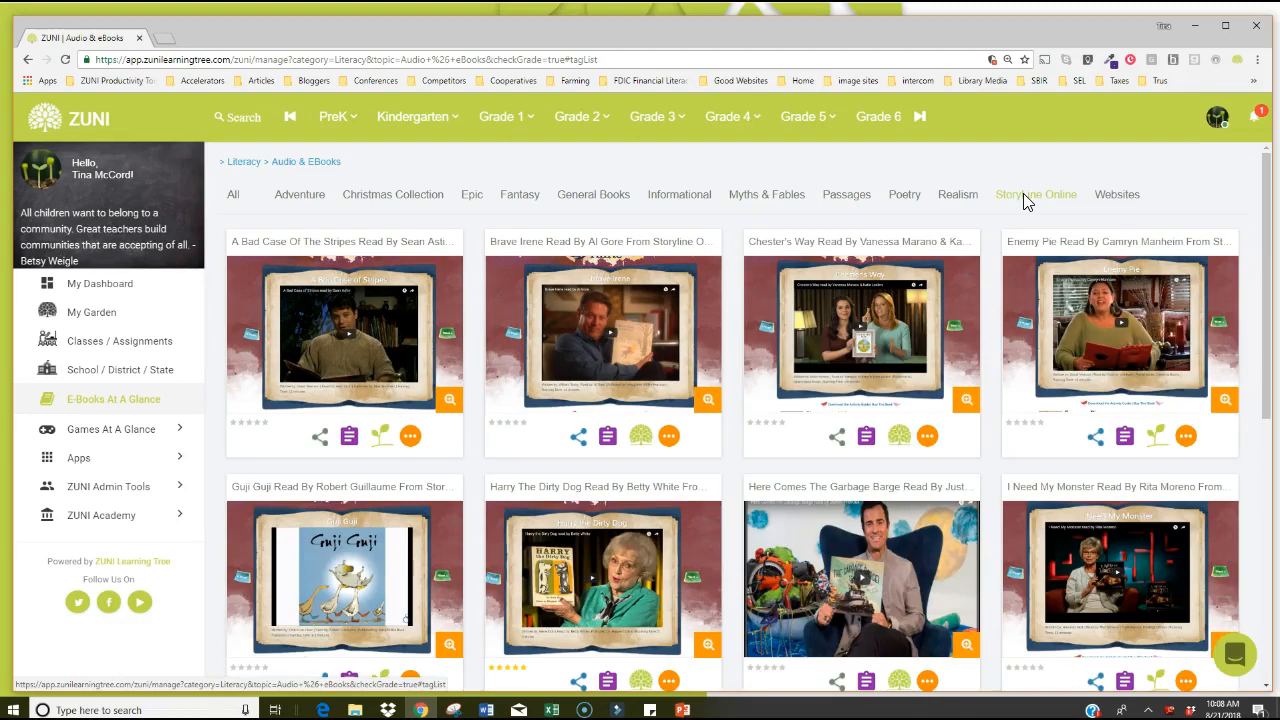
{"action": "mouse_move", "coordinate": [221, 220]}
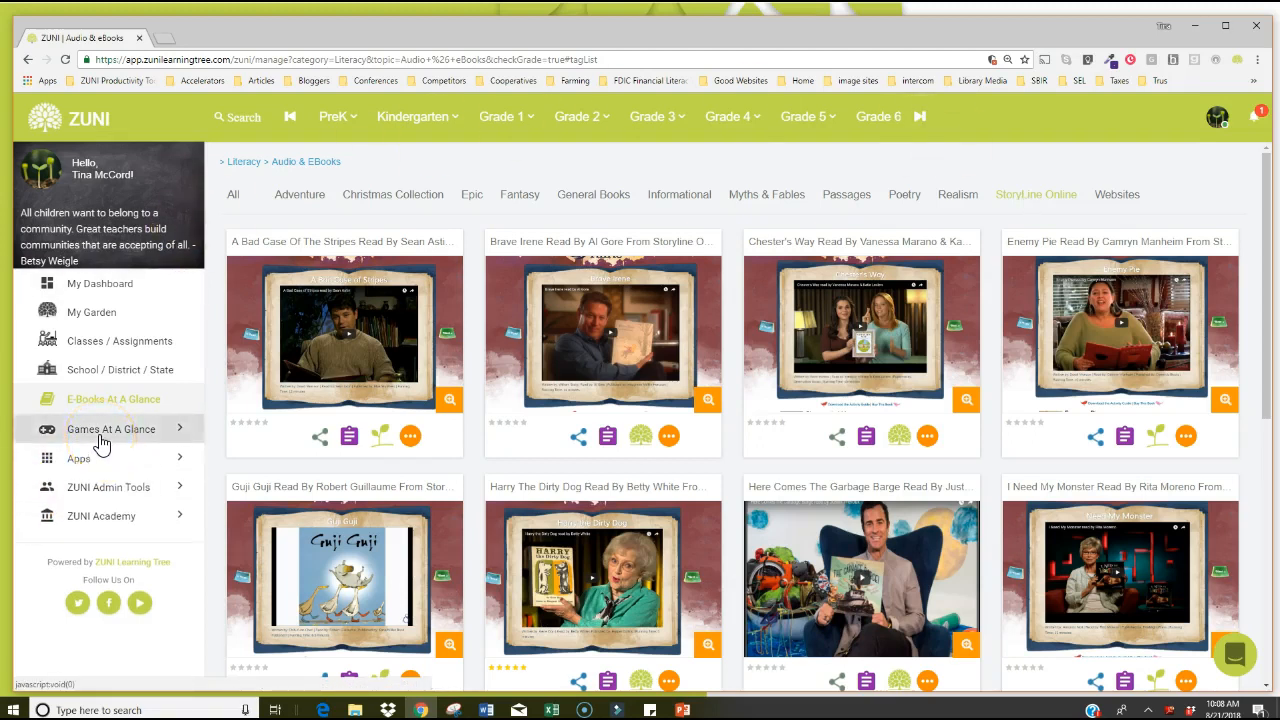
Expand Games At A Glance and go to Coding Activities.
{"action": "left_click", "coordinate": [111, 429]}
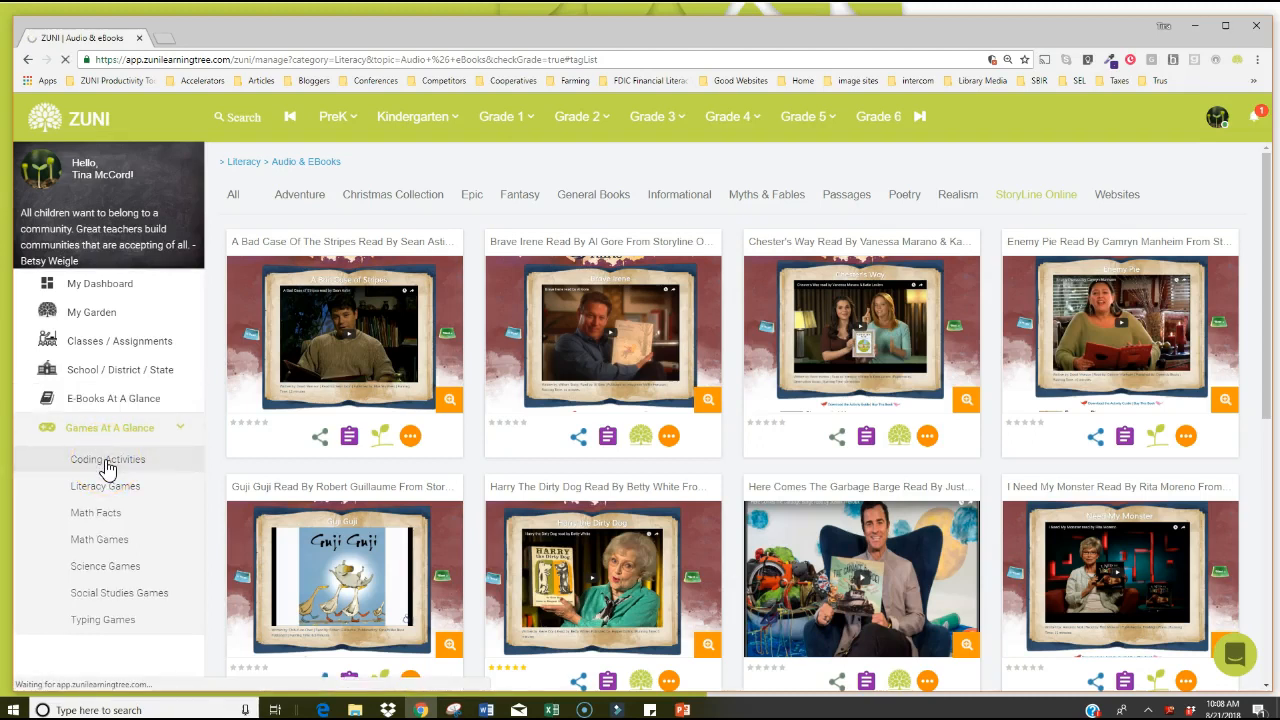
{"action": "left_click", "coordinate": [107, 458]}
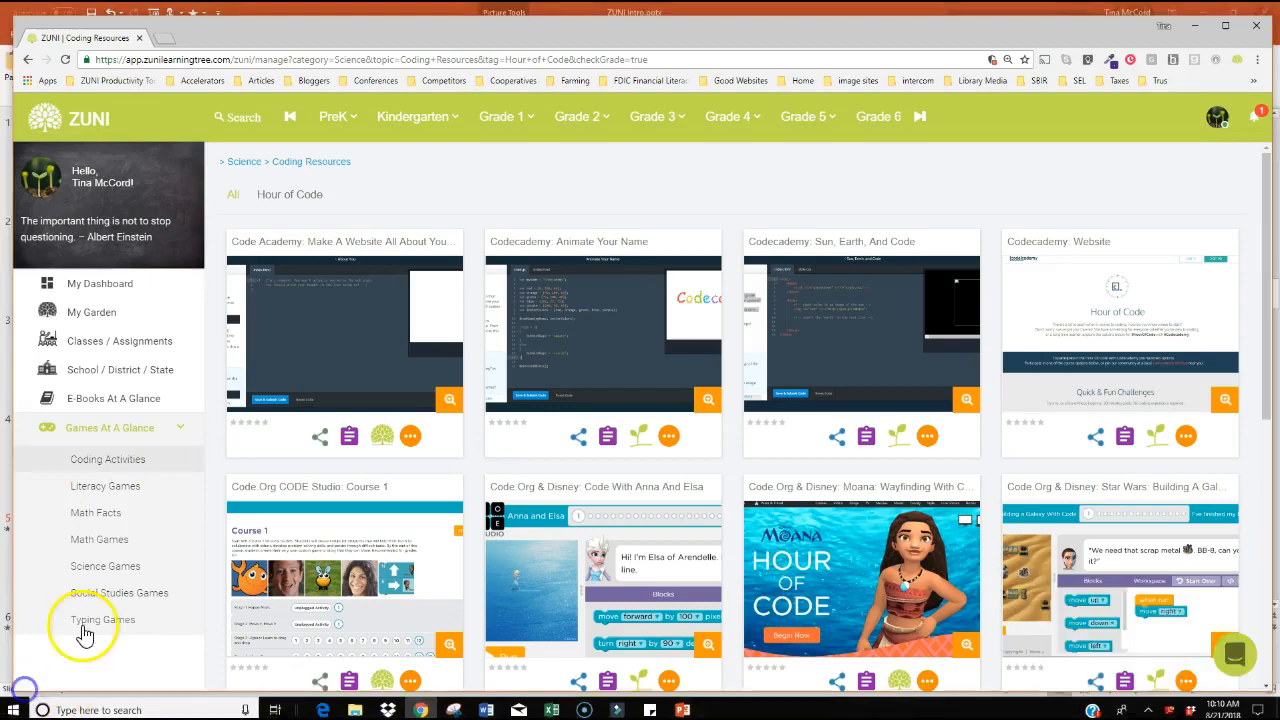
Collapse the Games At A Glance submenu in the sidebar.
{"action": "left_click", "coordinate": [110, 427]}
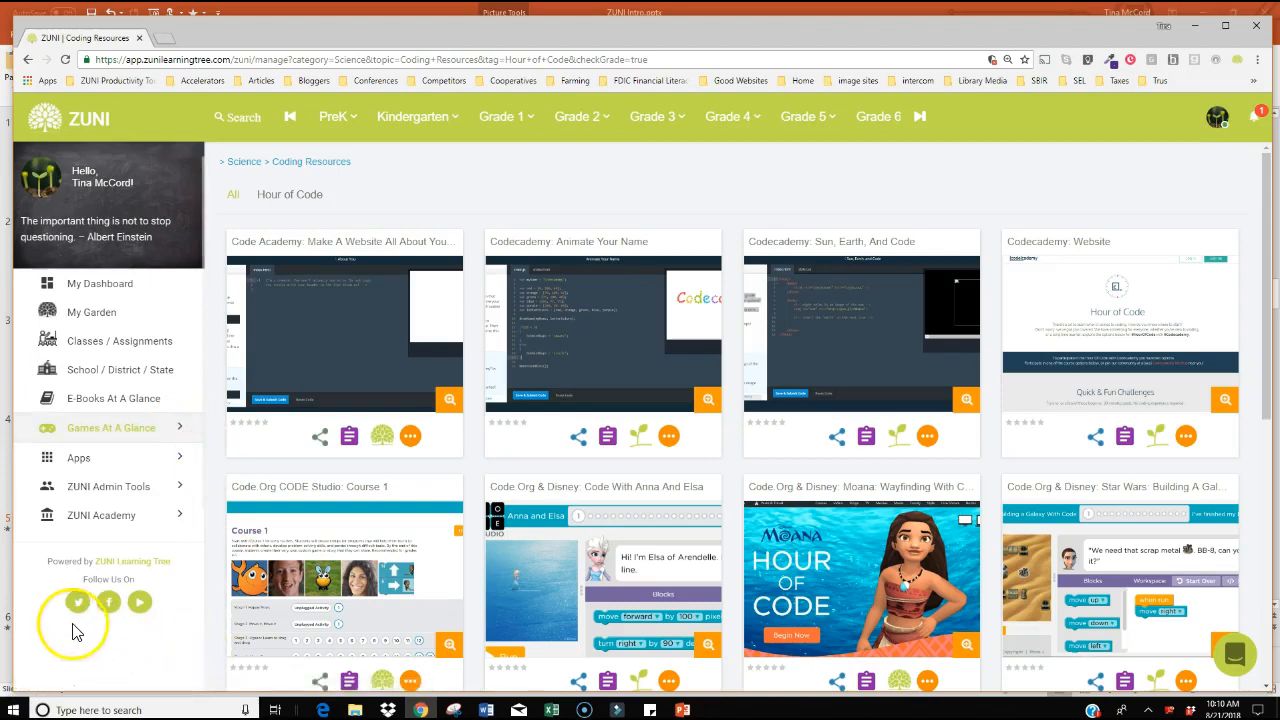
{"action": "mouse_move", "coordinate": [143, 634]}
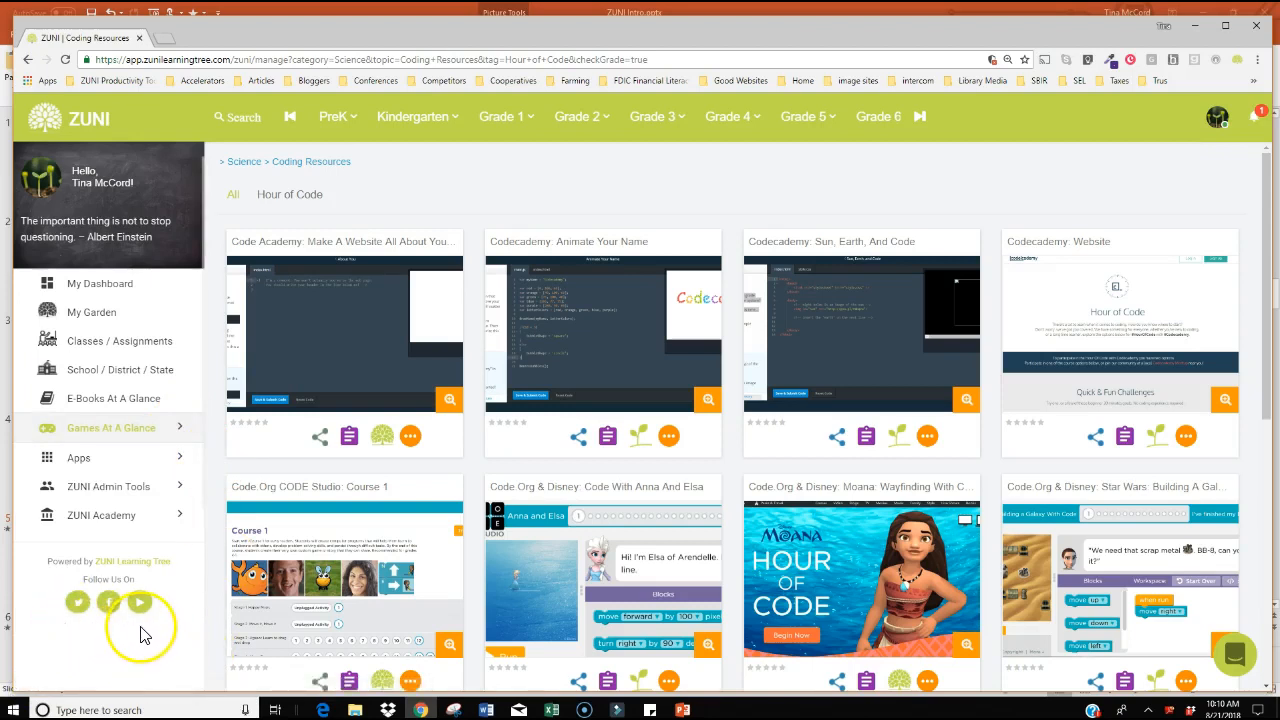